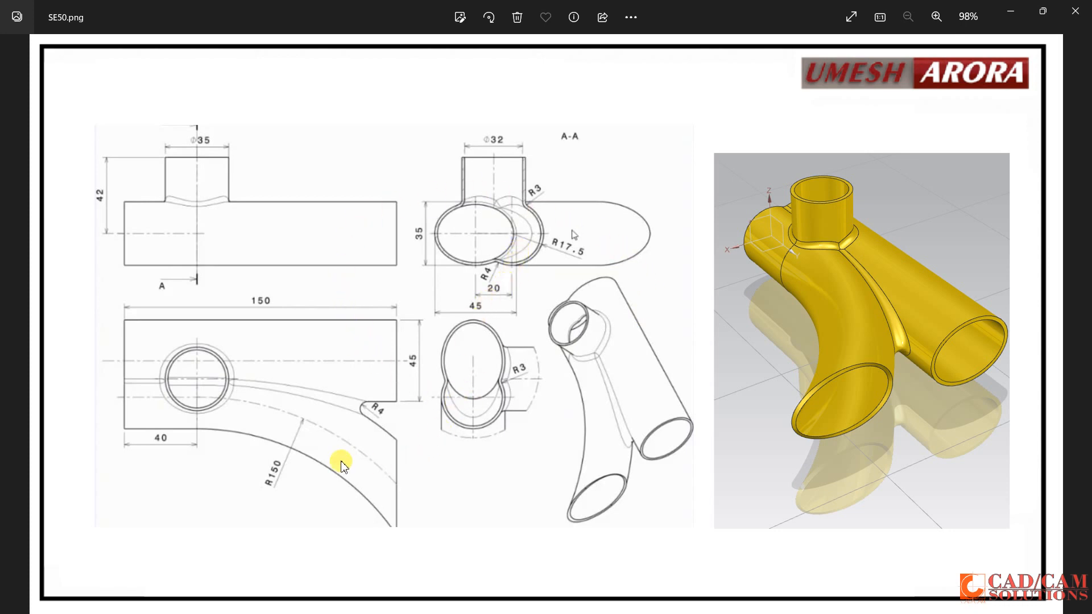
pyautogui.moveTo(512, 240)
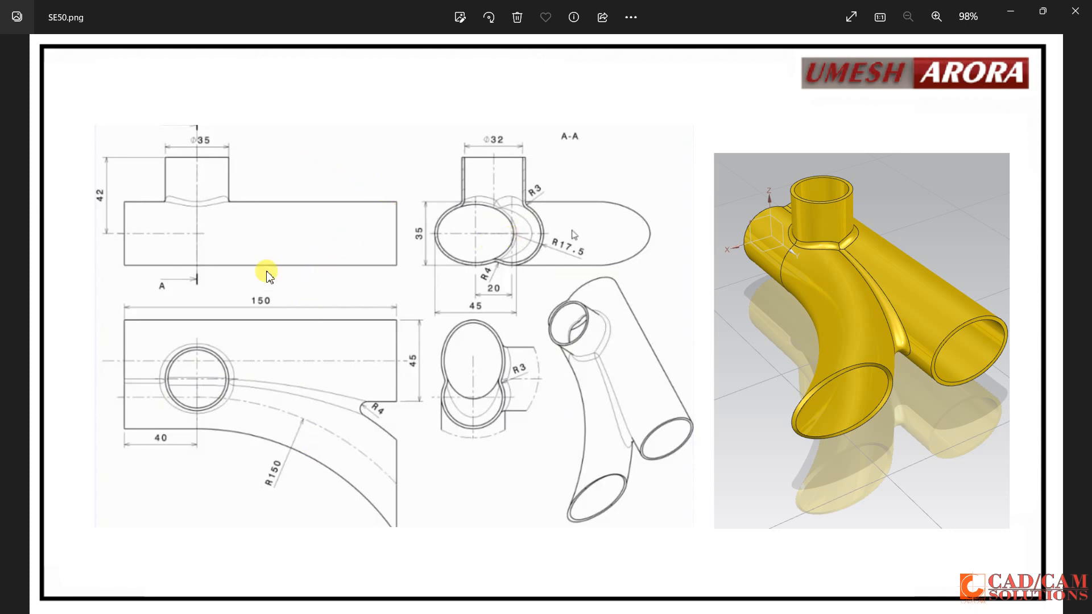
pyautogui.moveTo(524, 233)
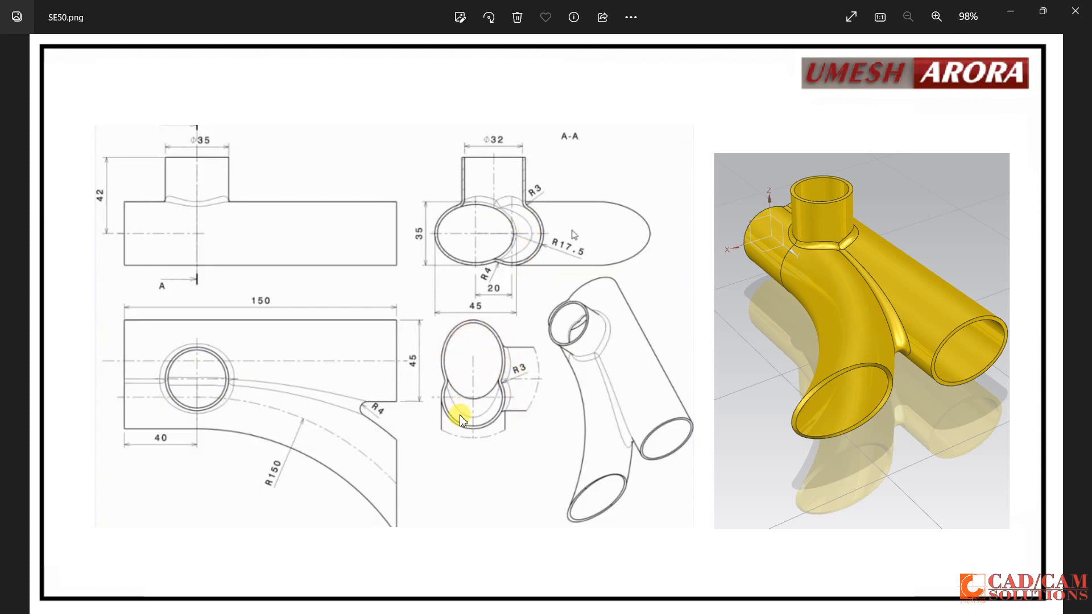
pyautogui.moveTo(569, 421)
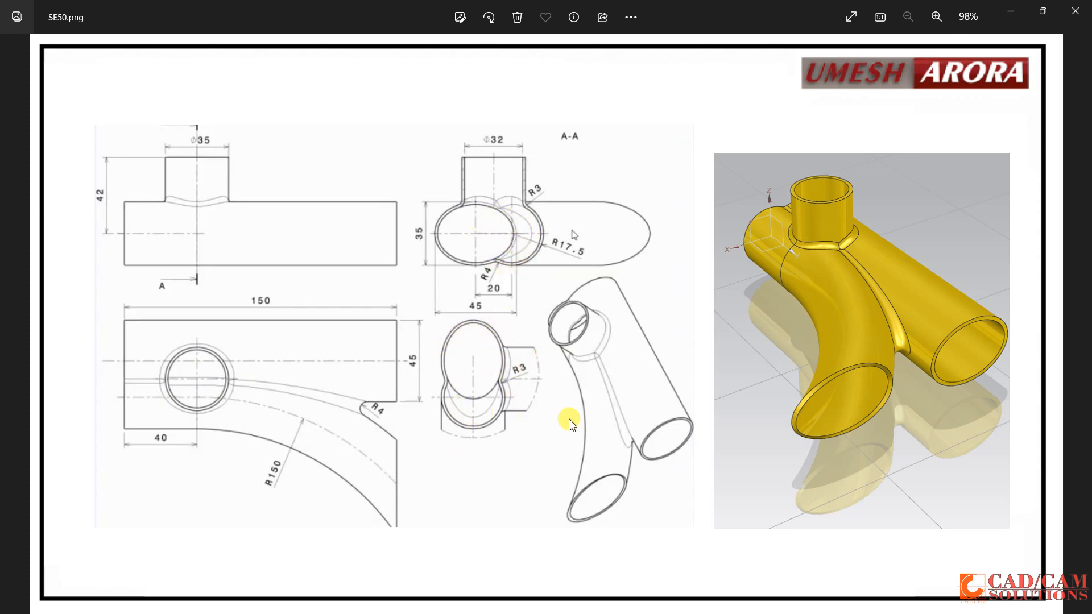
pyautogui.moveTo(864, 446)
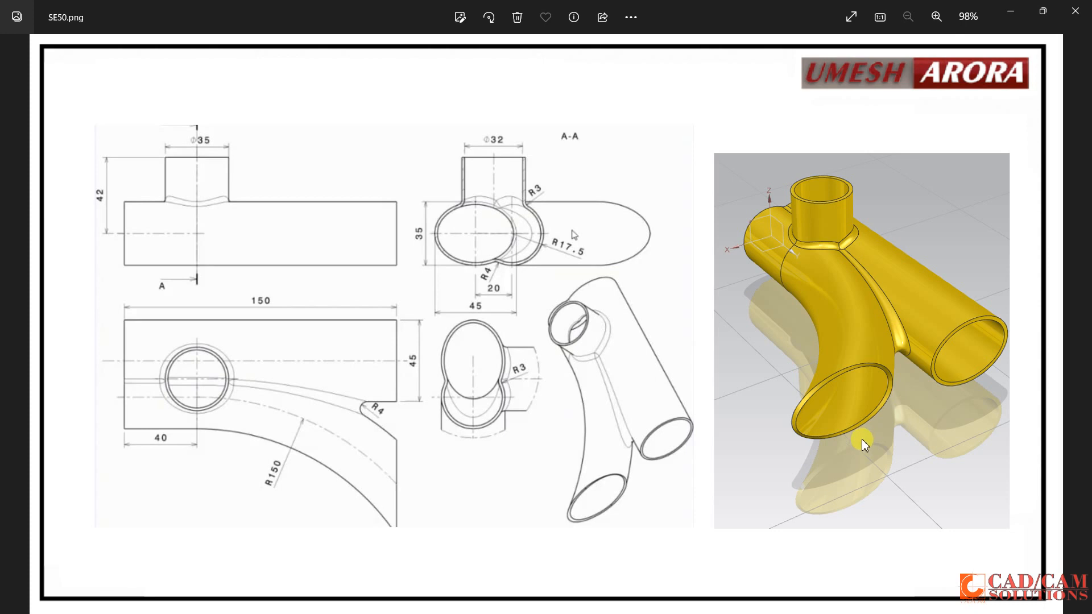
pyautogui.moveTo(542, 423)
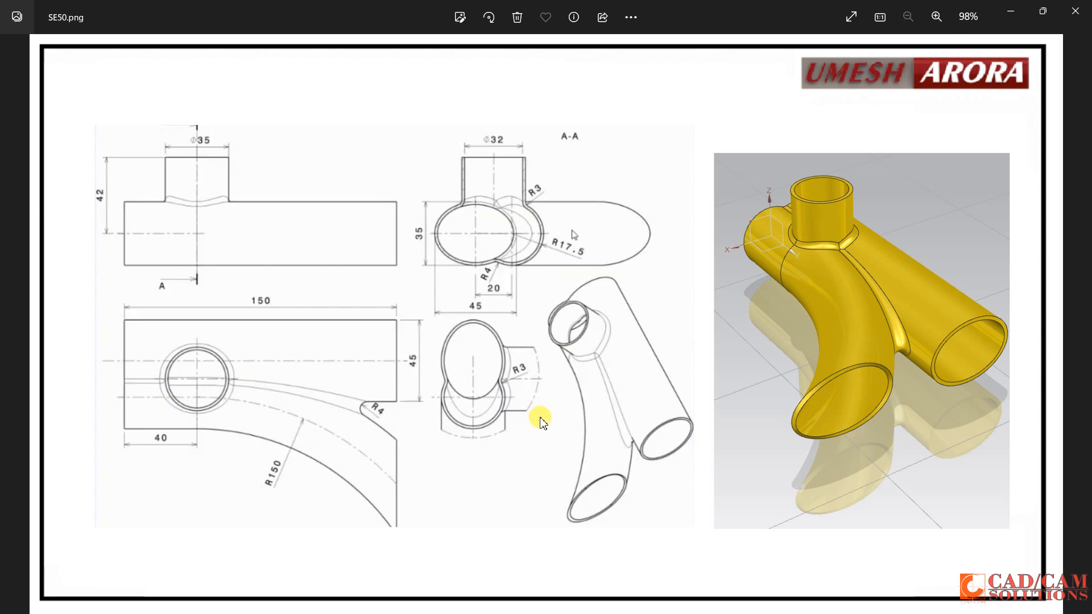
pyautogui.moveTo(180, 422)
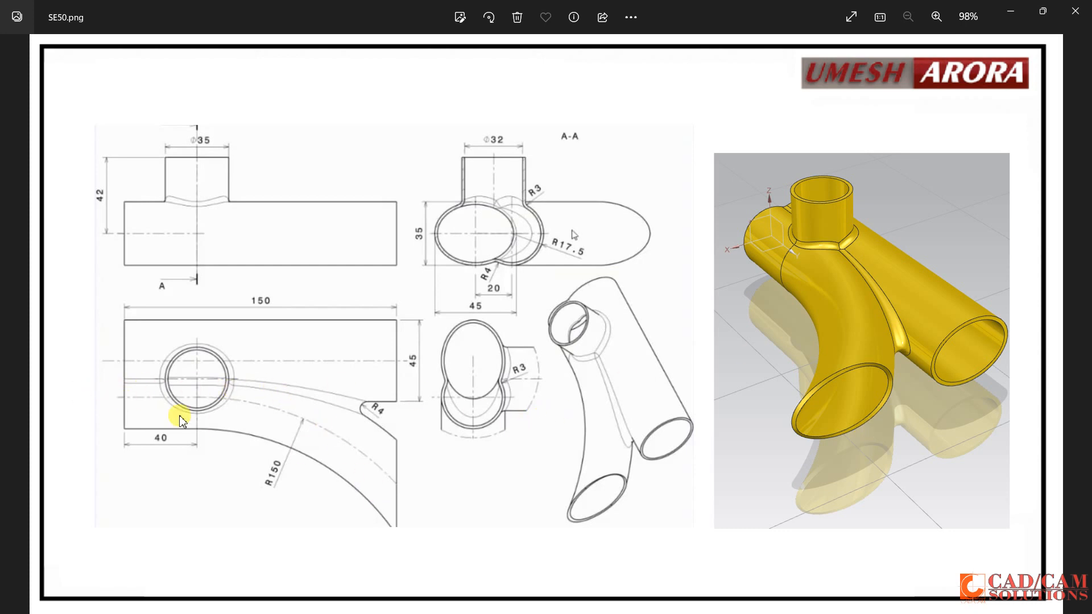
pyautogui.moveTo(403, 486)
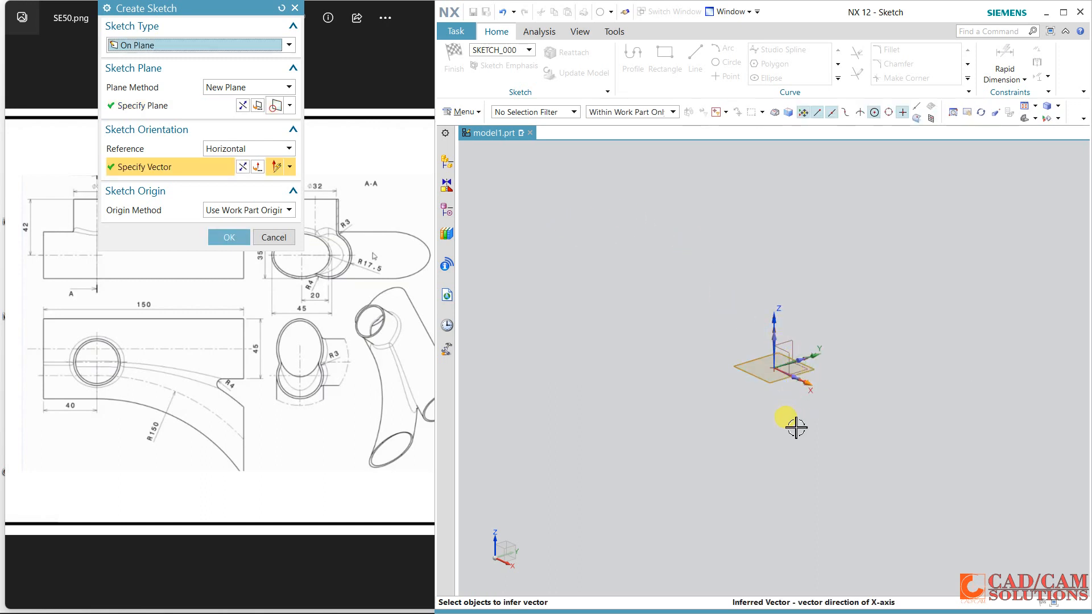
# Sketch a circle centred on the origin on the vertical plane and dimension its diameter
pyautogui.click(229, 237)
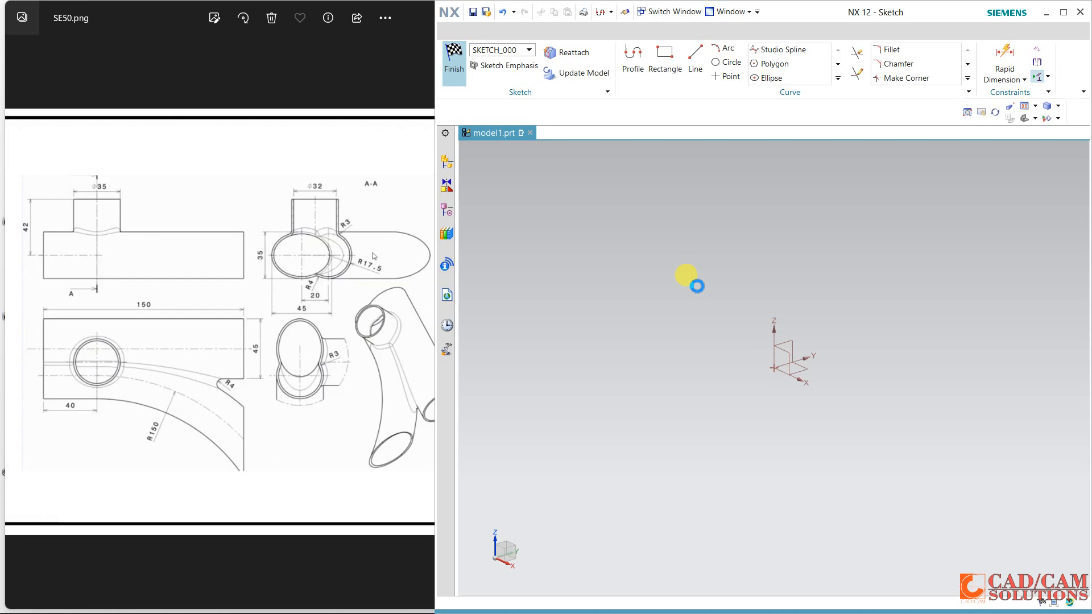
pyautogui.click(454, 62)
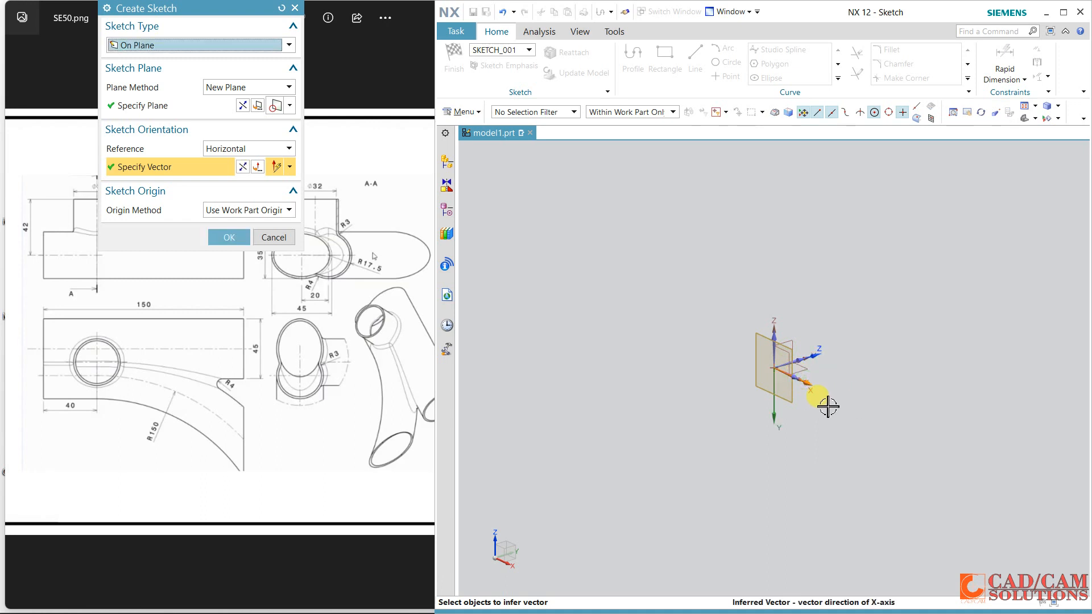
pyautogui.click(229, 237)
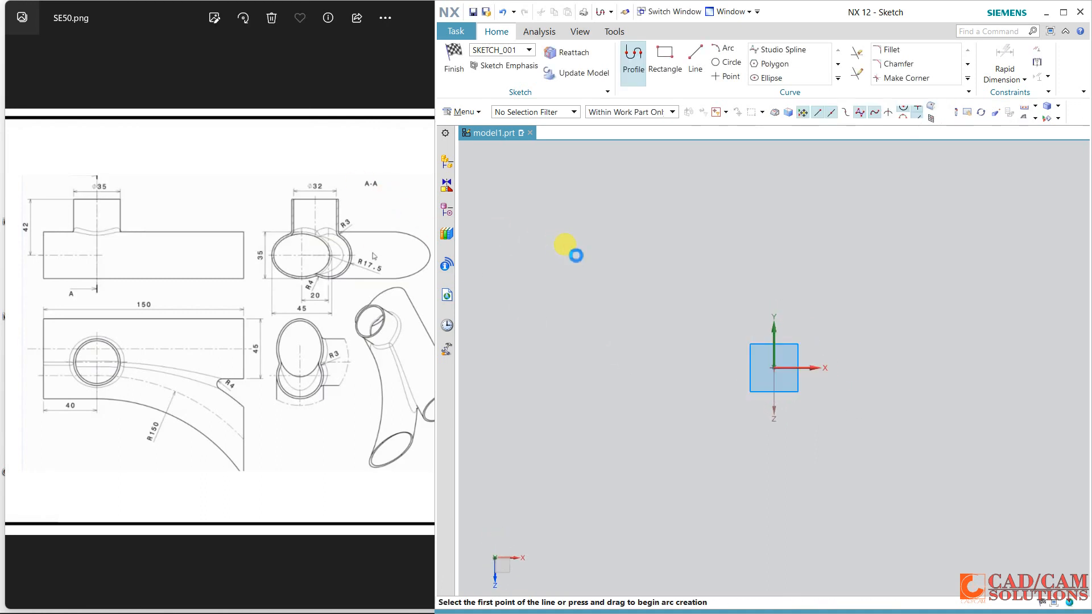
pyautogui.click(714, 62)
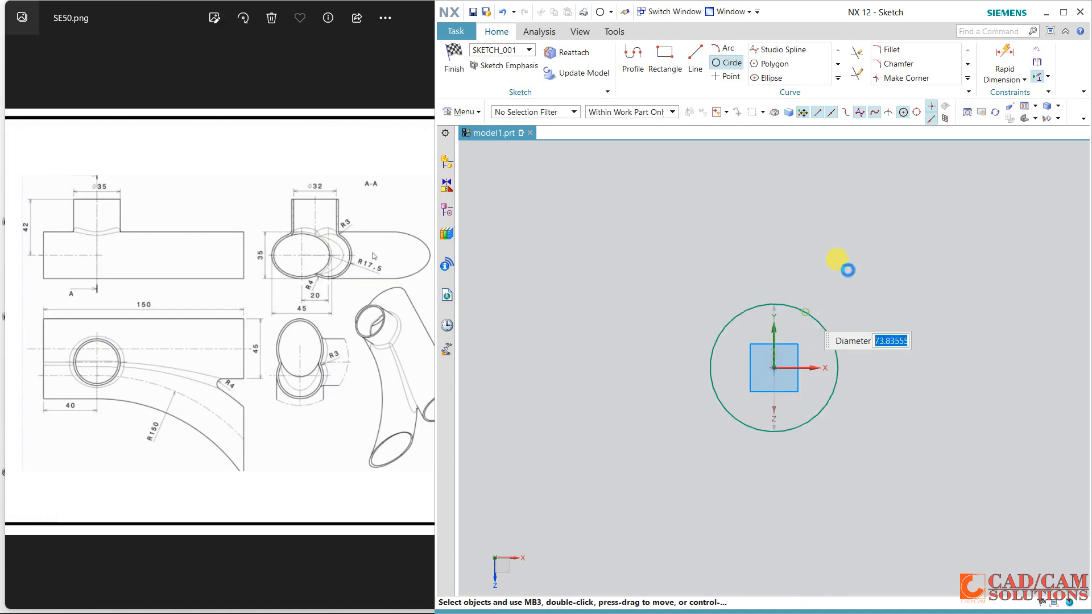
pyautogui.click(1004, 69)
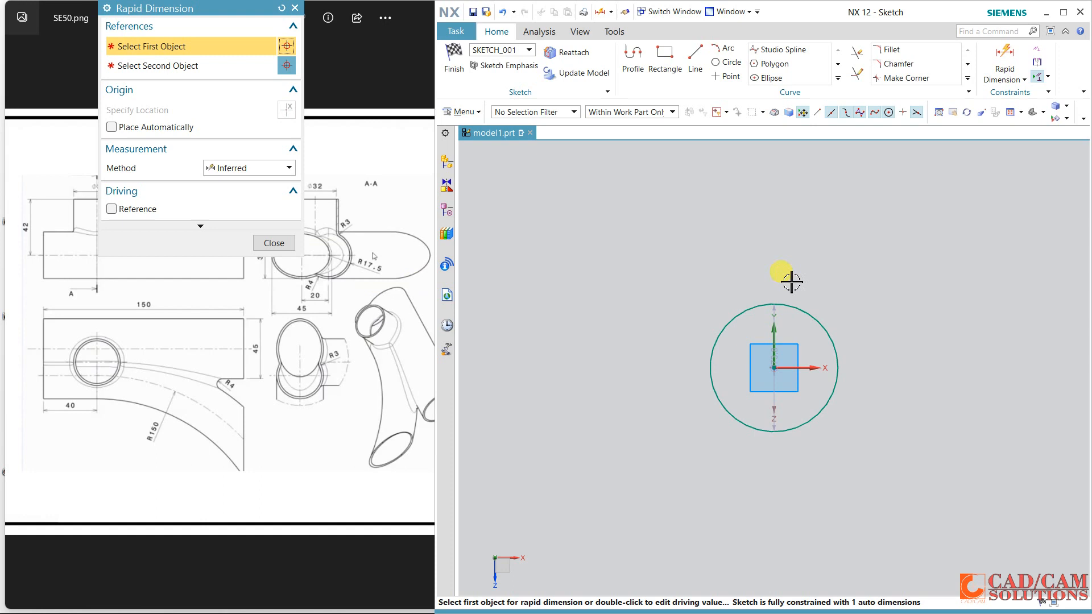
pyautogui.click(710, 367)
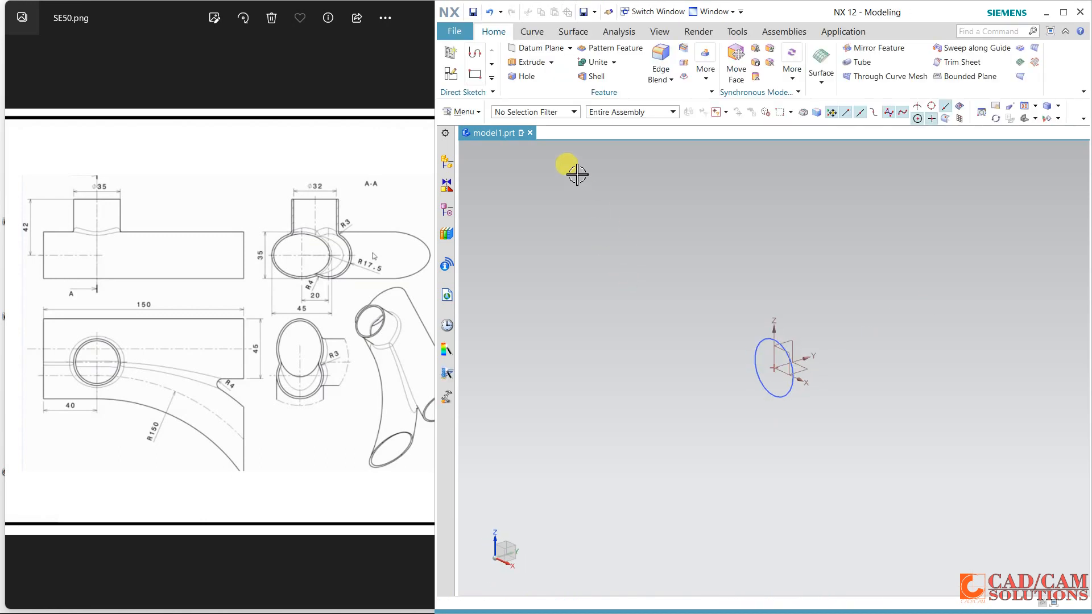
# Extrude the circle 42 mm as a sheet body
pyautogui.click(527, 62)
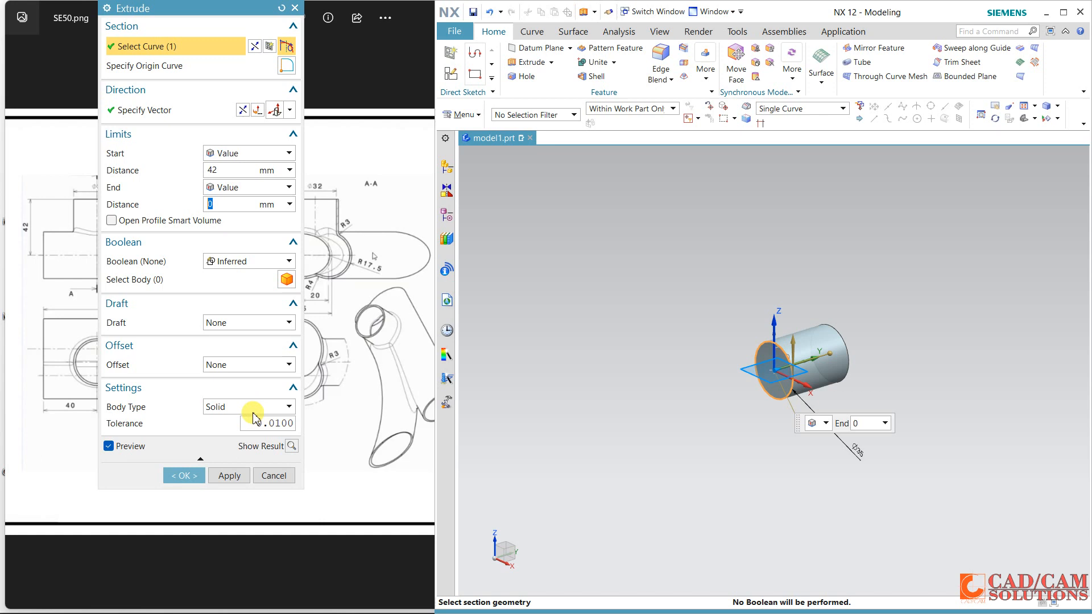
pyautogui.click(245, 407)
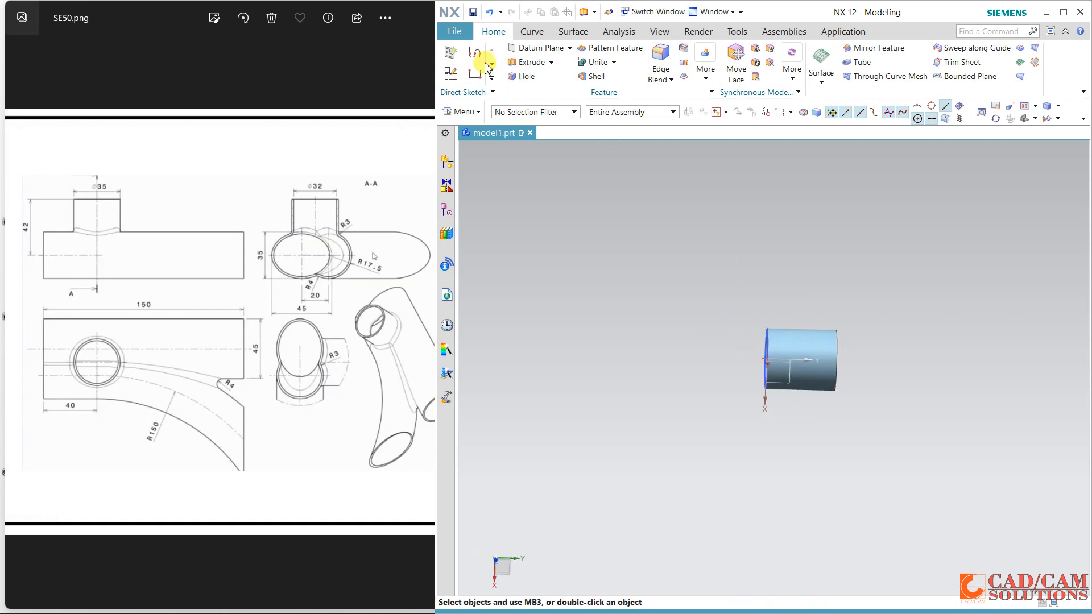
# Start a sketch on the XY plane and draw the profile line and arc from the origin
pyautogui.click(451, 53)
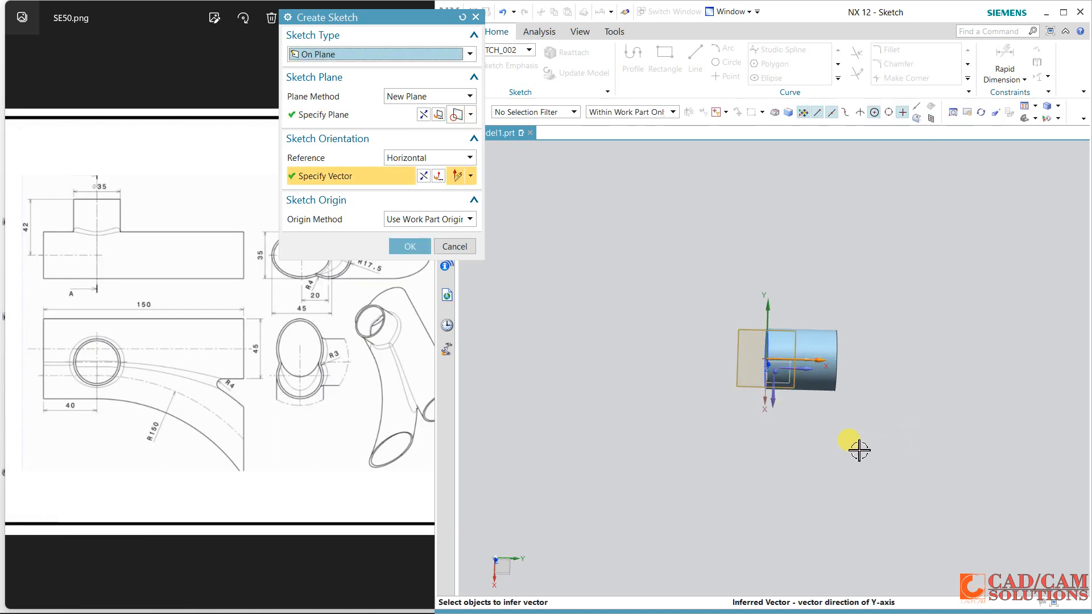
pyautogui.click(410, 246)
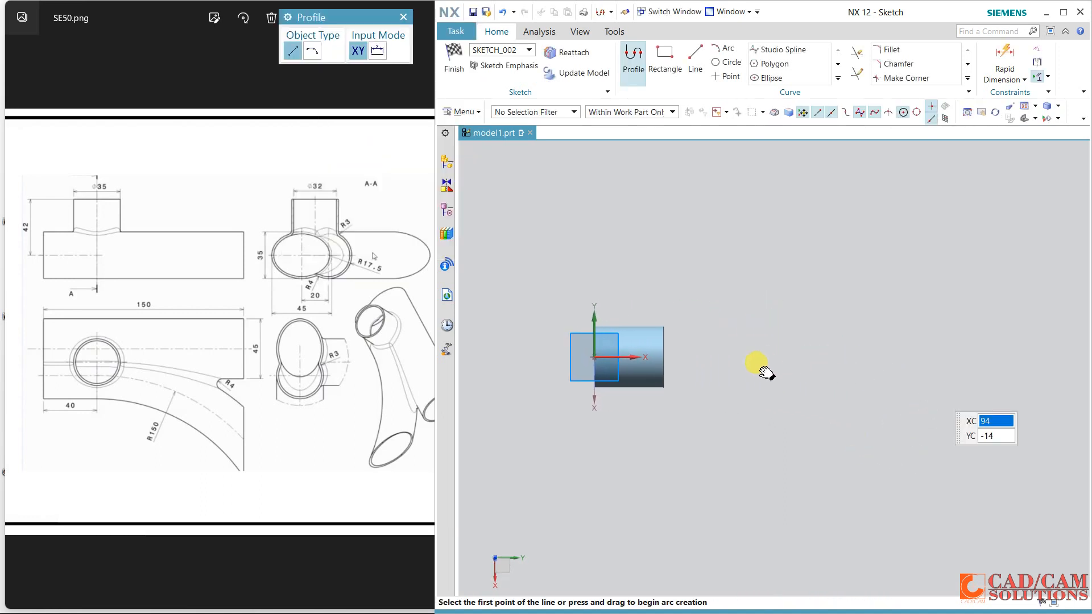
pyautogui.click(602, 356)
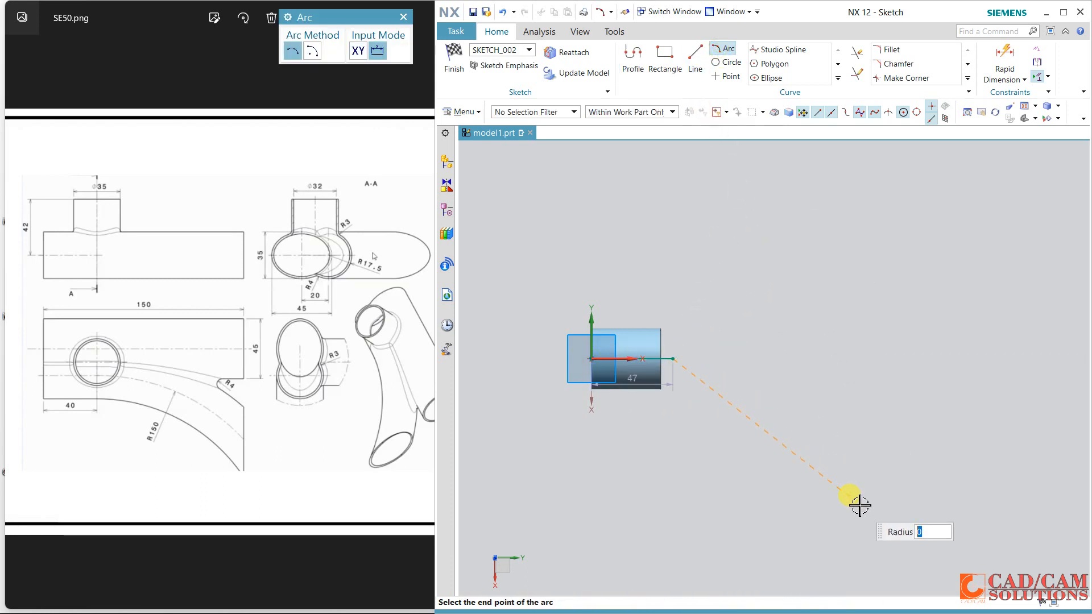
pyautogui.click(857, 487)
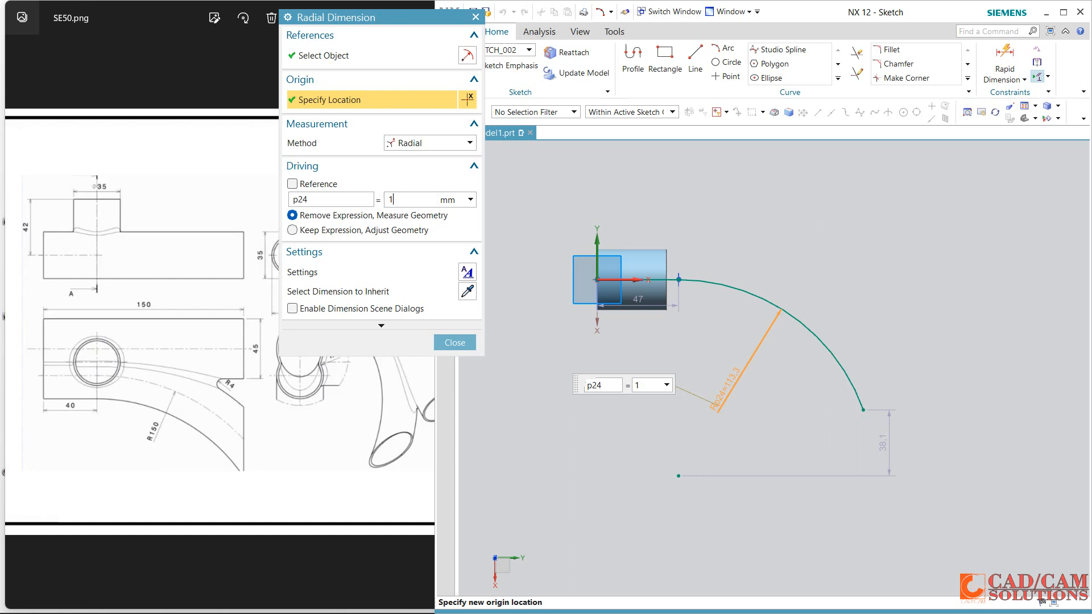
# Dimension the arc to radius 150 with a 40 mm linear offset, then finish the sketch
pyautogui.write('150')
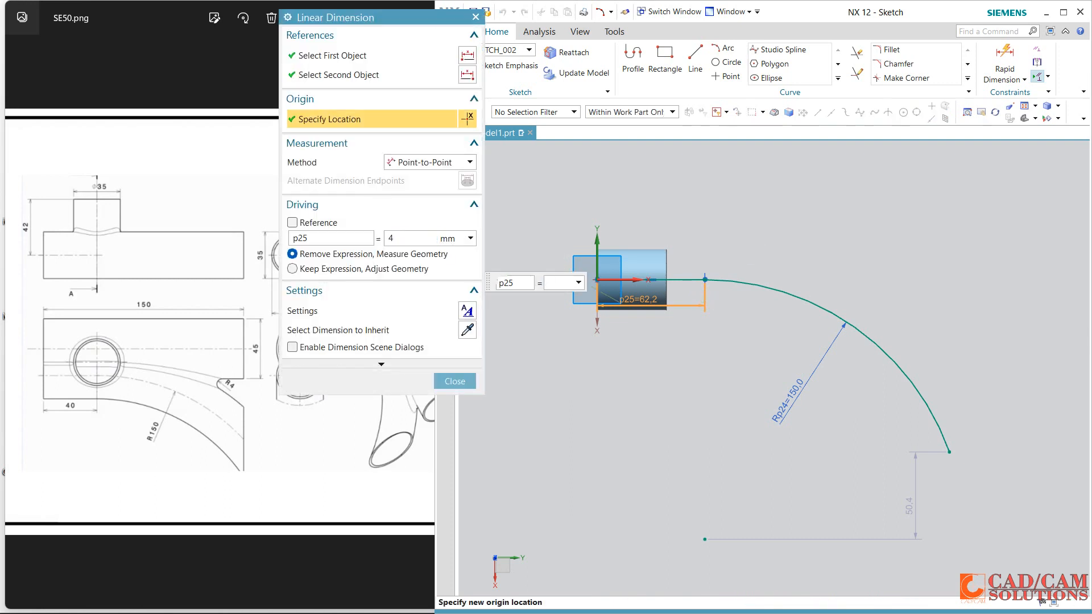
pyautogui.write('40')
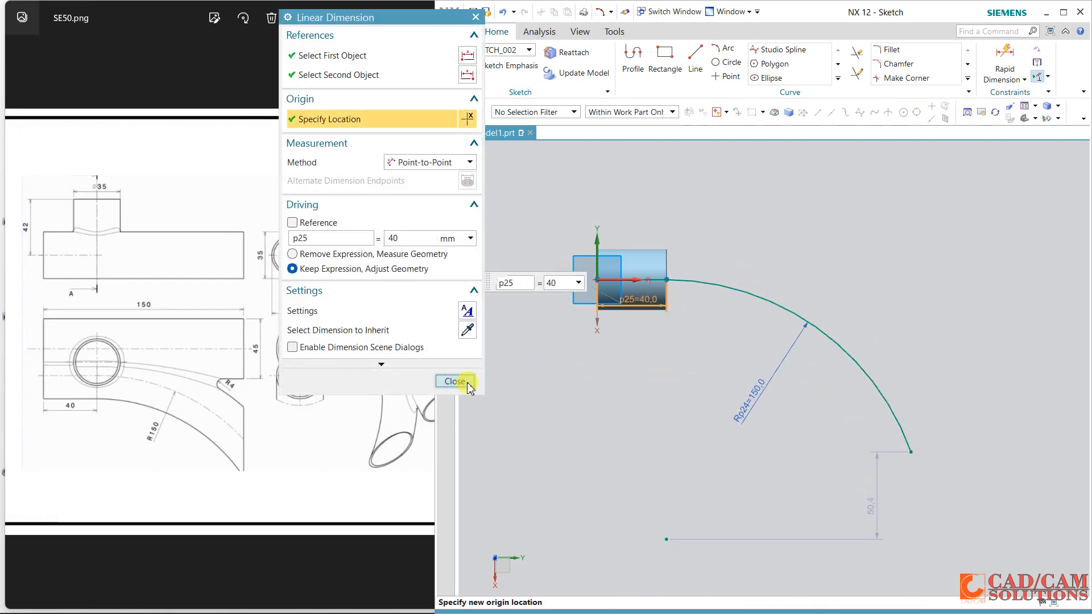
pyautogui.click(454, 381)
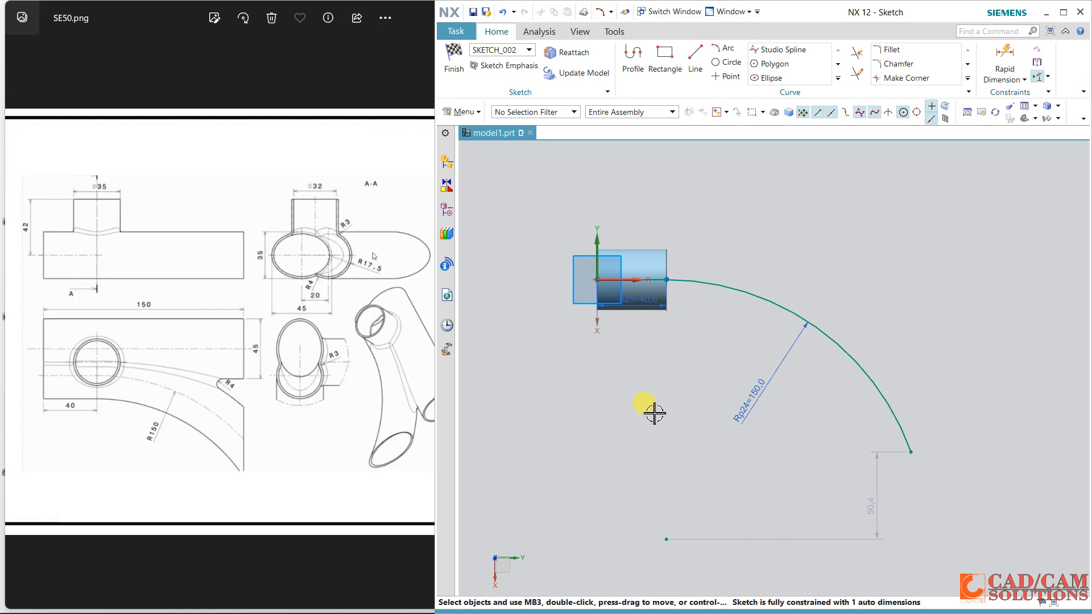
pyautogui.click(453, 59)
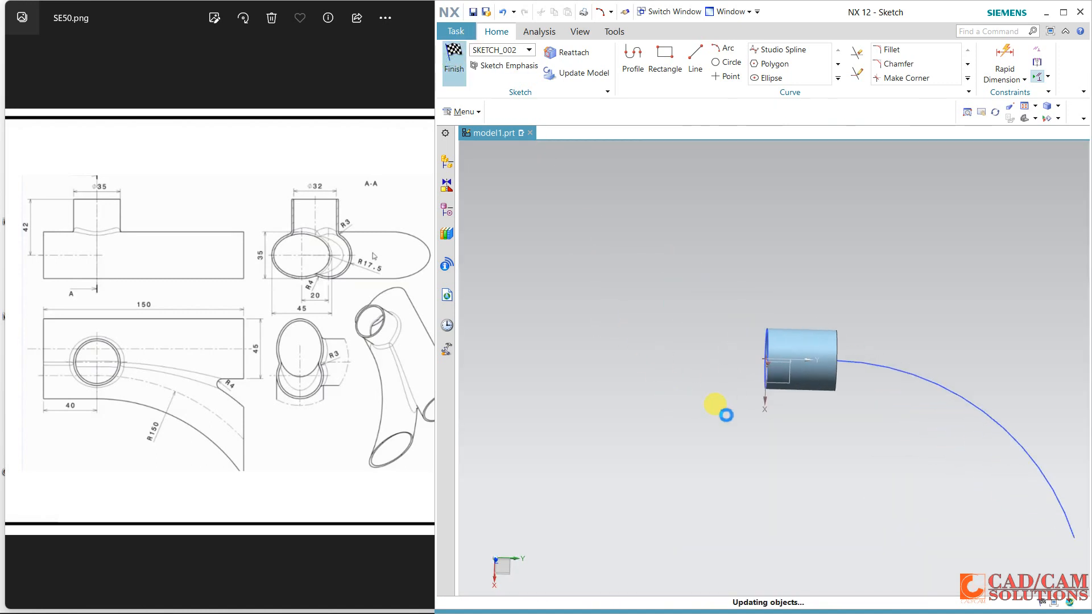
pyautogui.click(452, 59)
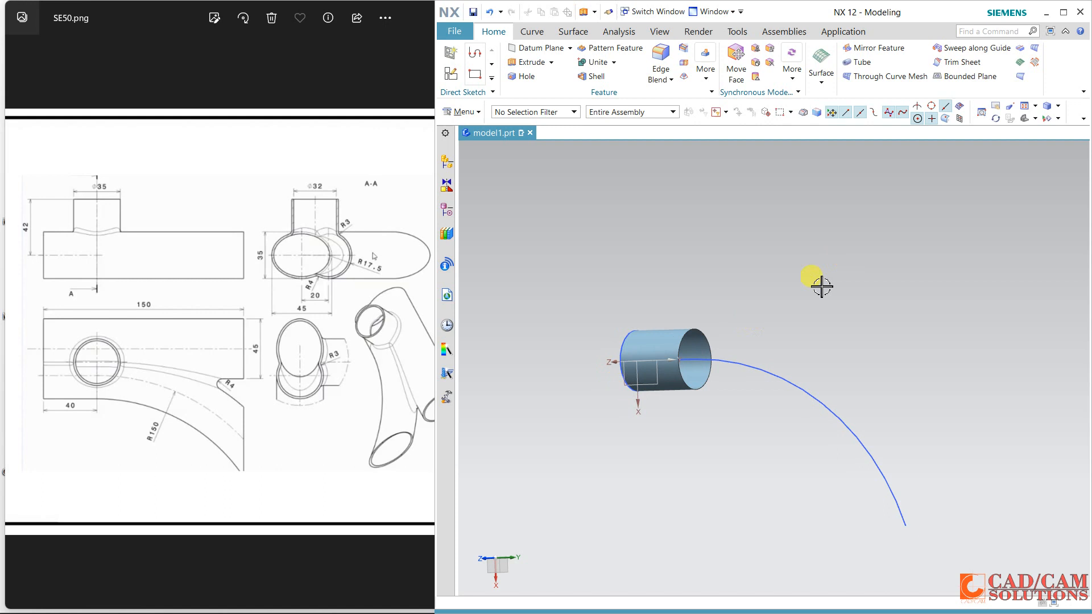
# Sweep the cylinder-end circle along the R150 arc and orbit to face the open end
pyautogui.click(976, 48)
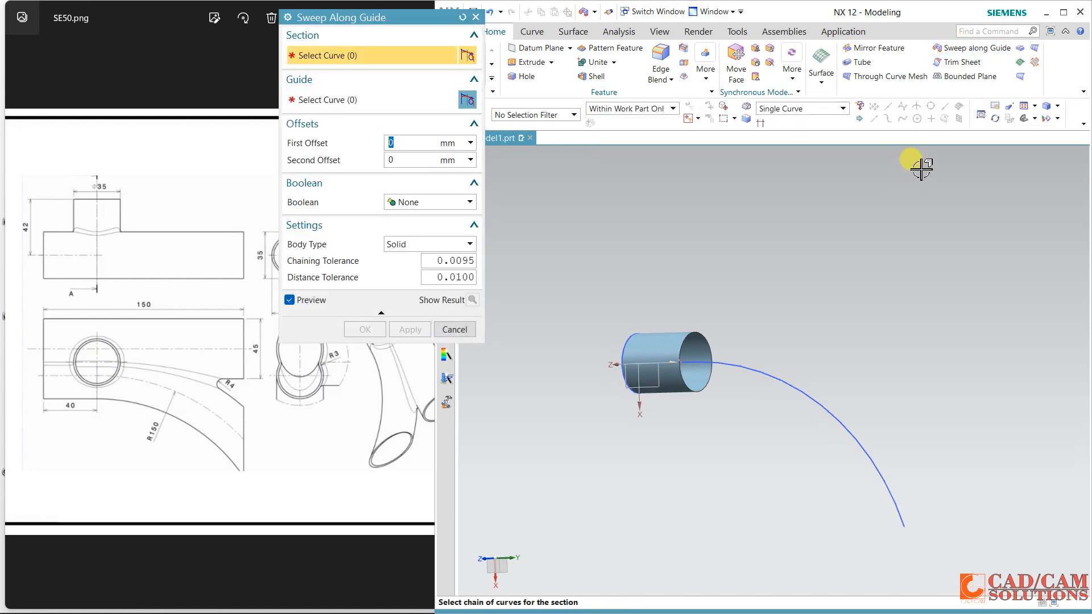
pyautogui.click(697, 363)
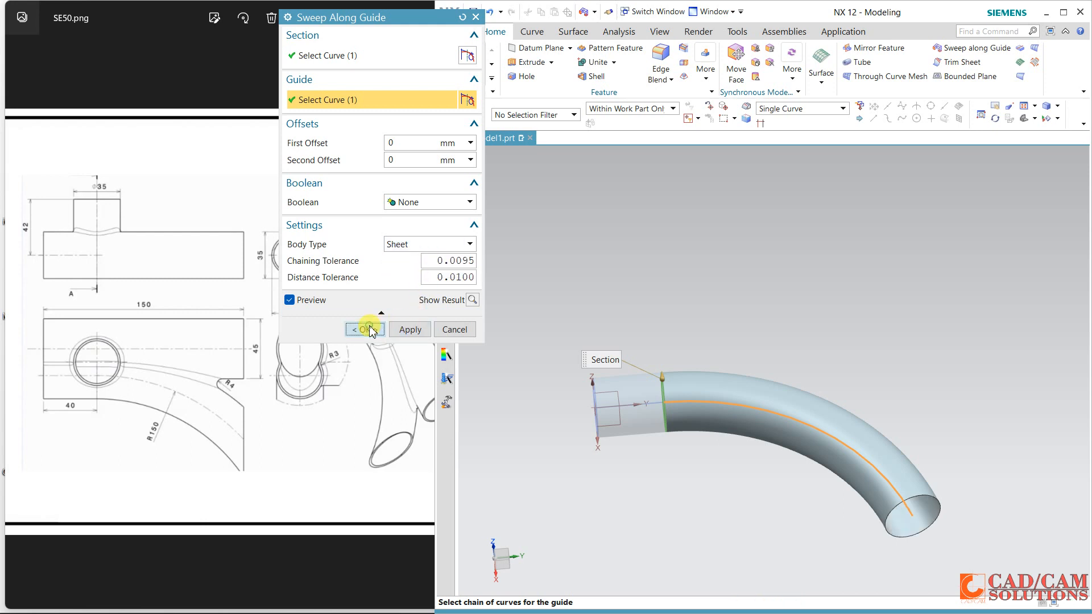
pyautogui.click(362, 329)
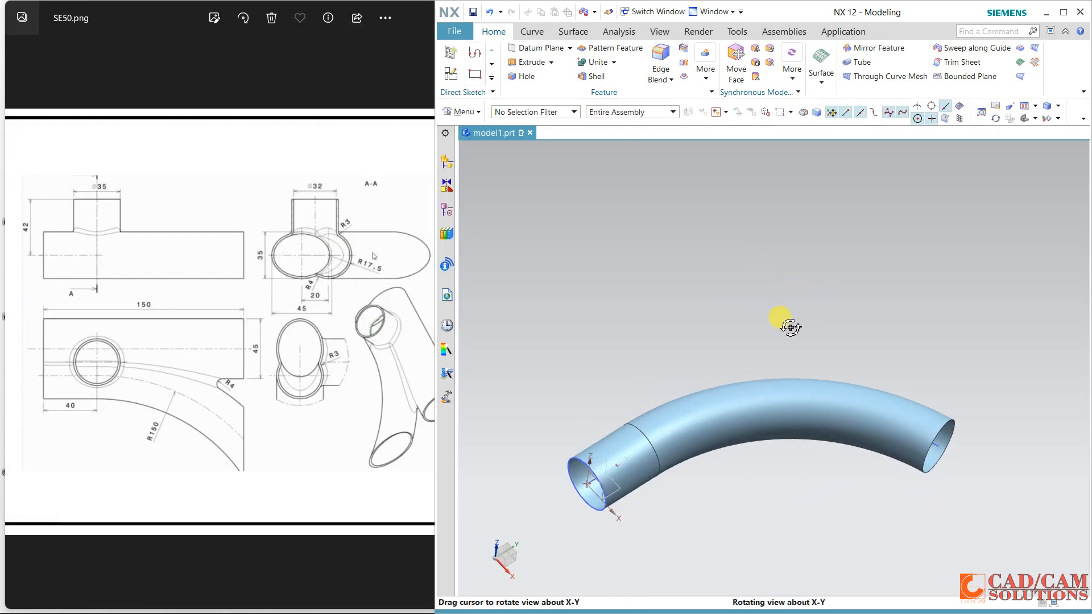
pyautogui.moveTo(787, 326); pyautogui.dragTo(804, 272)
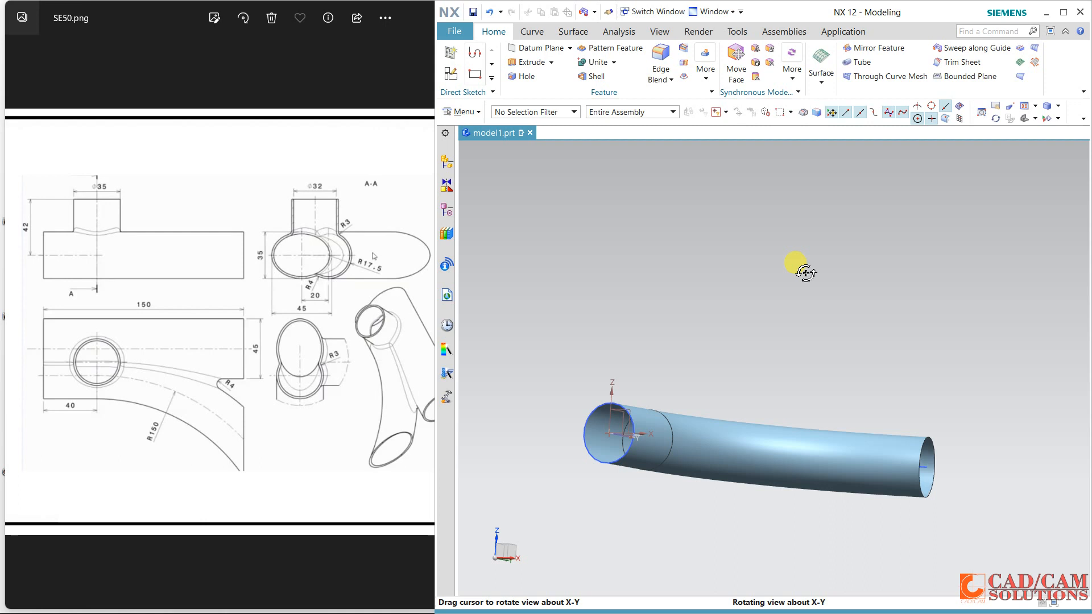
pyautogui.moveTo(801, 272); pyautogui.dragTo(697, 446)
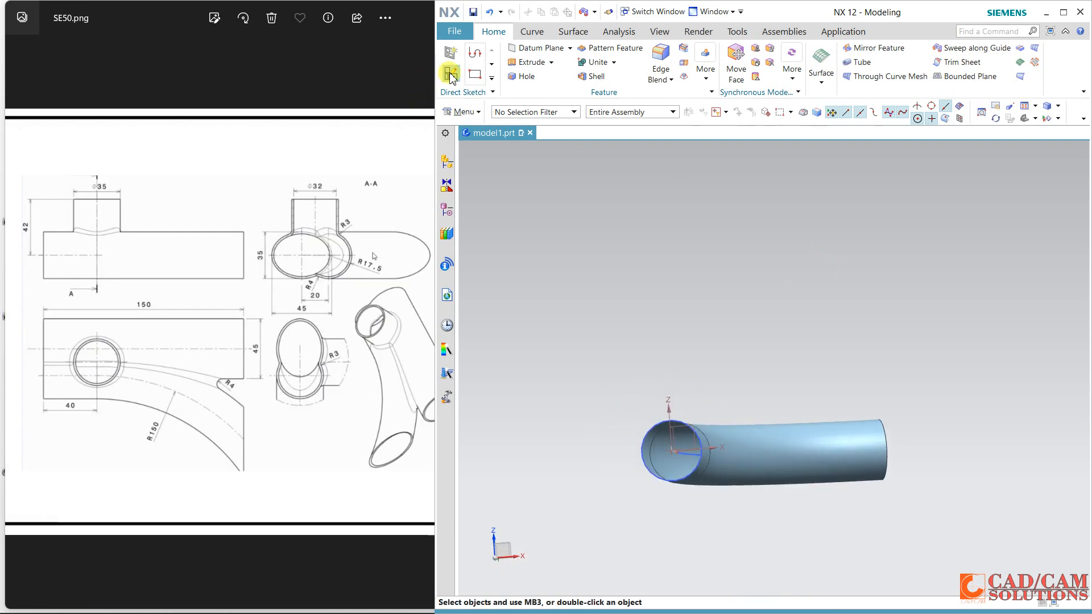
# Start a sketch on the tube-end plane and place an ellipse centre beside the tube
pyautogui.click(450, 74)
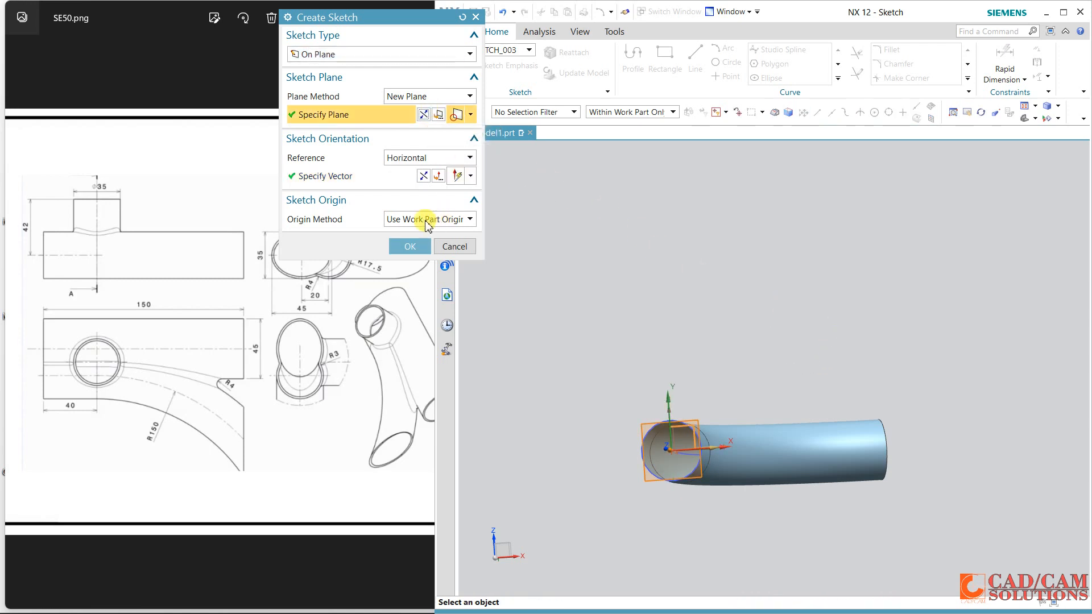
pyautogui.click(410, 246)
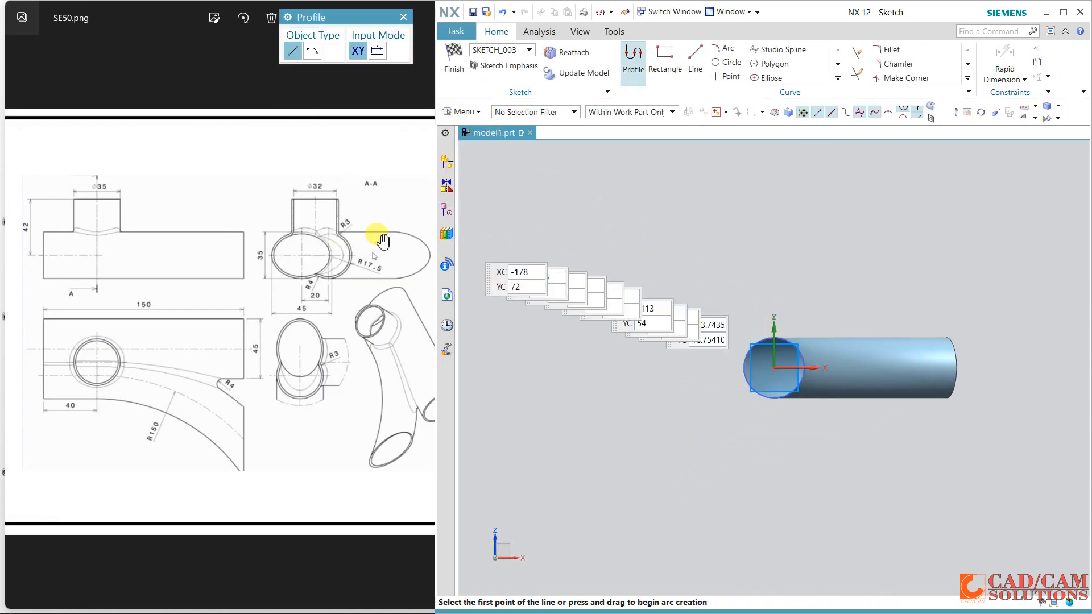
pyautogui.click(730, 63)
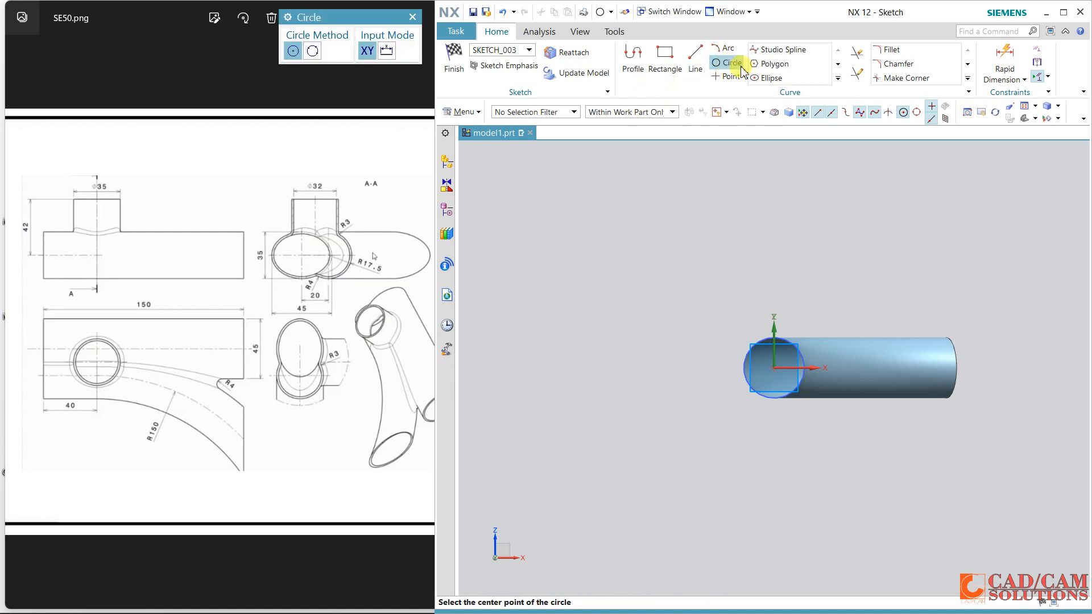
pyautogui.click(769, 77)
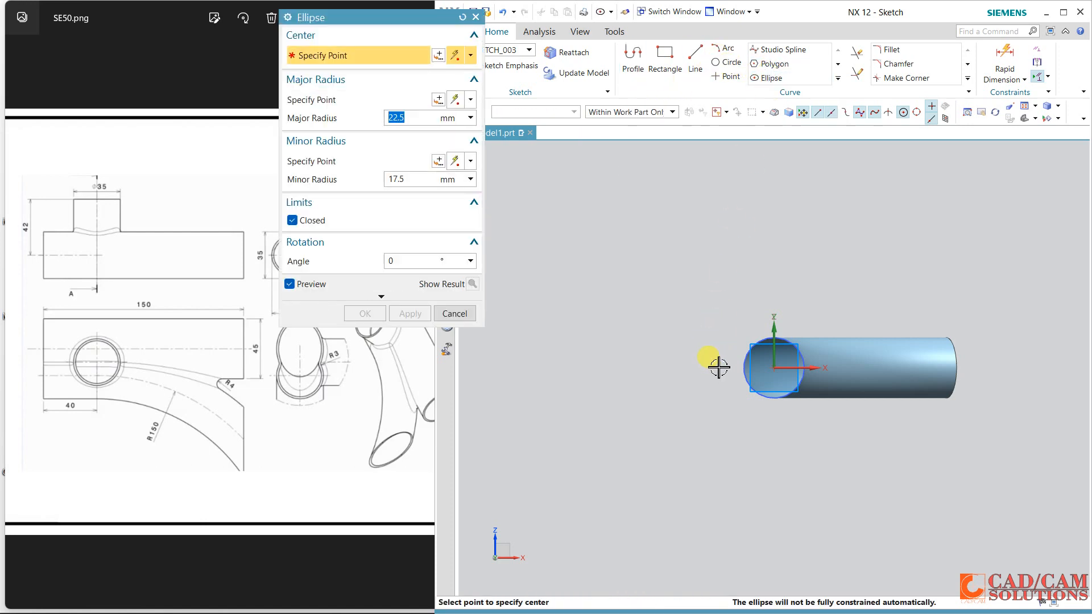
pyautogui.click(716, 363)
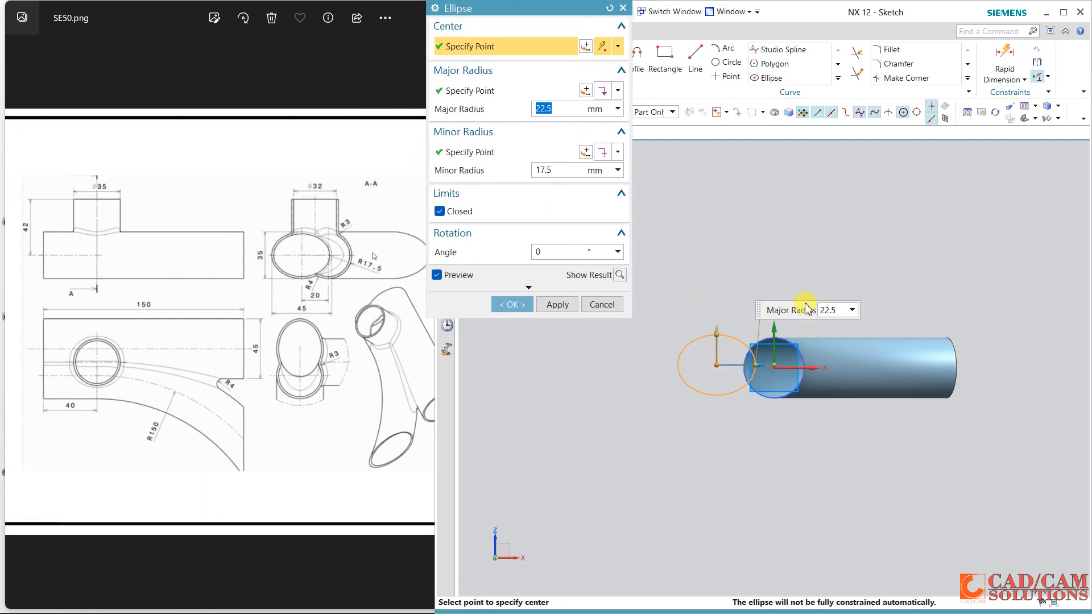
# Give the ellipse radii 45/2 and 35/2, and dimension its 20 mm centre offset
pyautogui.write('45/2')
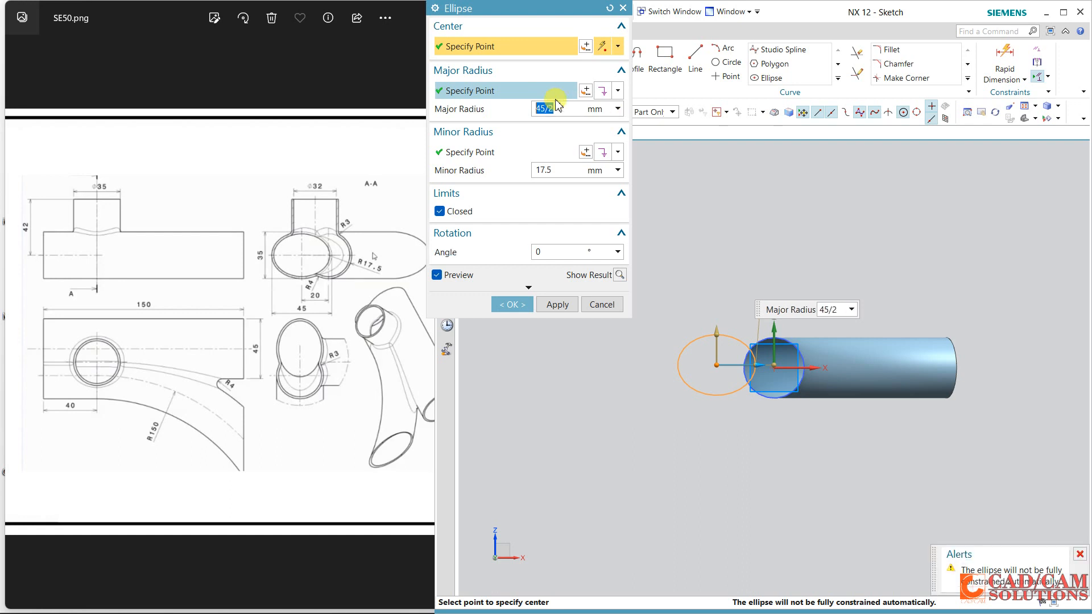
pyautogui.click(550, 170)
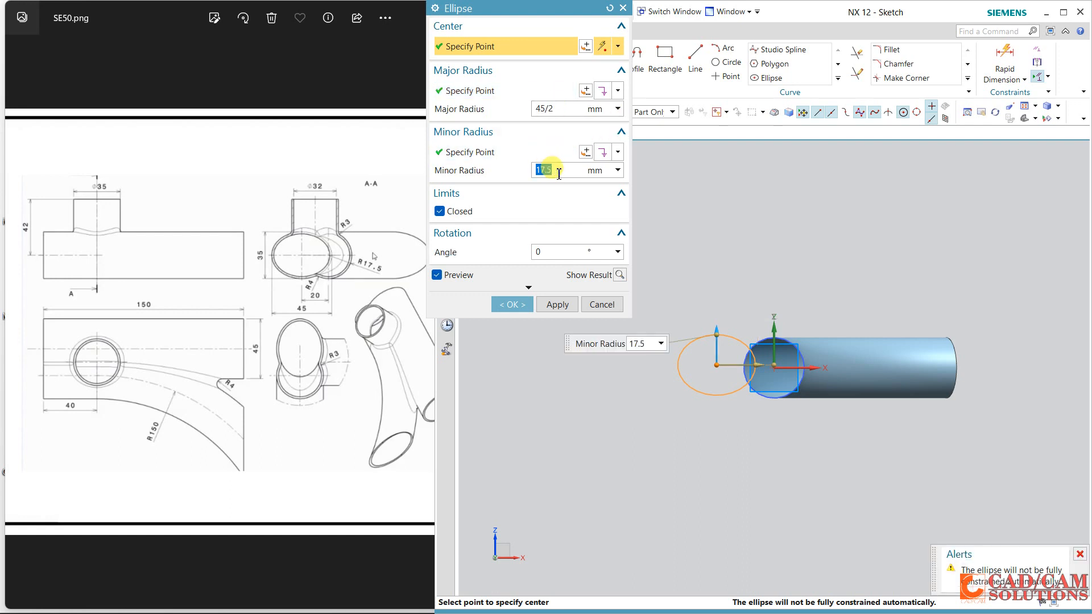
pyautogui.write('35/2')
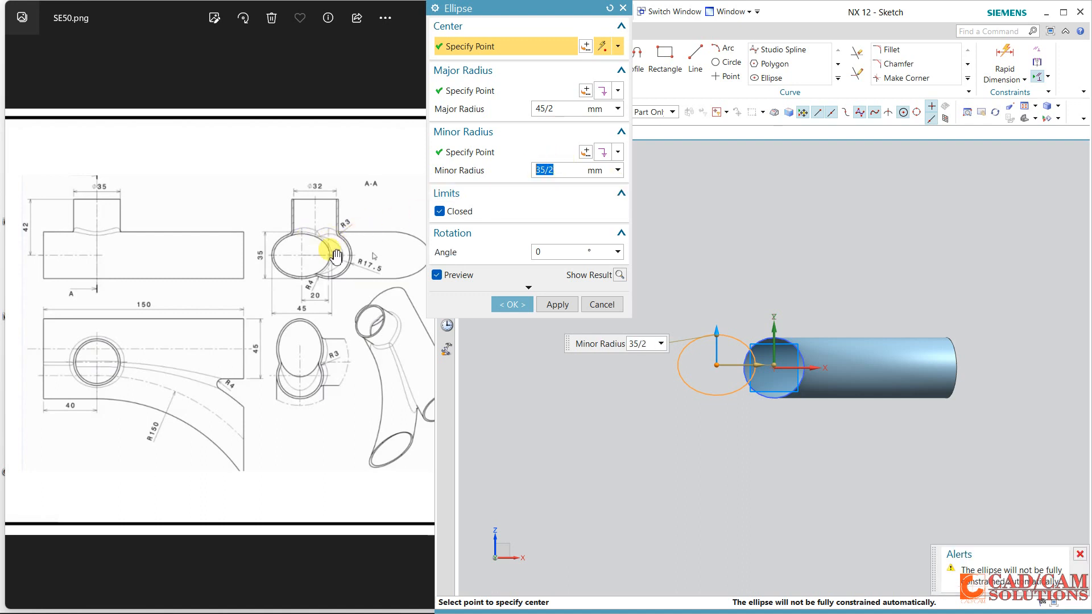
pyautogui.click(512, 304)
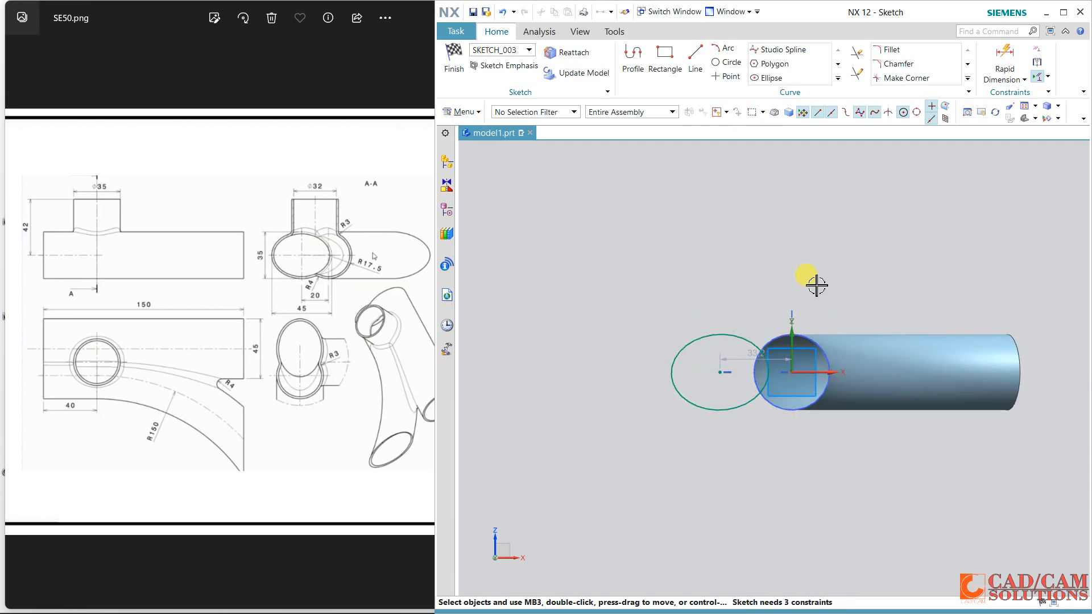
pyautogui.moveTo(510, 327)
pyautogui.write('20')
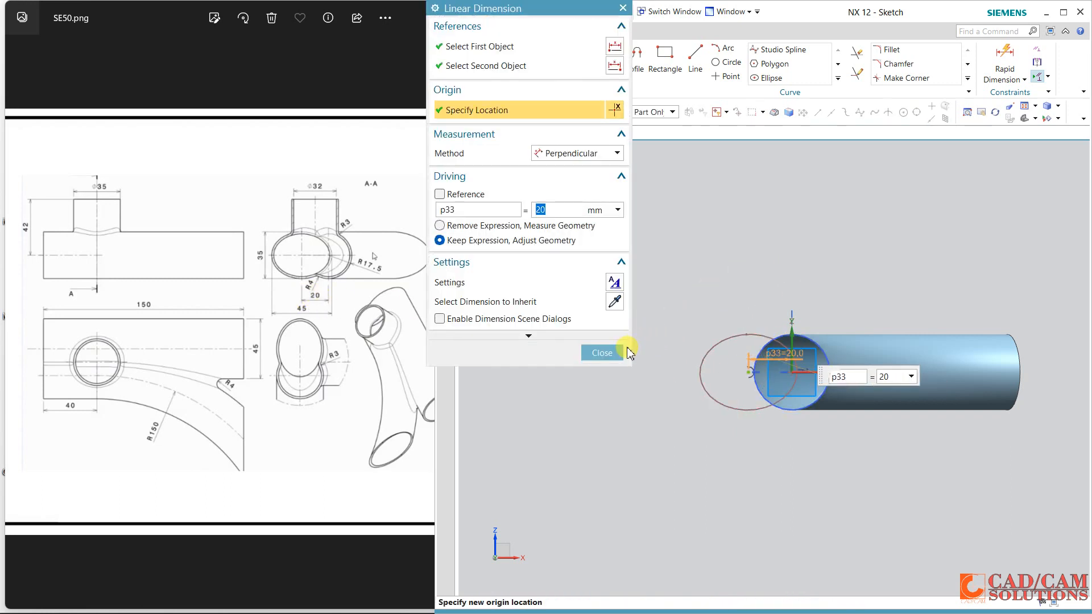
pyautogui.click(601, 352)
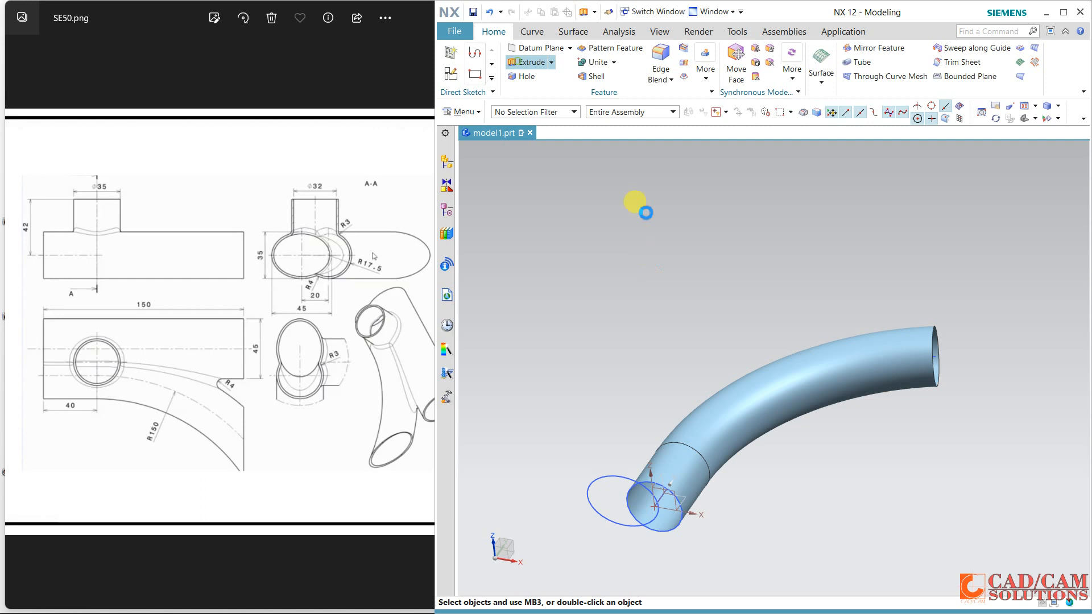
# Extrude the ellipse 150 mm as a sheet, then orbit to inspect the tube junction
pyautogui.click(530, 62)
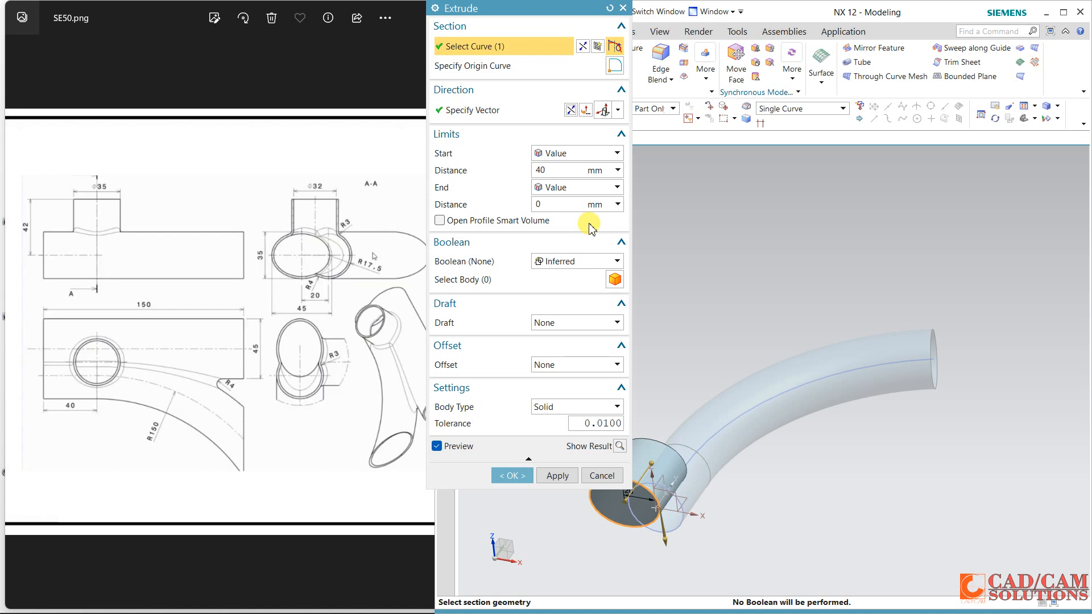
pyautogui.click(557, 170)
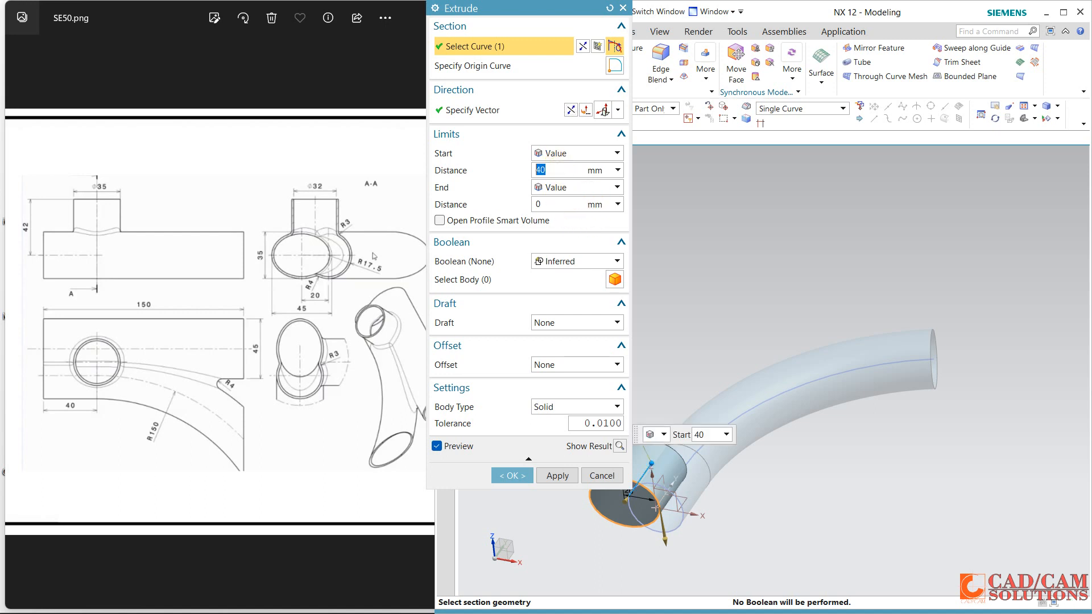
pyautogui.write('150')
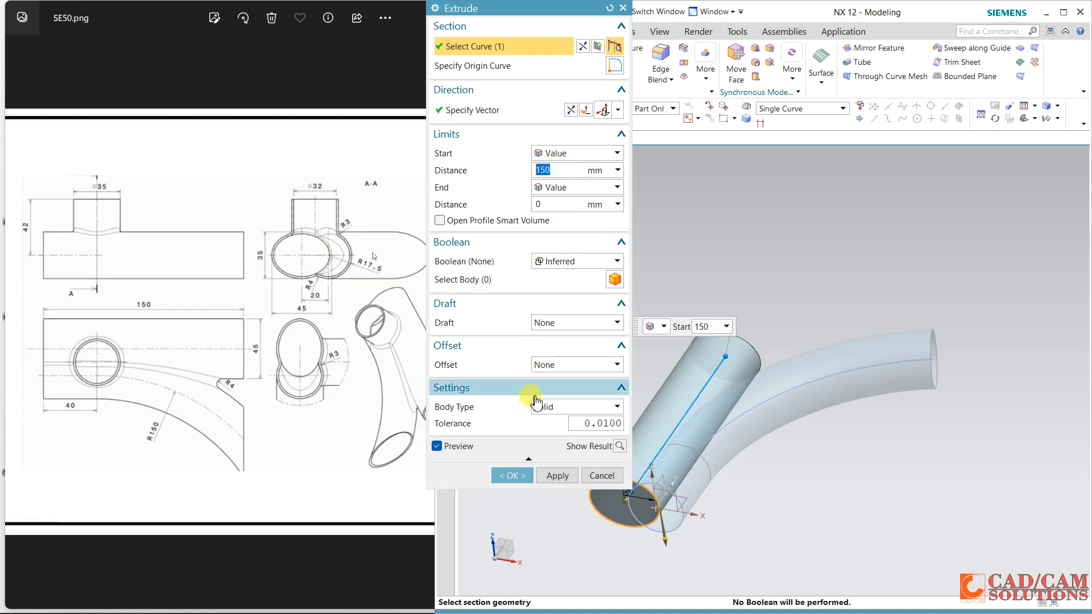
pyautogui.click(571, 407)
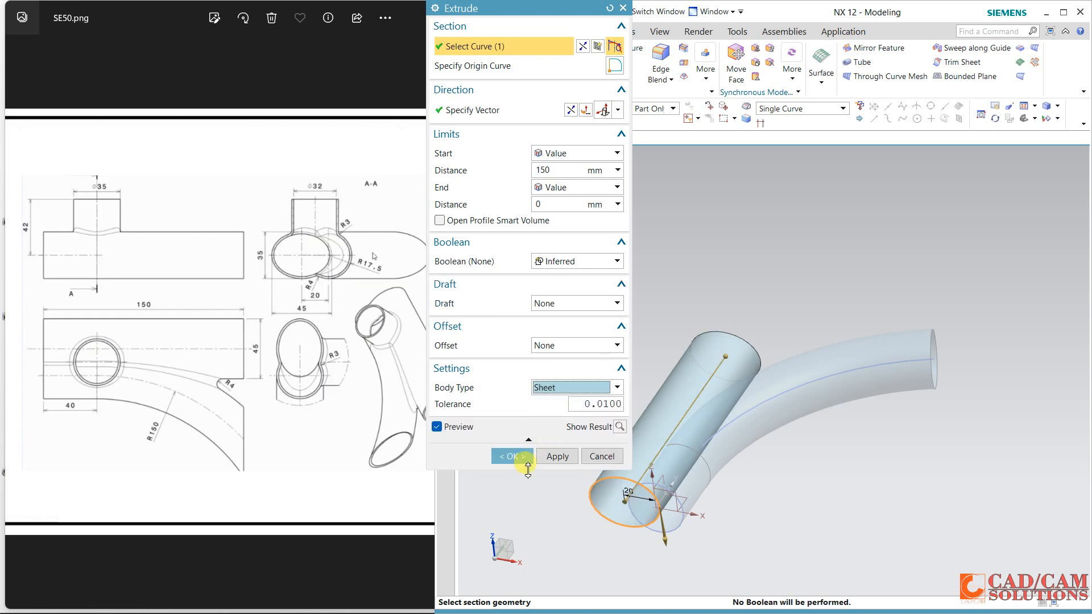
pyautogui.click(508, 456)
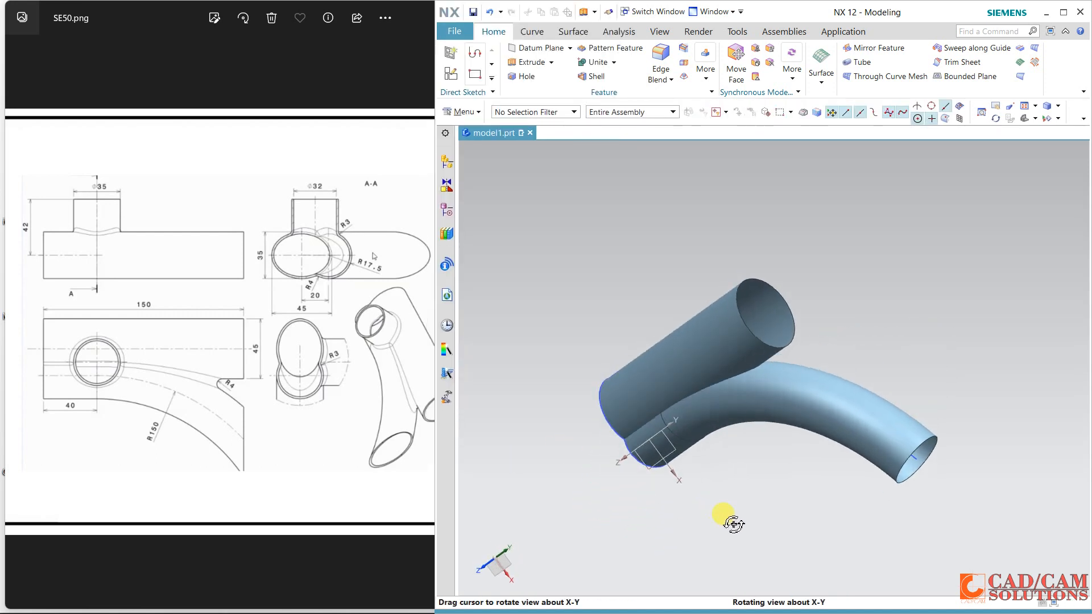
pyautogui.moveTo(732, 524); pyautogui.dragTo(693, 451)
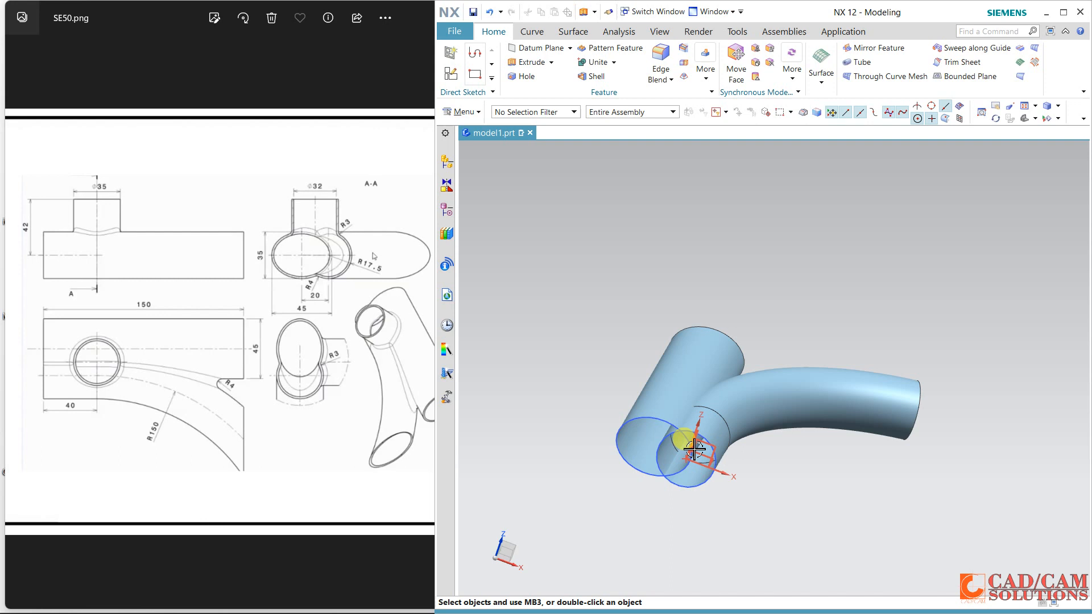
pyautogui.moveTo(693, 449); pyautogui.dragTo(710, 407)
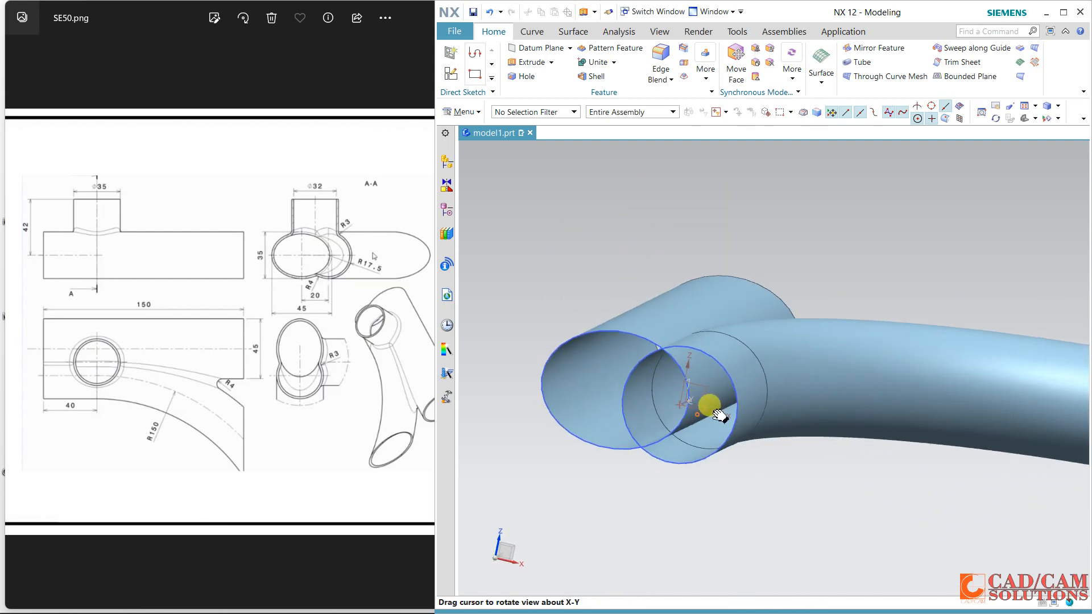
pyautogui.moveTo(721, 414); pyautogui.dragTo(885, 240)
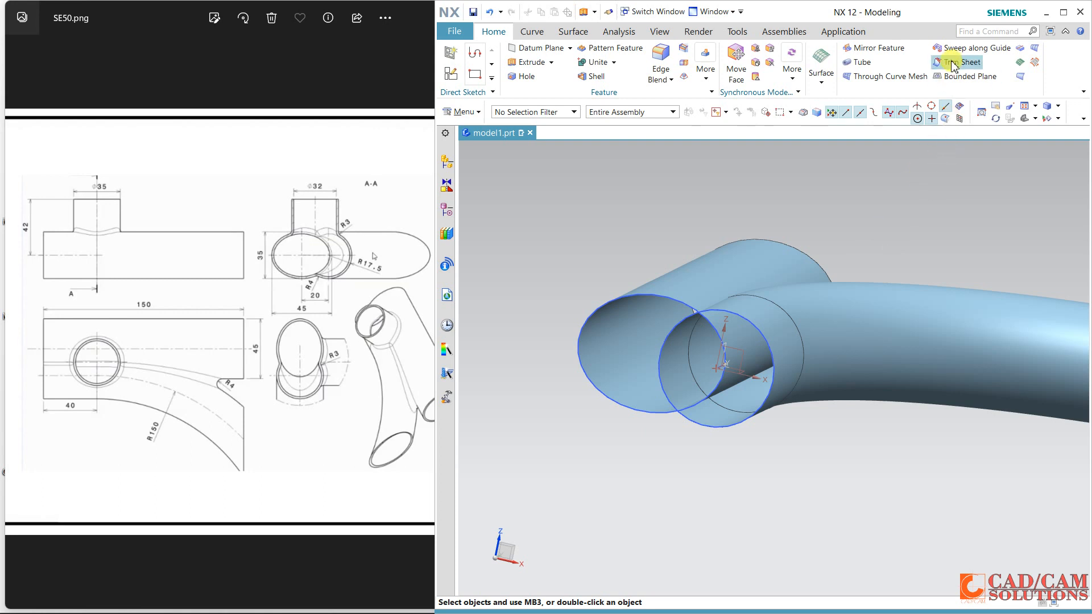
# Start a Make Corner trim, picking the curved tube face as target, then abandon it
pyautogui.click(461, 111)
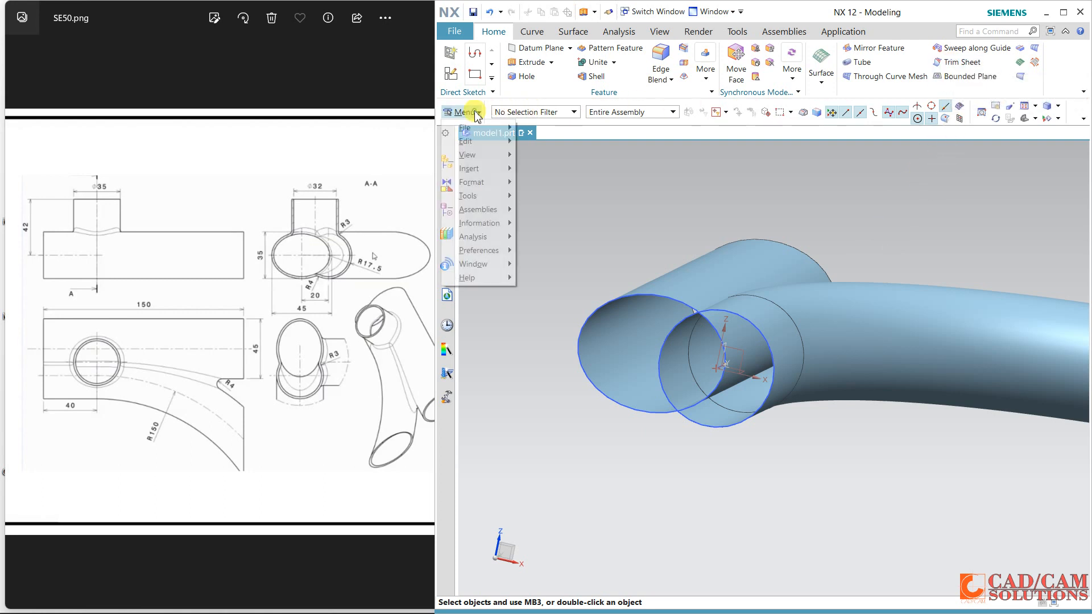
pyautogui.click(470, 168)
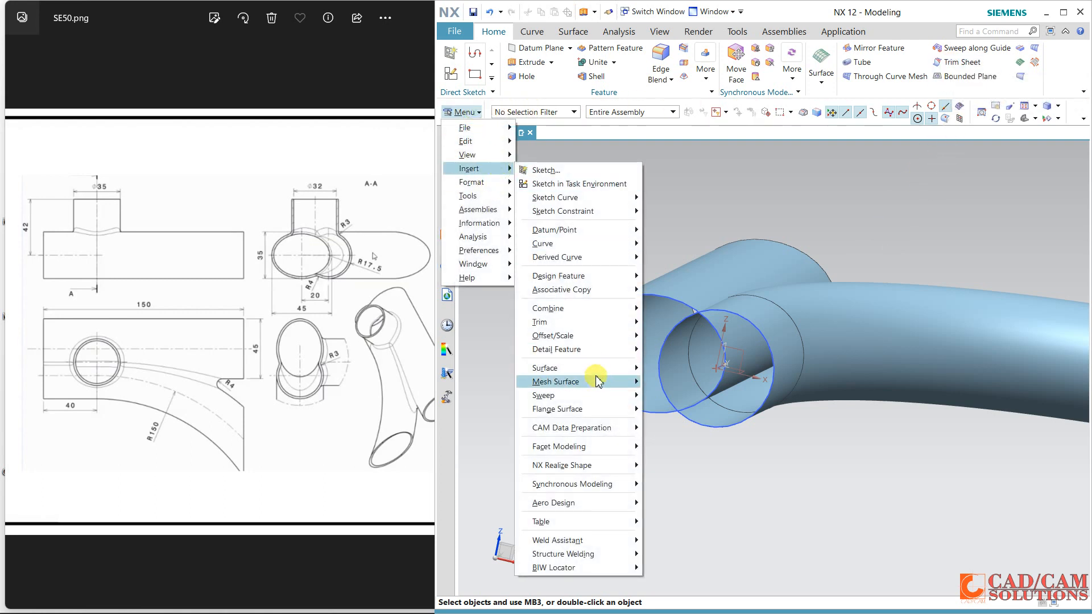
pyautogui.moveTo(540, 321)
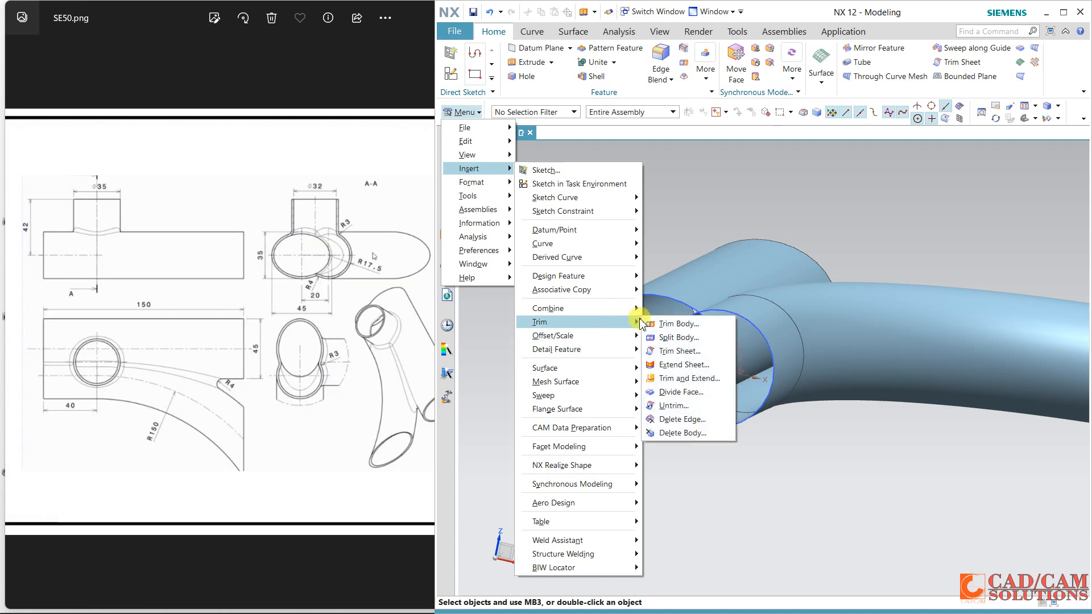
pyautogui.moveTo(686, 378)
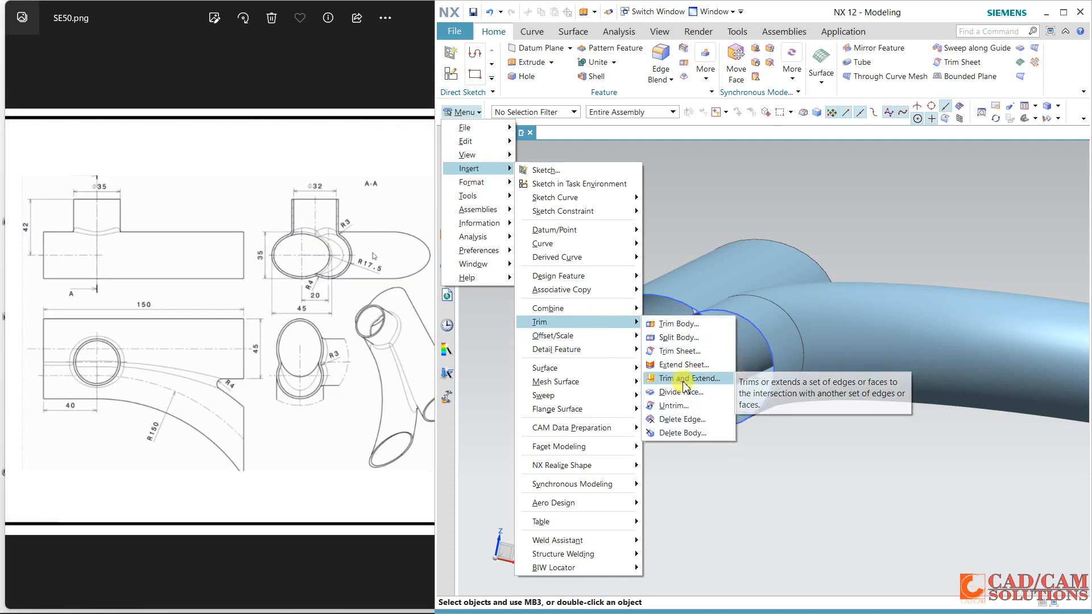
pyautogui.click(688, 378)
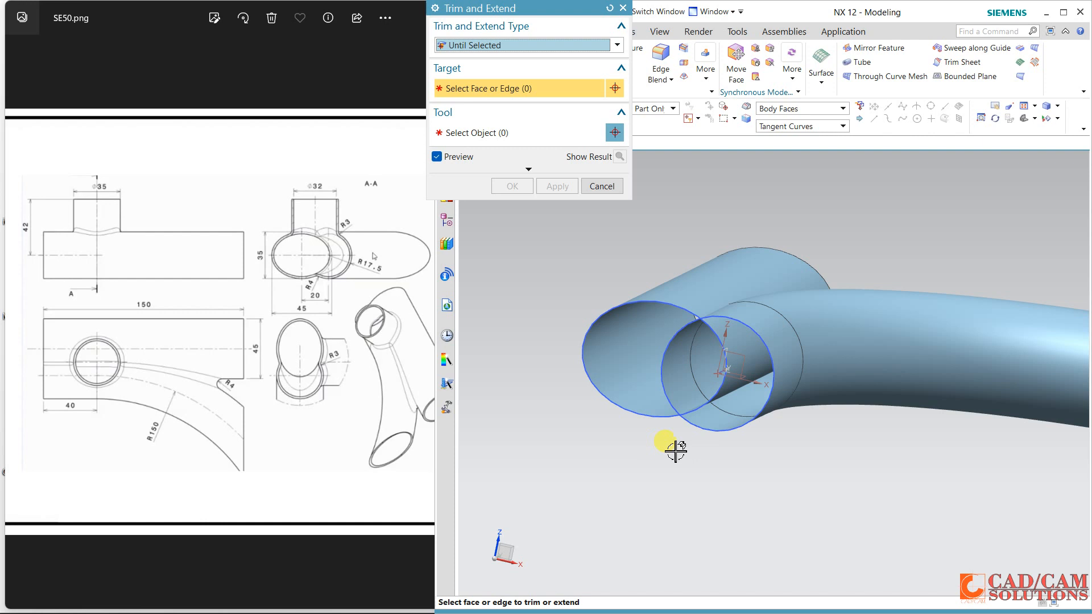
pyautogui.click(528, 45)
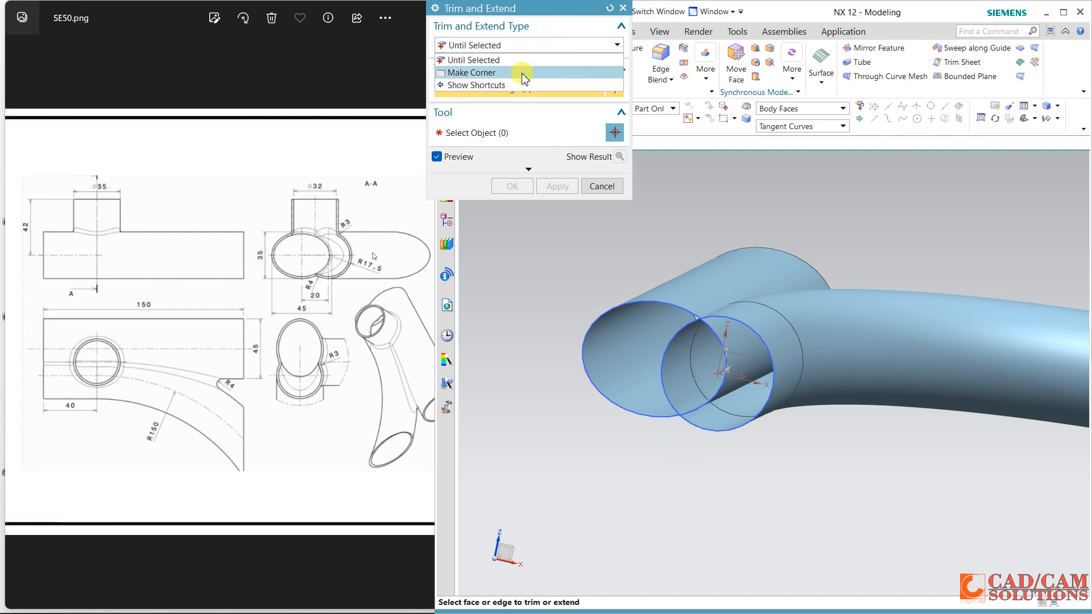
pyautogui.click(473, 72)
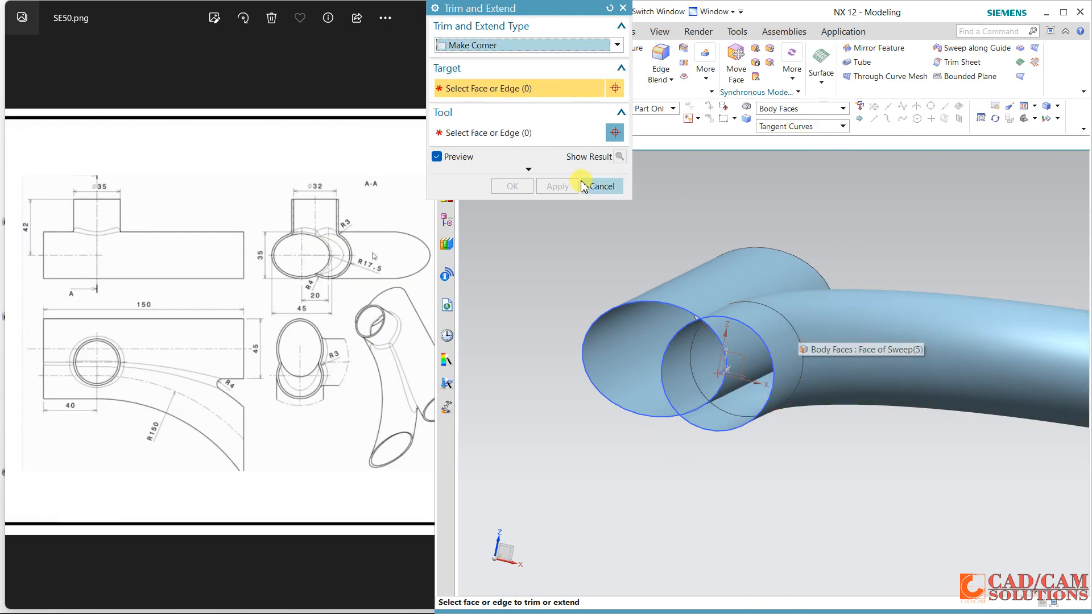
pyautogui.click(602, 186)
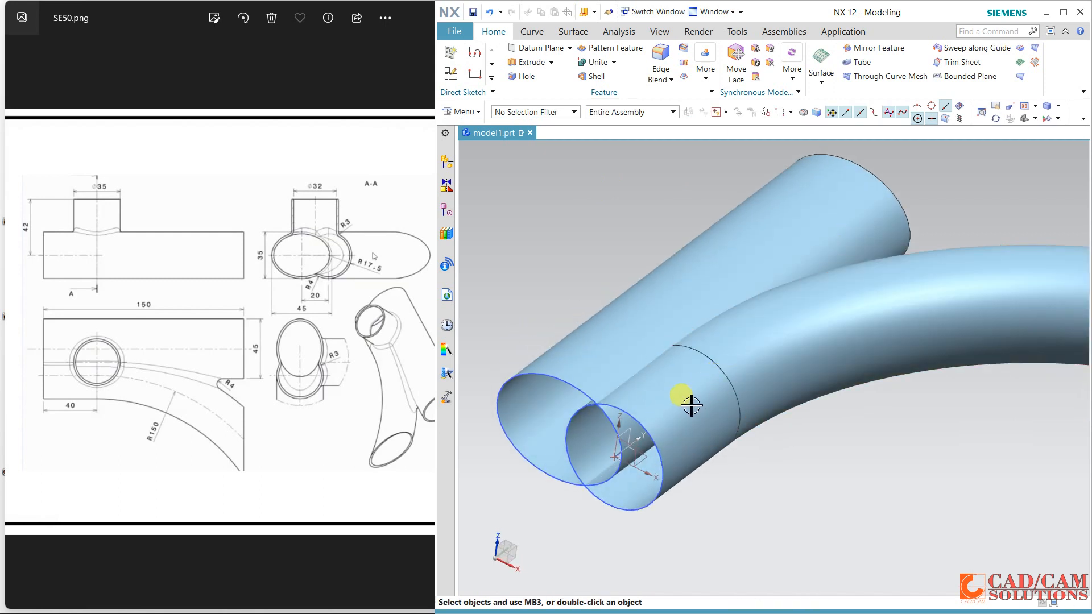
pyautogui.click(571, 32)
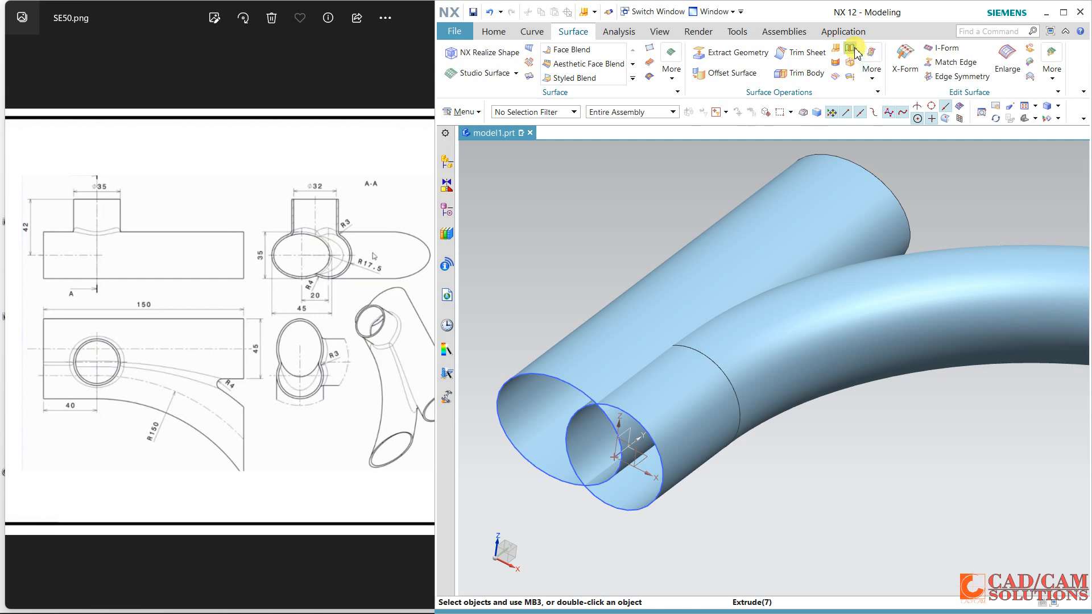
# Sew the tube sheets into a single sheet body, selecting the angled branch as tool
pyautogui.click(853, 50)
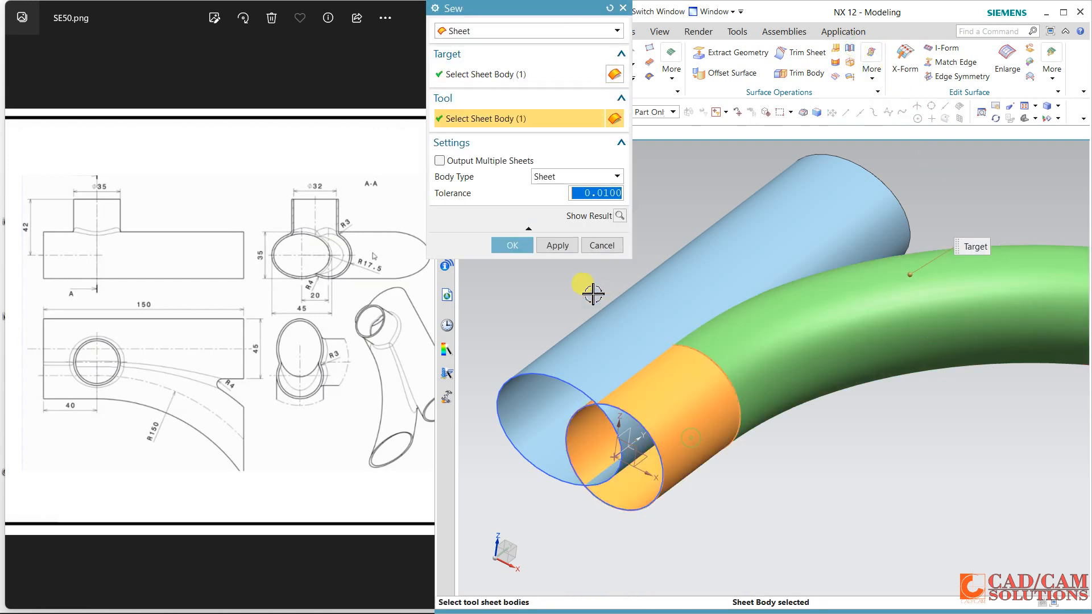
pyautogui.click(512, 245)
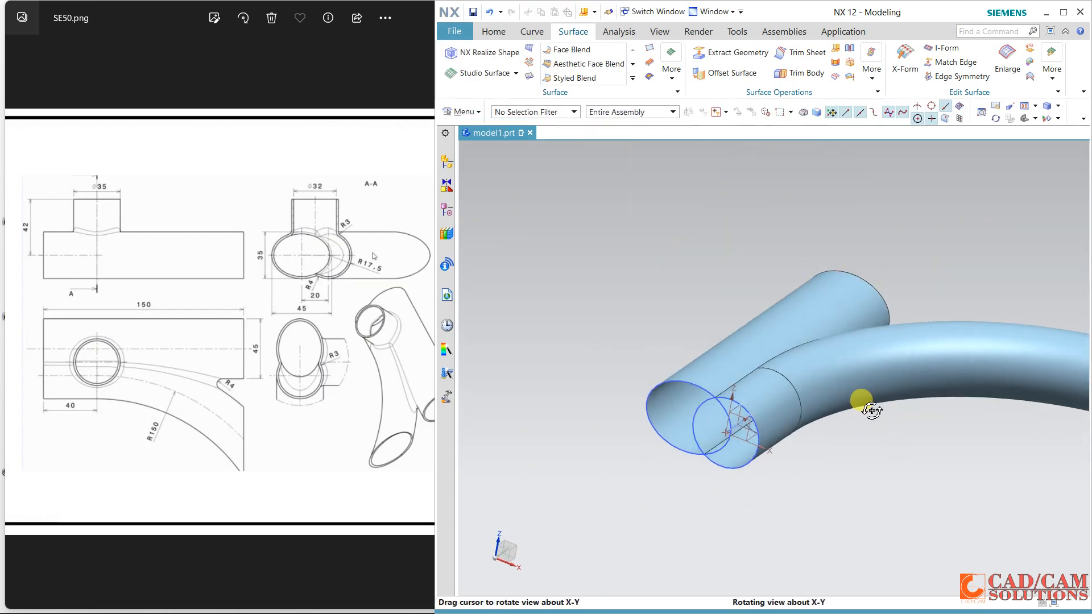
# Orbit around the joined tubes and start a sketch on a new plane at the tube end
pyautogui.moveTo(871, 407); pyautogui.dragTo(707, 474)
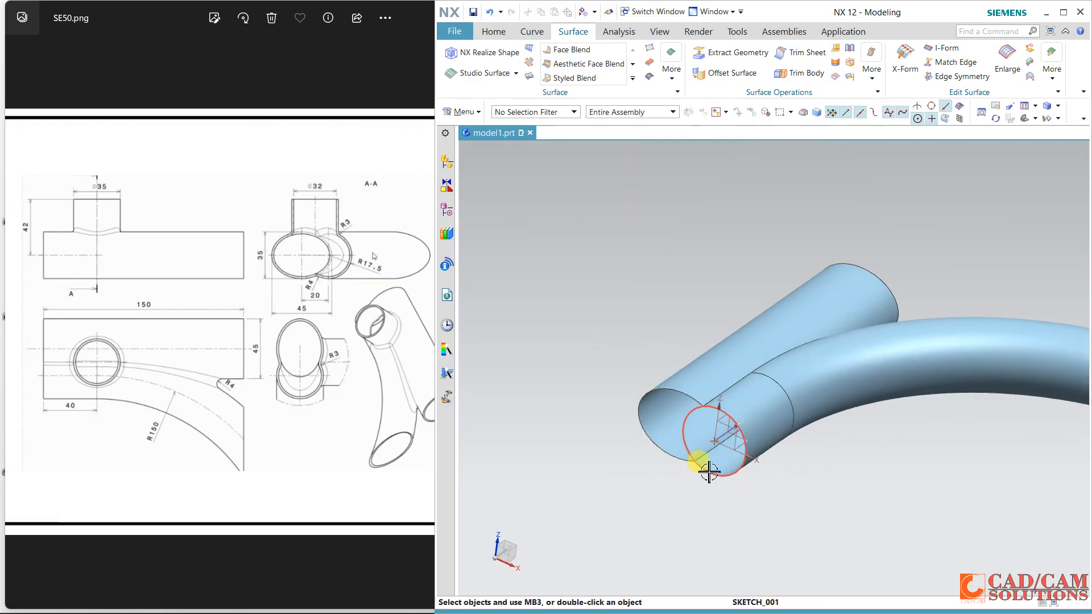
pyautogui.moveTo(708, 474); pyautogui.dragTo(801, 477)
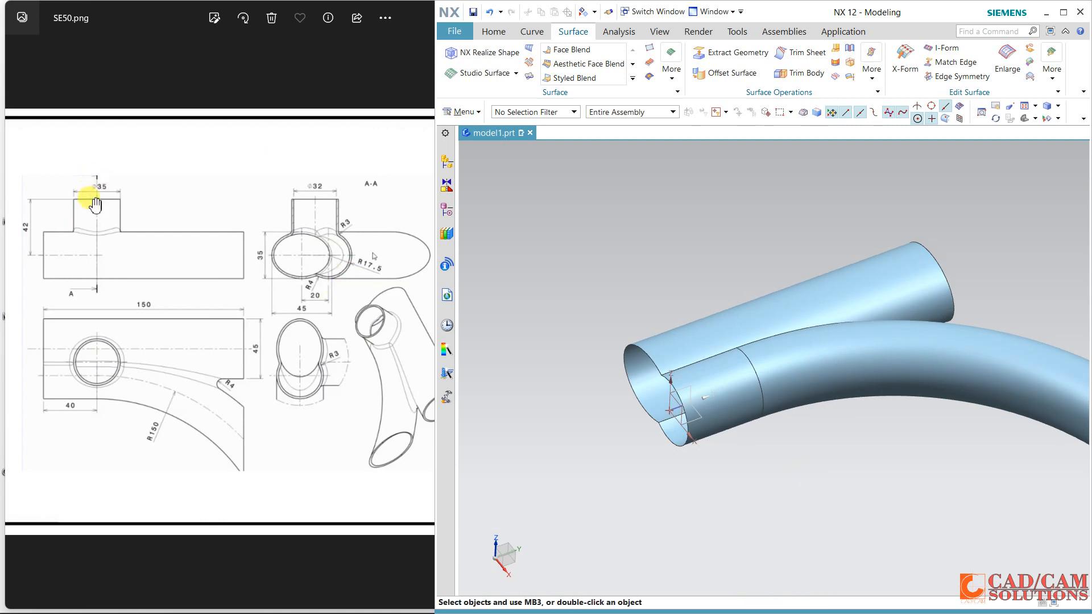
pyautogui.click(494, 32)
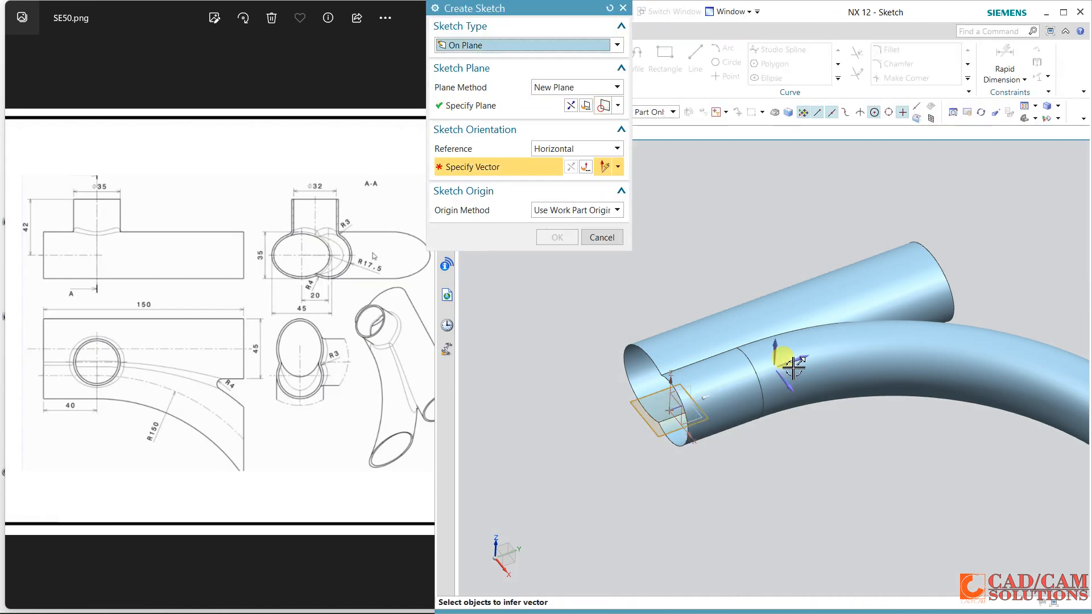
# Draw the vertical tube's circle centred on the tube seam and finish the sketch
pyautogui.click(555, 237)
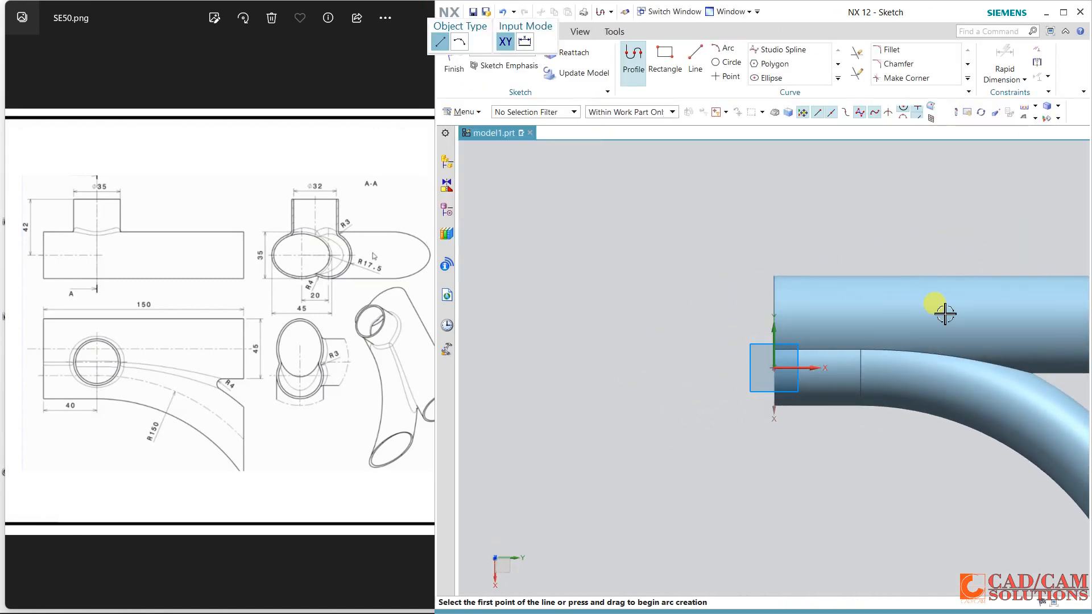
pyautogui.click(714, 62)
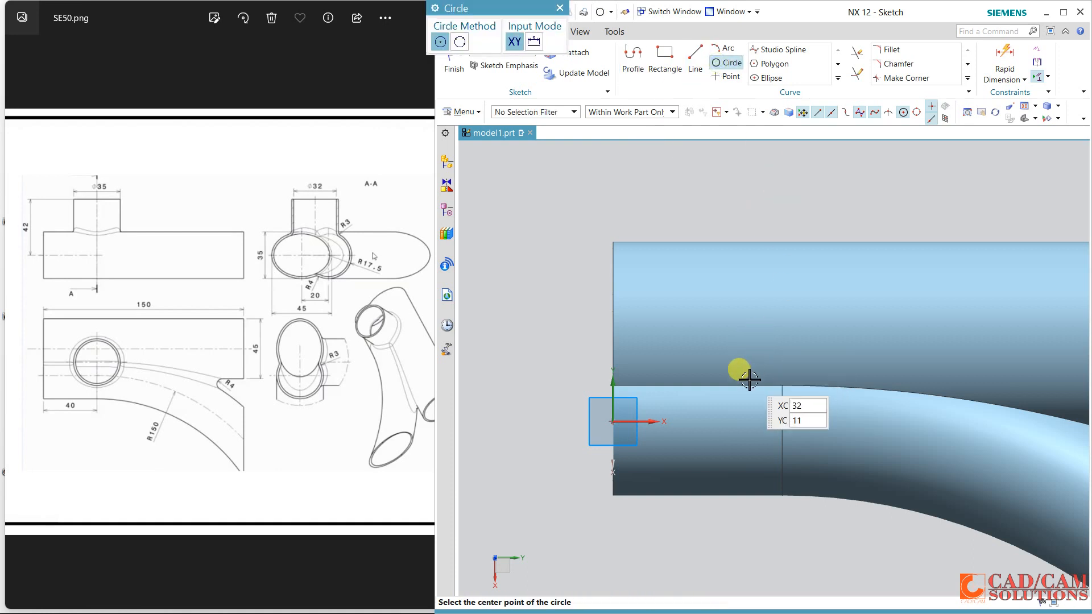
pyautogui.click(748, 380)
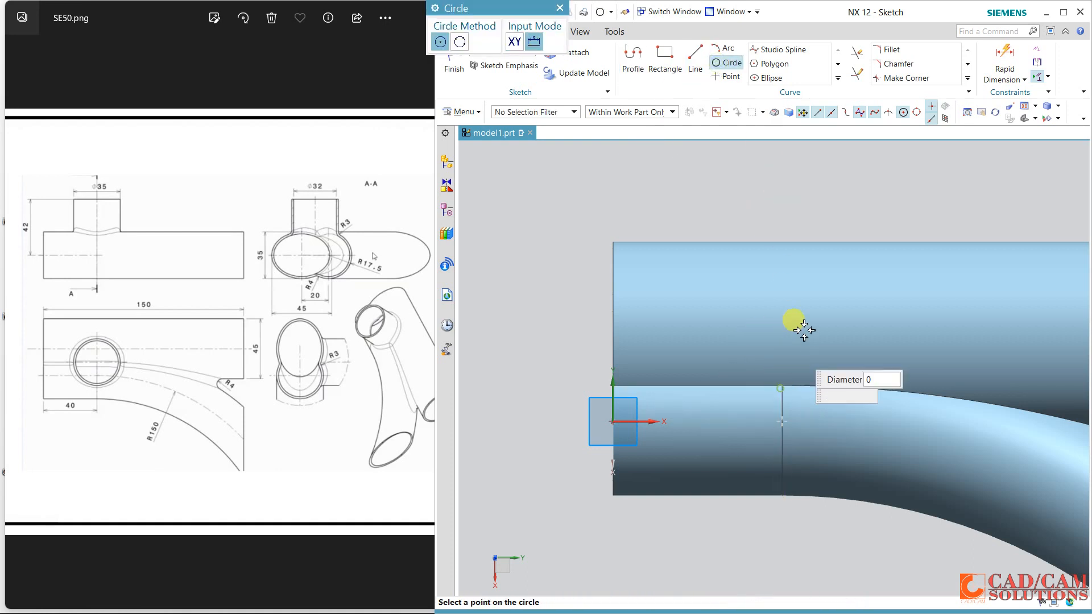
pyautogui.click(782, 422)
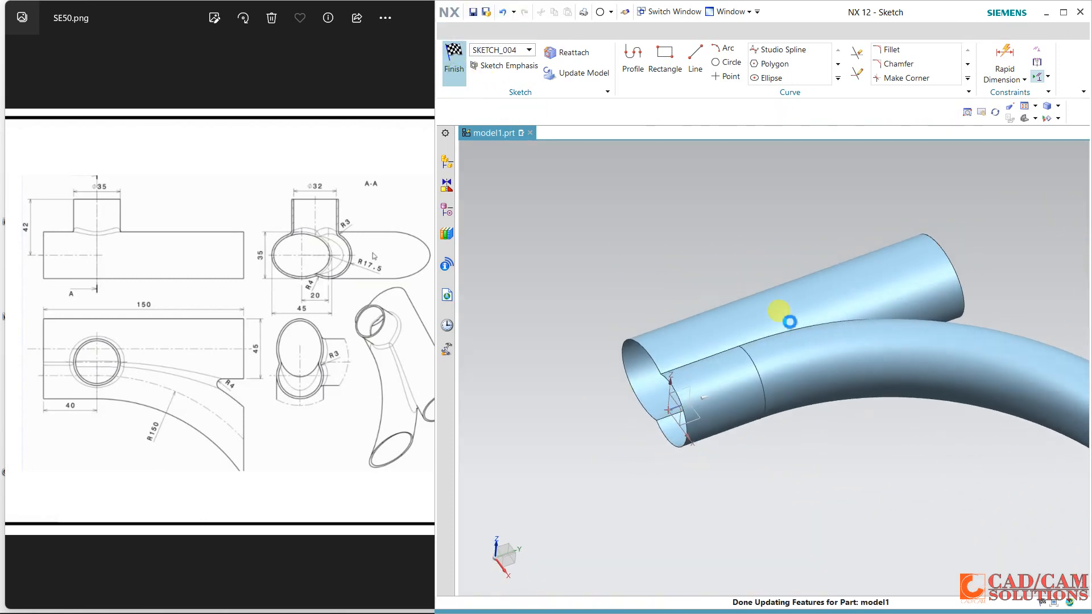
pyautogui.click(453, 63)
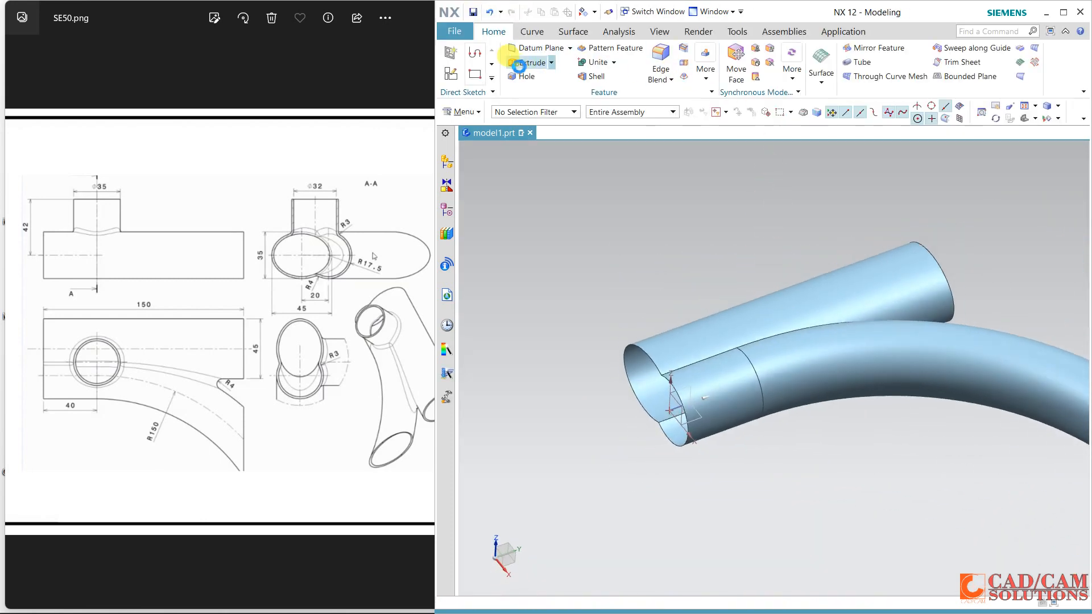
# Extrude the new circle 42 mm upward as a sheet body, cancelling the Sew step
pyautogui.click(530, 62)
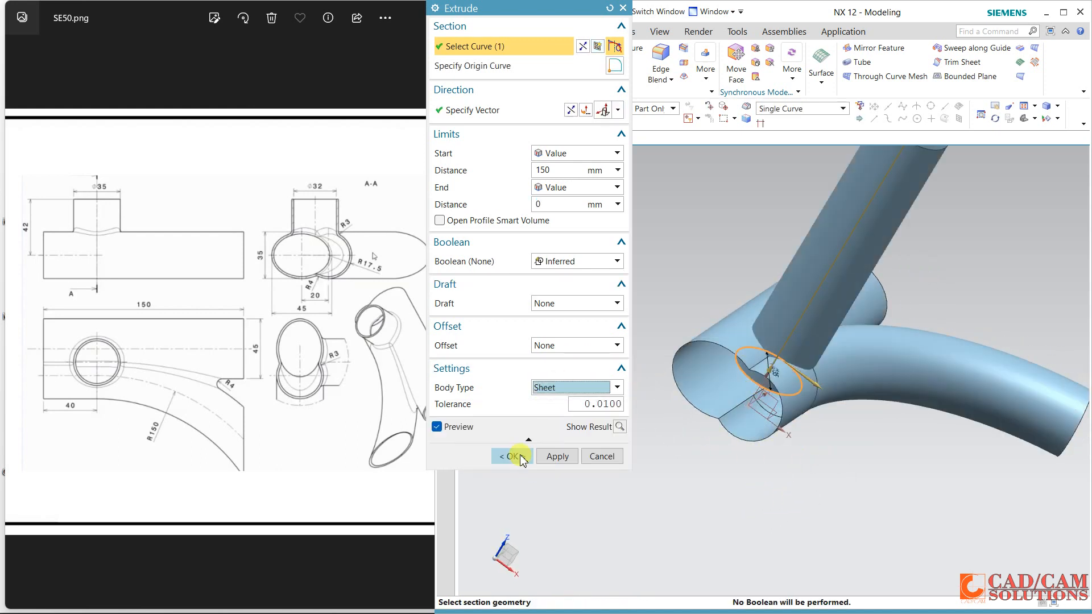
pyautogui.click(542, 170)
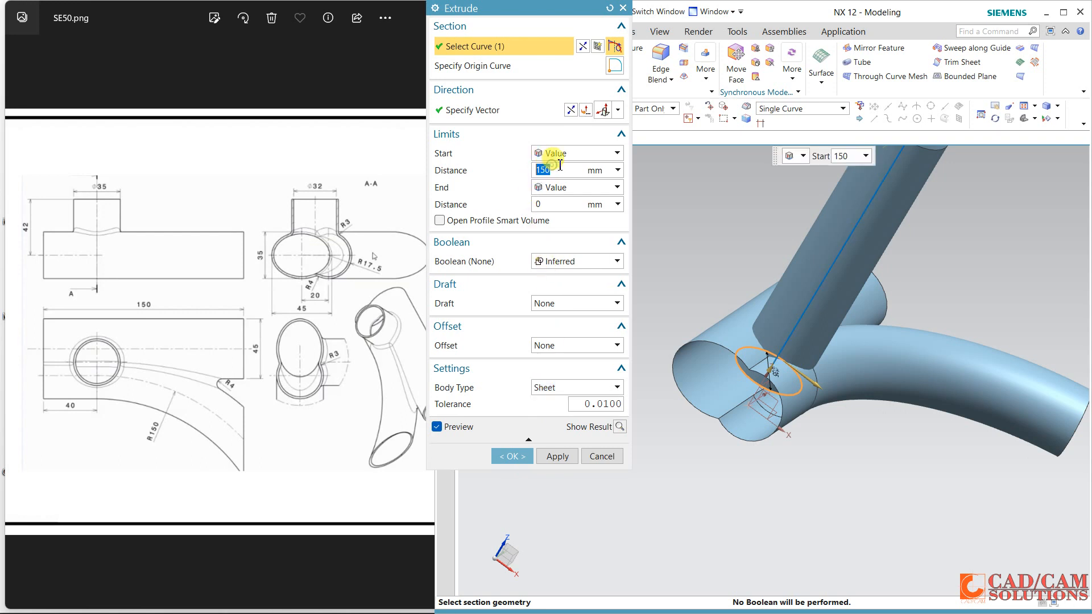
pyautogui.press('Delete')
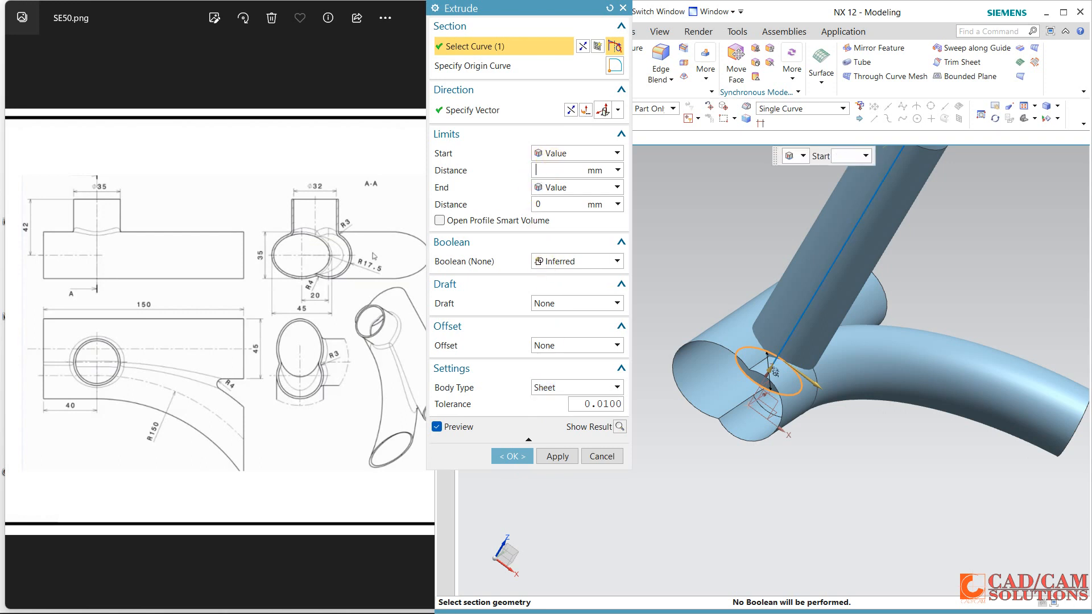
pyautogui.write('42')
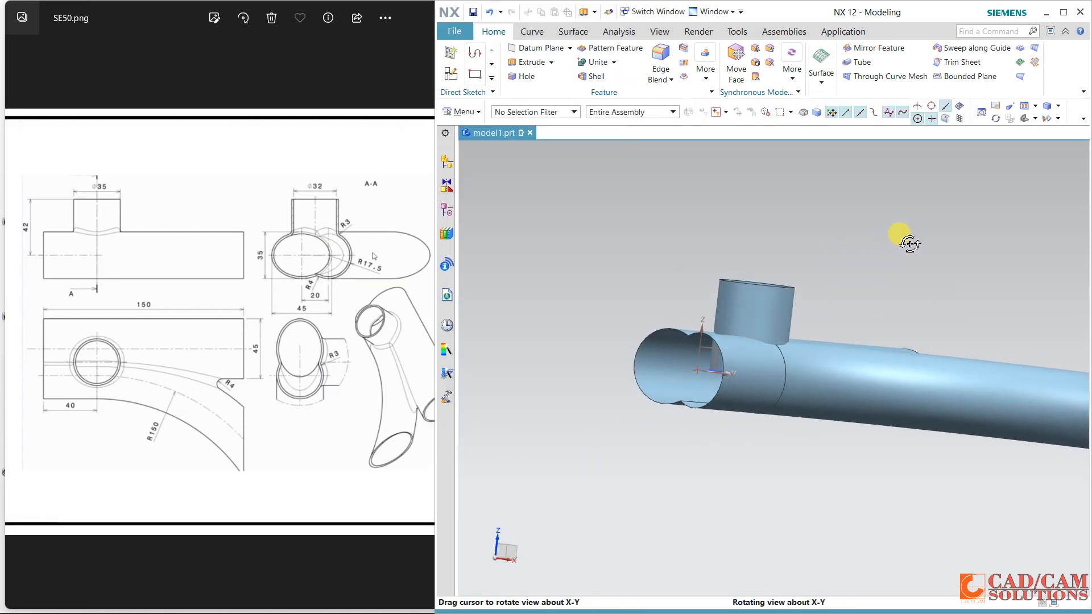
pyautogui.moveTo(909, 243); pyautogui.dragTo(906, 272)
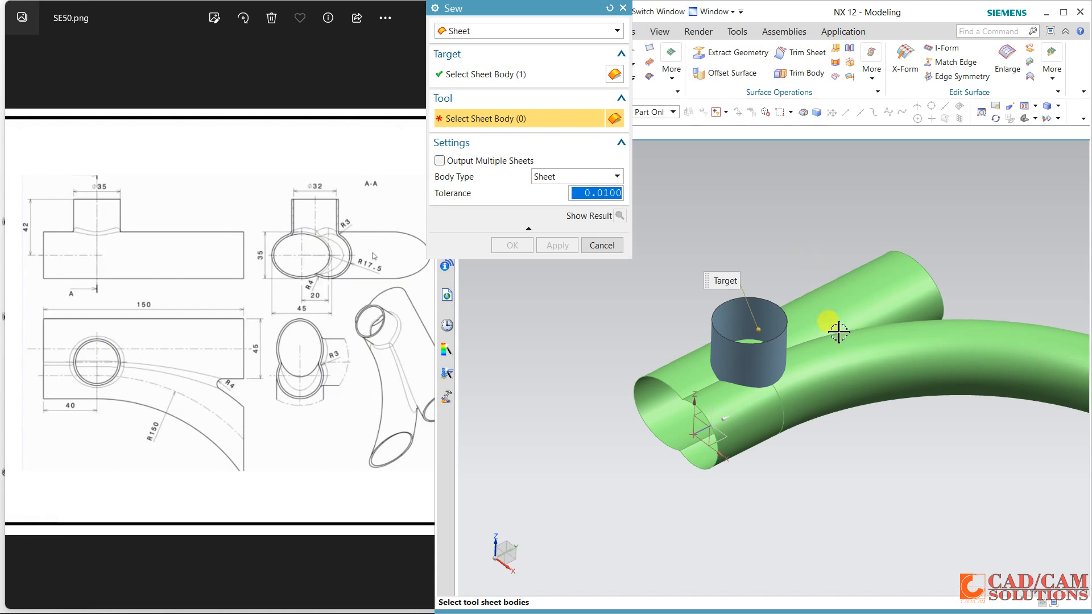
pyautogui.click(601, 244)
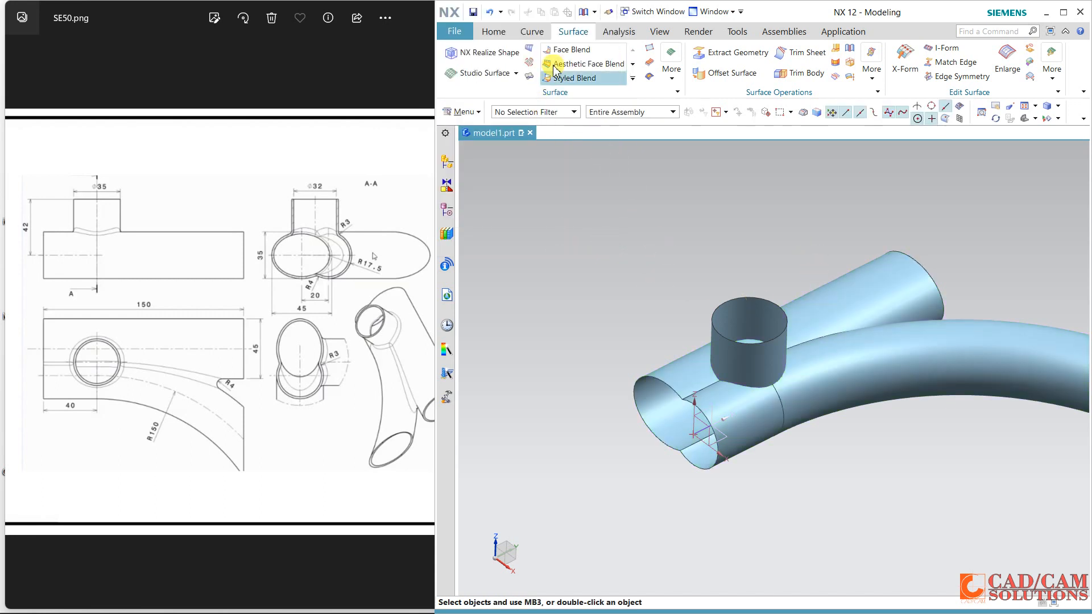
pyautogui.click(584, 11)
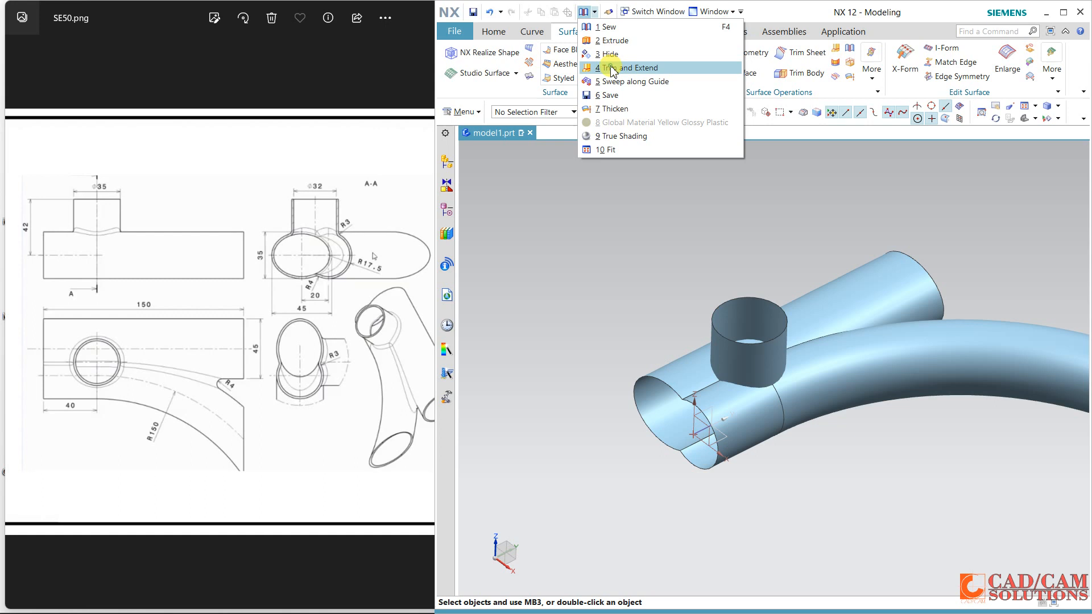
# Make a Trim and Extend corner with the vertical tube as target and the arc tube as tool
pyautogui.click(626, 68)
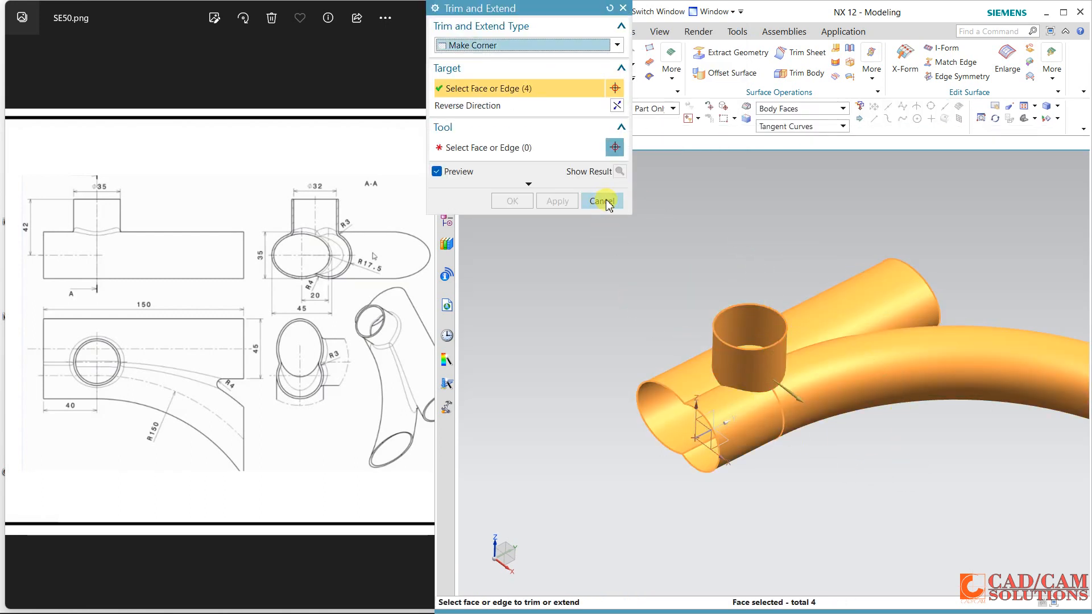
pyautogui.click(885, 285)
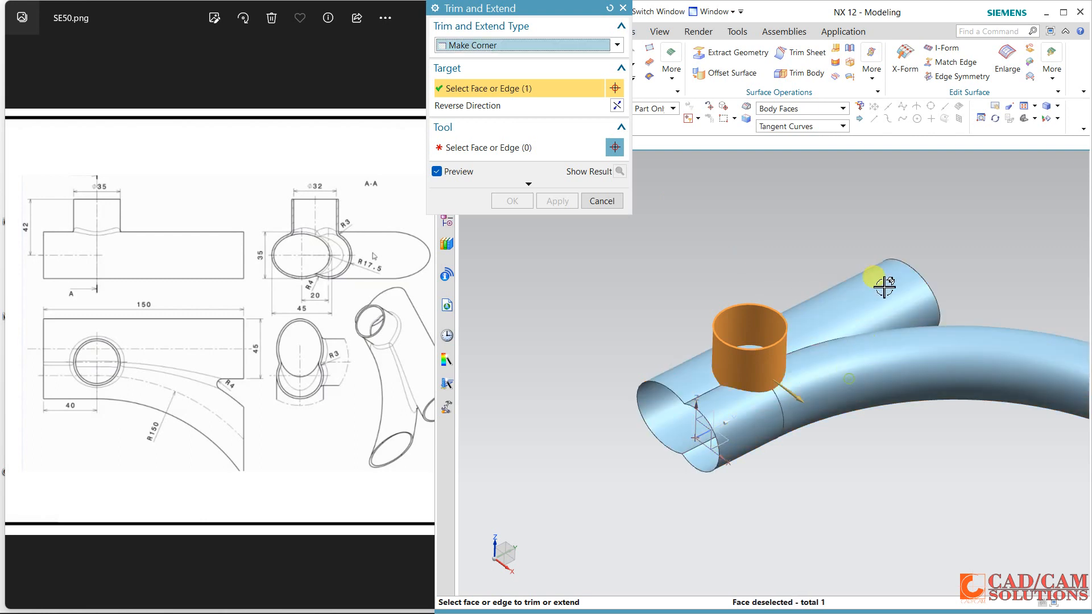
pyautogui.click(845, 388)
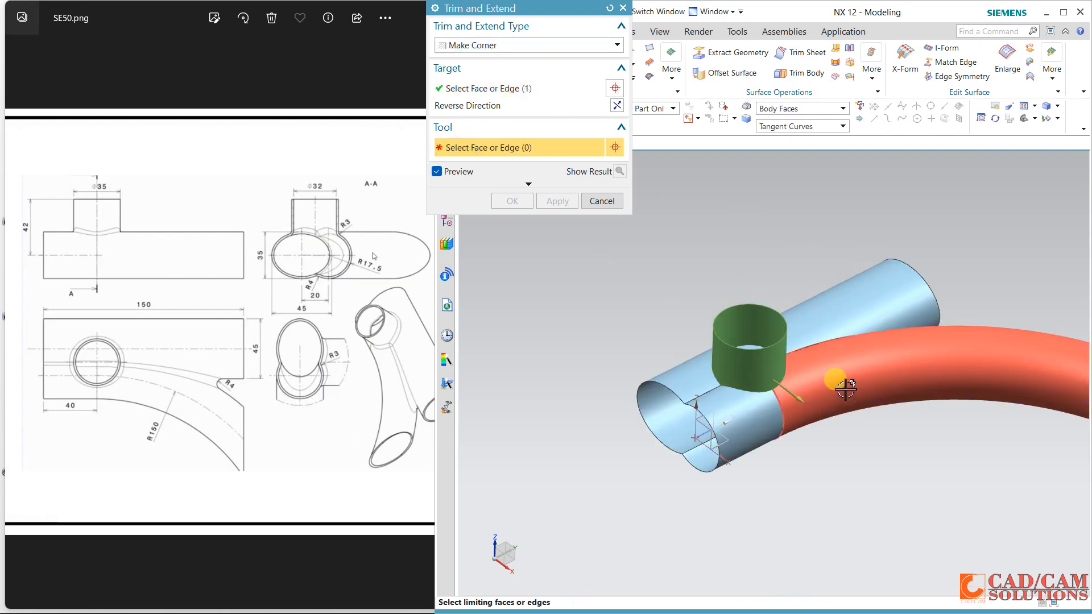
pyautogui.moveTo(847, 388); pyautogui.dragTo(801, 416)
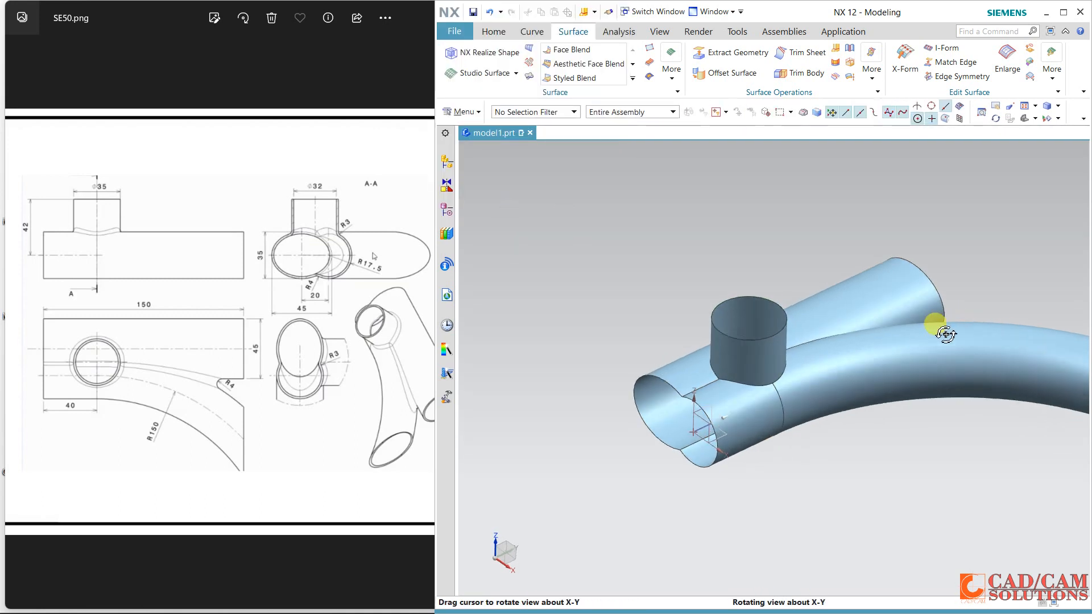
pyautogui.moveTo(944, 333); pyautogui.dragTo(891, 394)
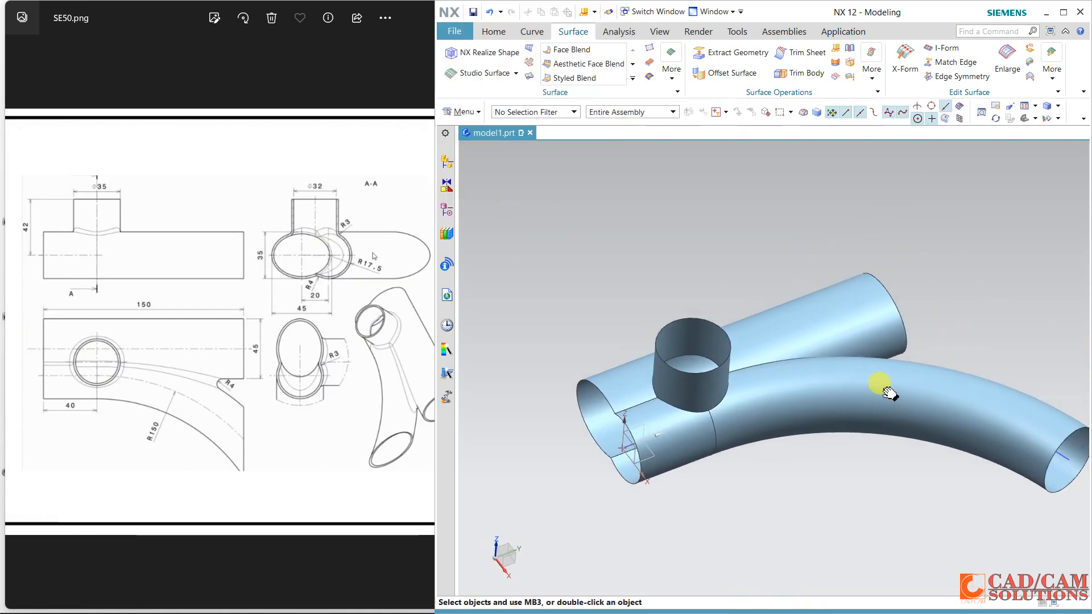
pyautogui.click(494, 31)
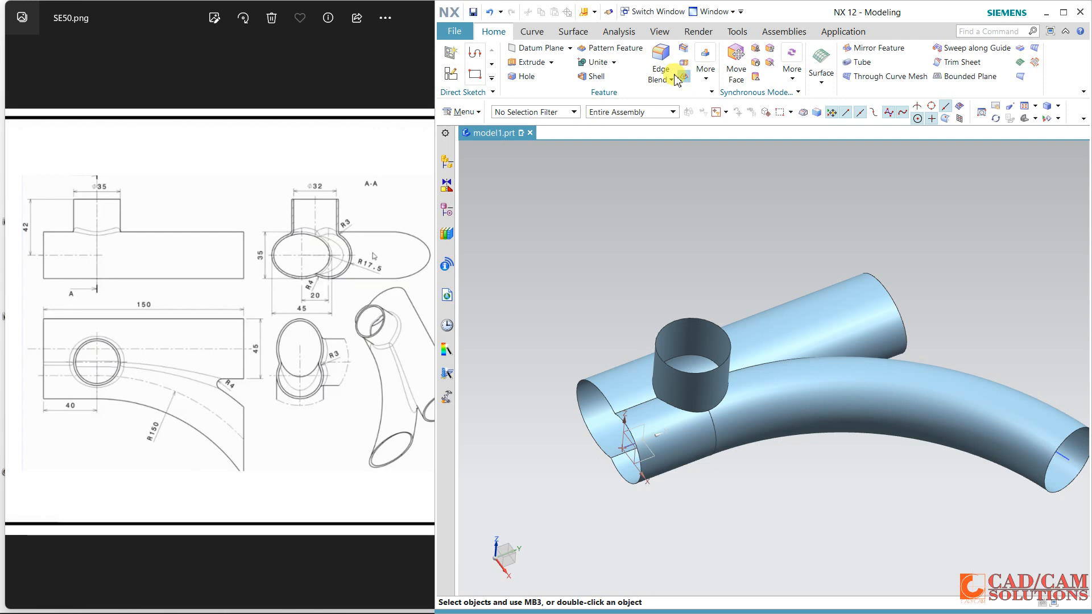
pyautogui.click(658, 62)
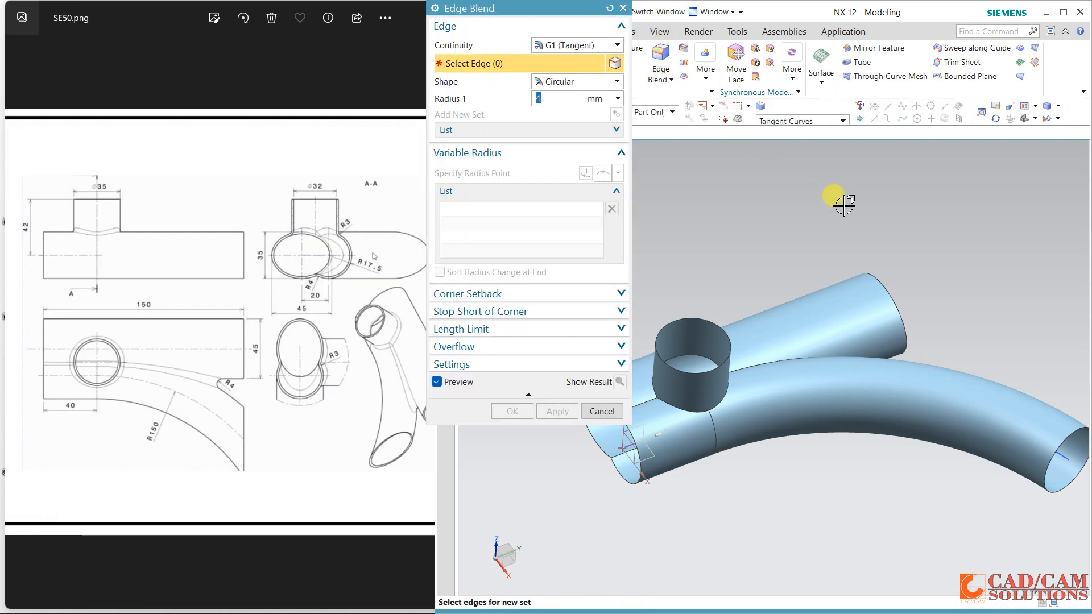
pyautogui.click(707, 390)
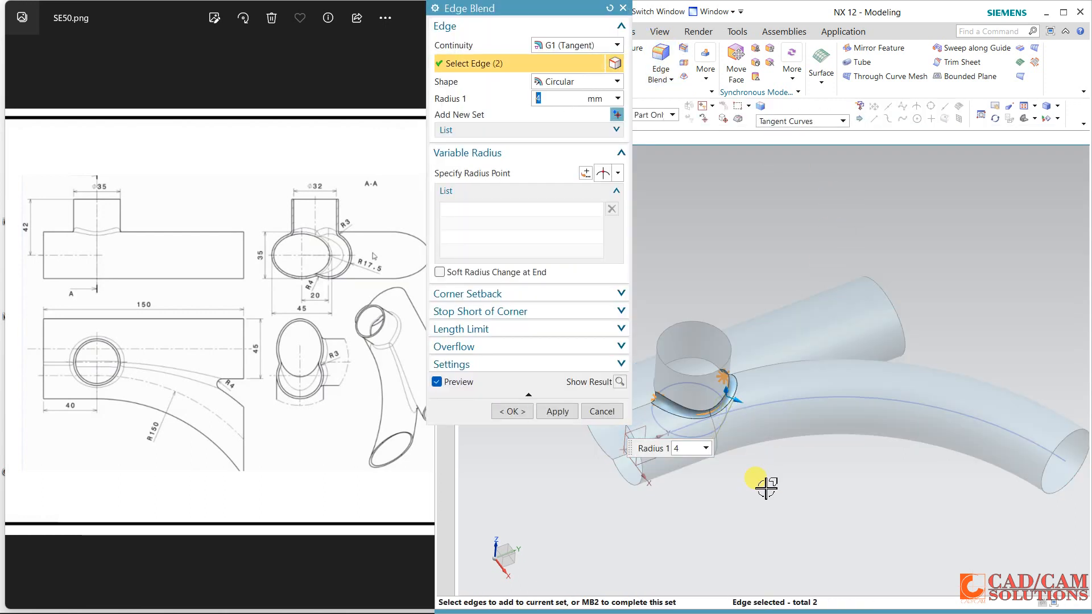
pyautogui.click(704, 376)
pyautogui.write('3')
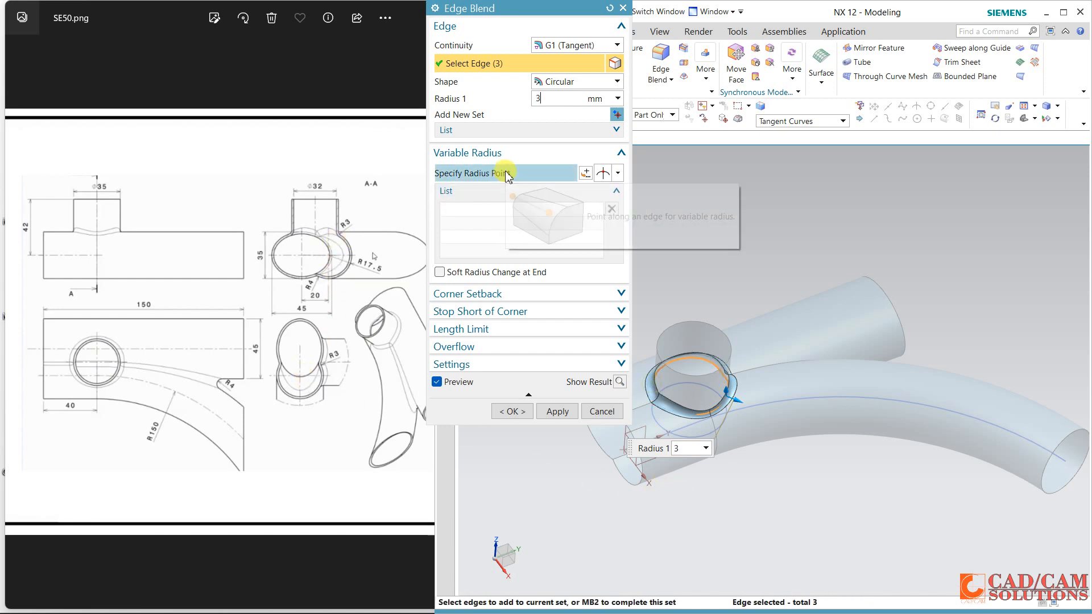
pyautogui.click(620, 382)
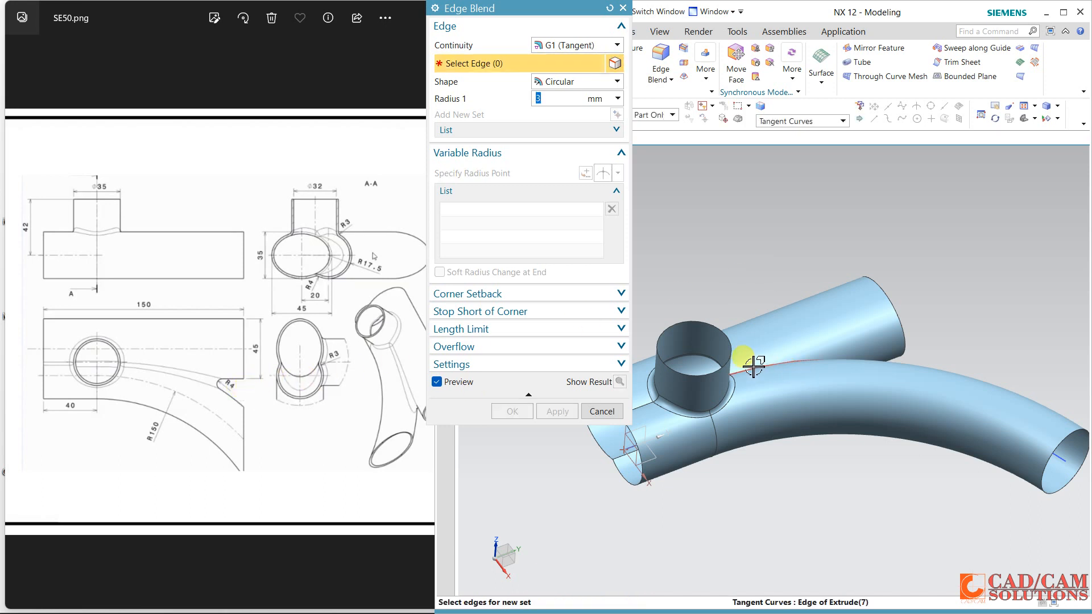
pyautogui.click(752, 362)
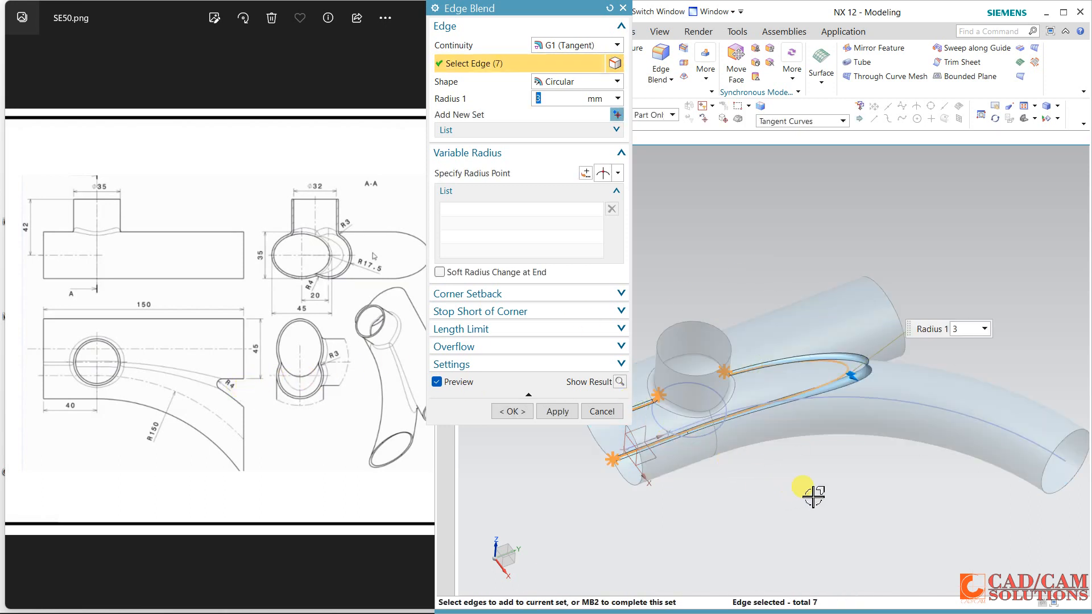
pyautogui.write('4.0')
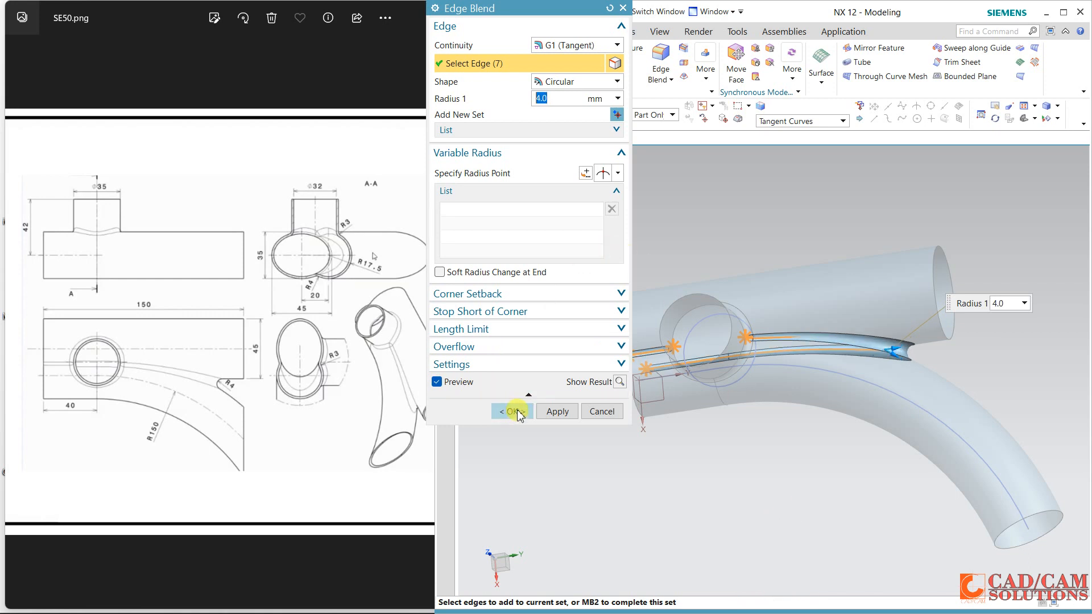
pyautogui.click(511, 411)
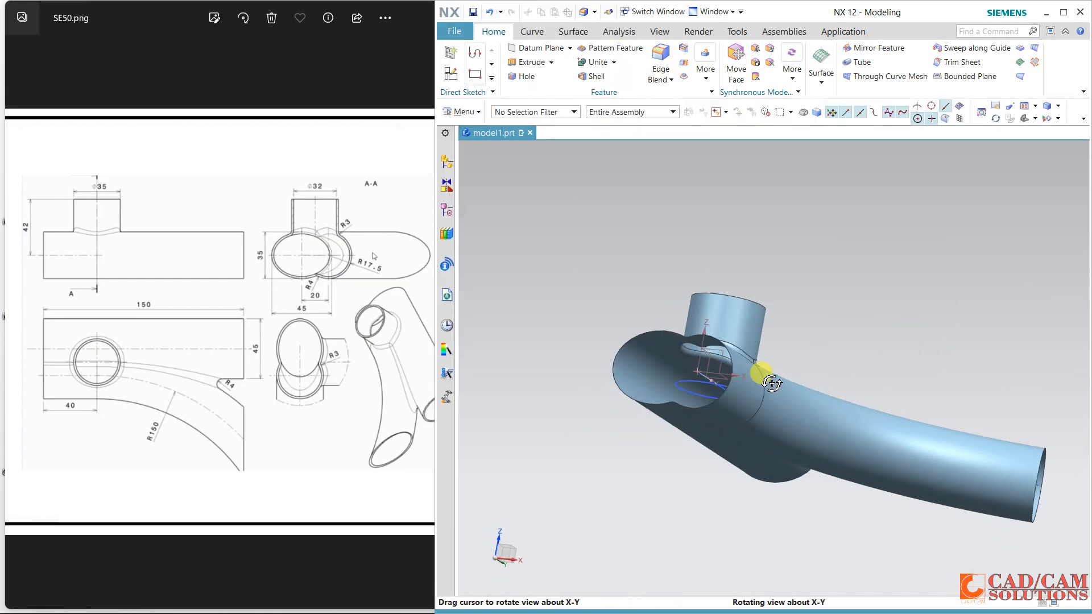
pyautogui.moveTo(770, 383); pyautogui.dragTo(724, 463)
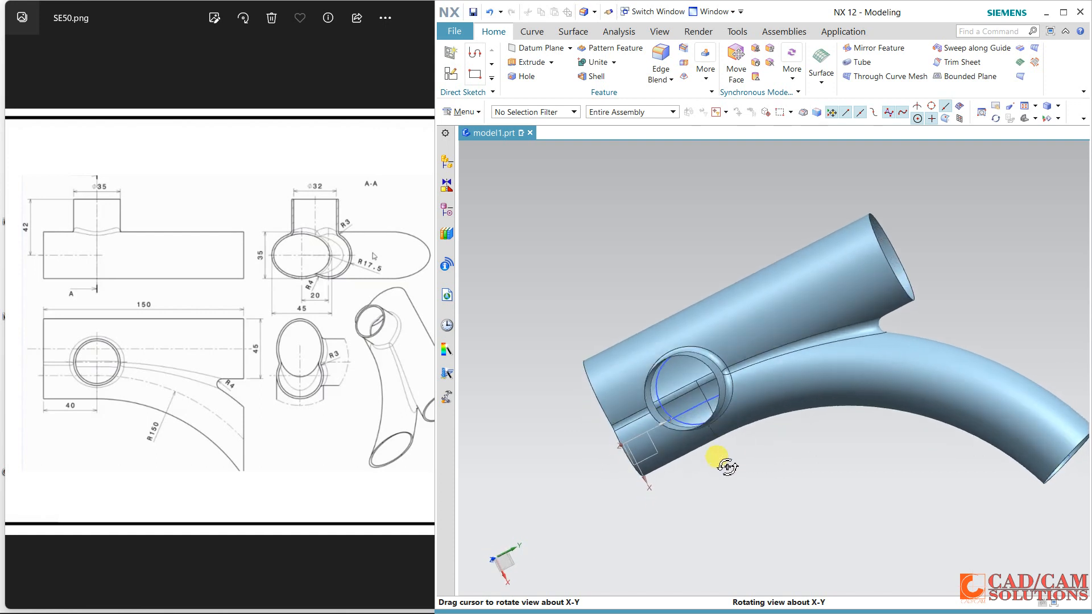
pyautogui.moveTo(724, 465); pyautogui.dragTo(752, 450)
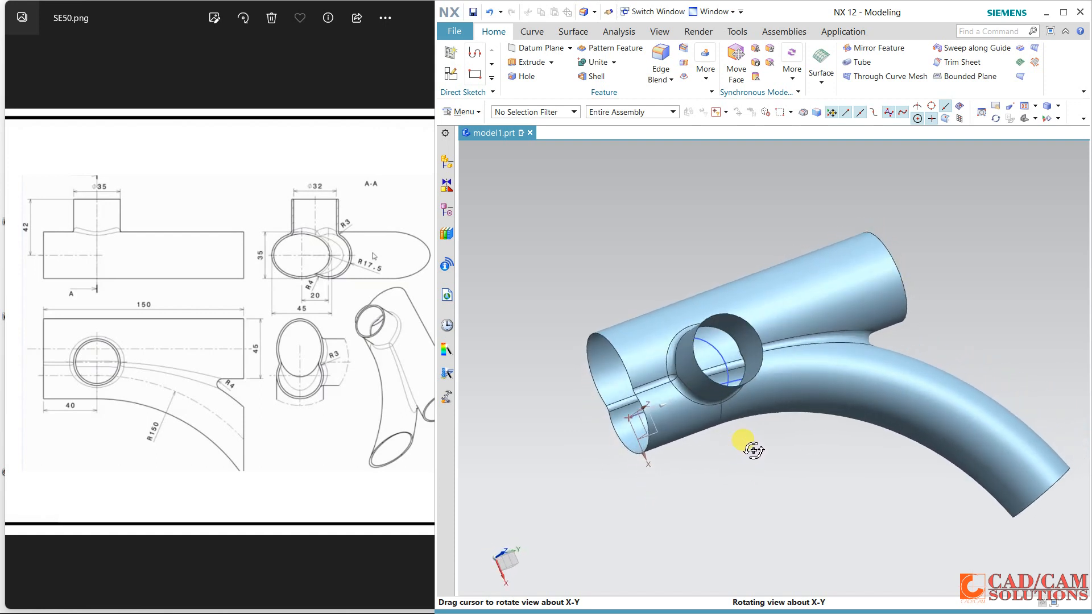
pyautogui.moveTo(751, 450); pyautogui.dragTo(721, 432)
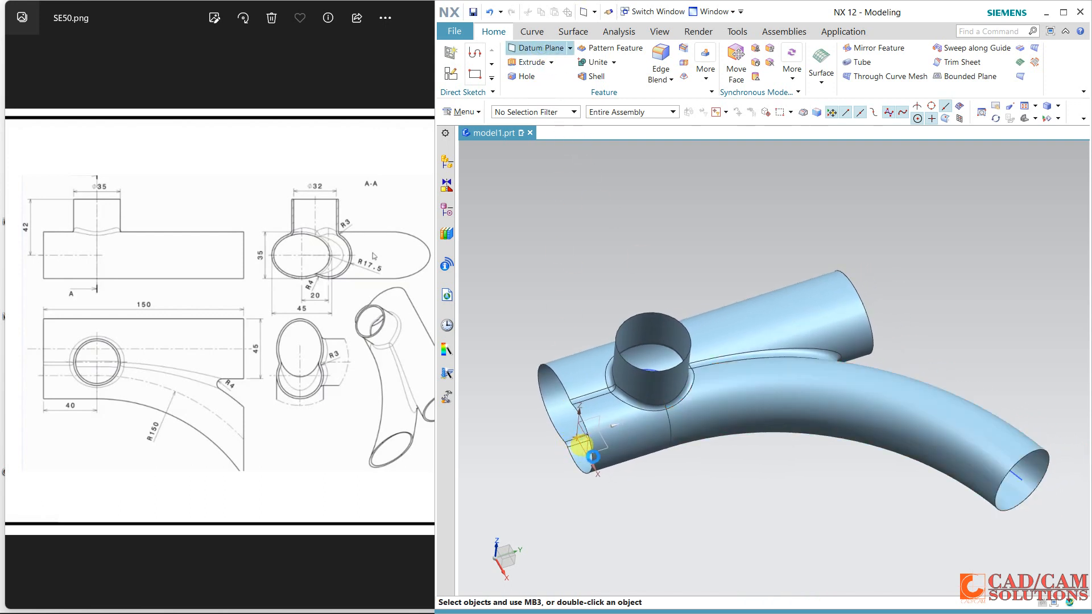
# Offset a datum plane 150 mm from the XZ plane as the straight tube's trim boundary
pyautogui.click(534, 48)
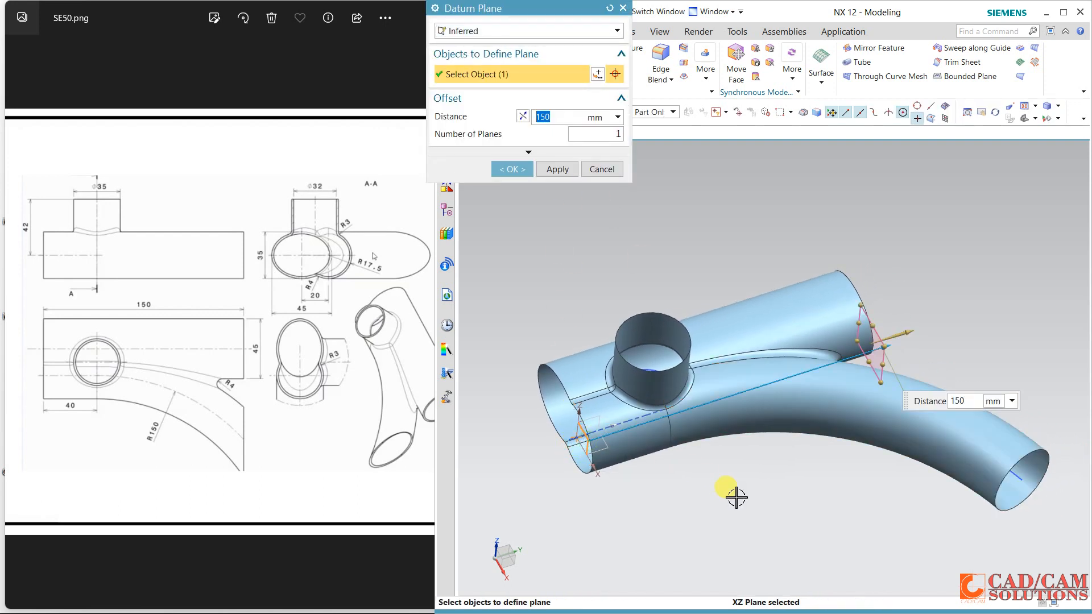
pyautogui.moveTo(820, 326)
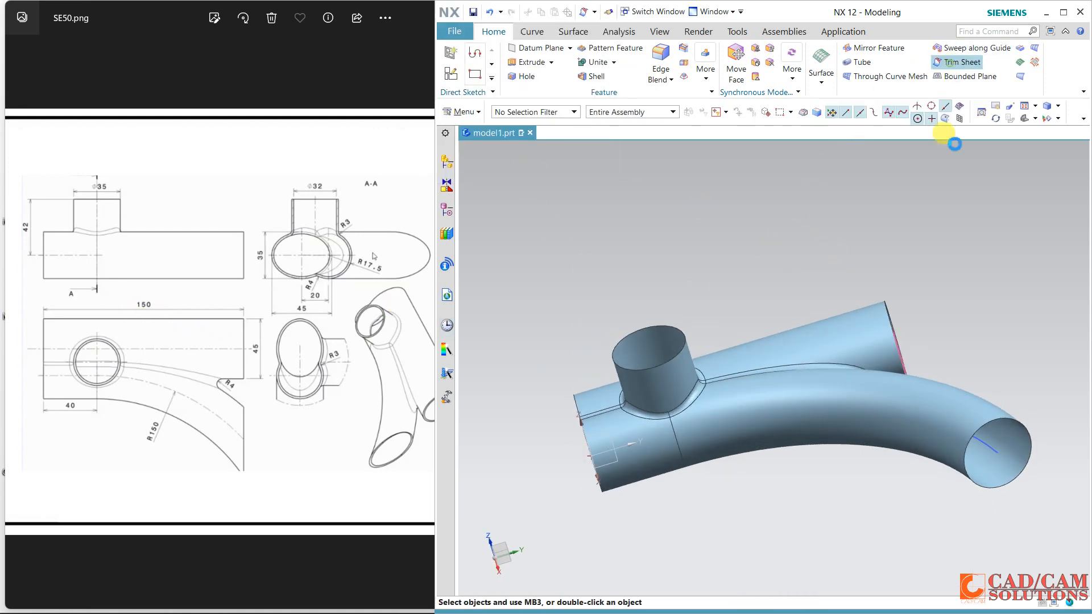
pyautogui.click(962, 62)
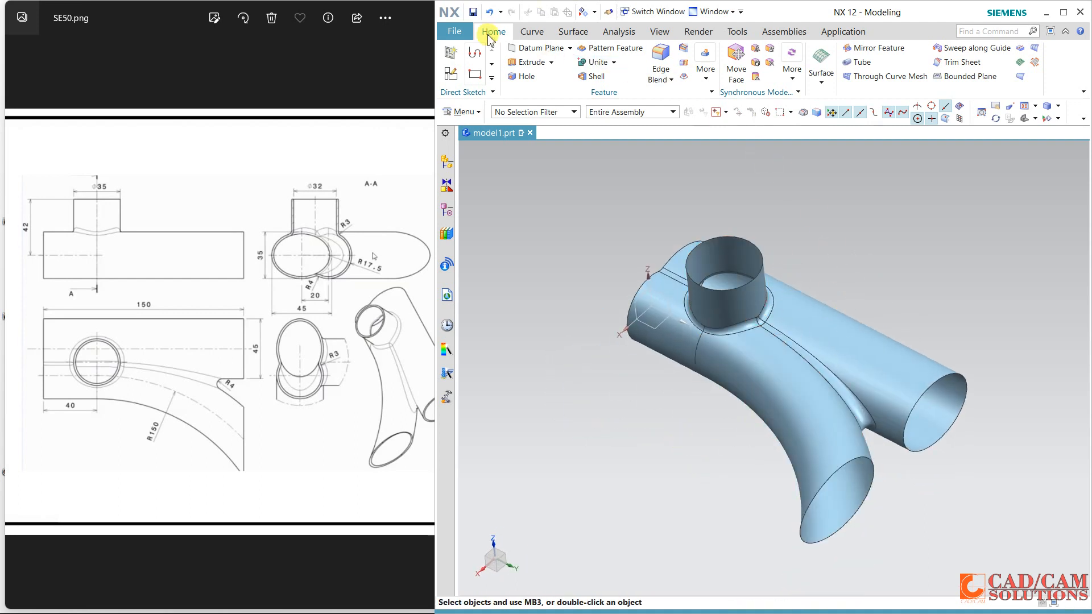
# Thicken the twelve tube sheet faces with offsets 2 mm and 0, then inspect the walls
pyautogui.click(704, 57)
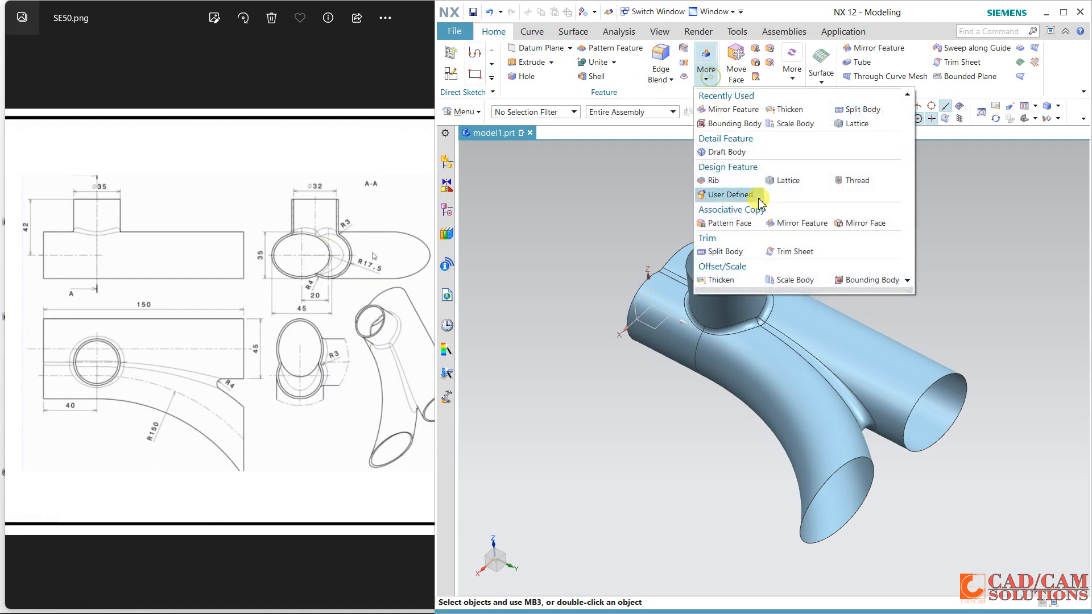
pyautogui.click(721, 279)
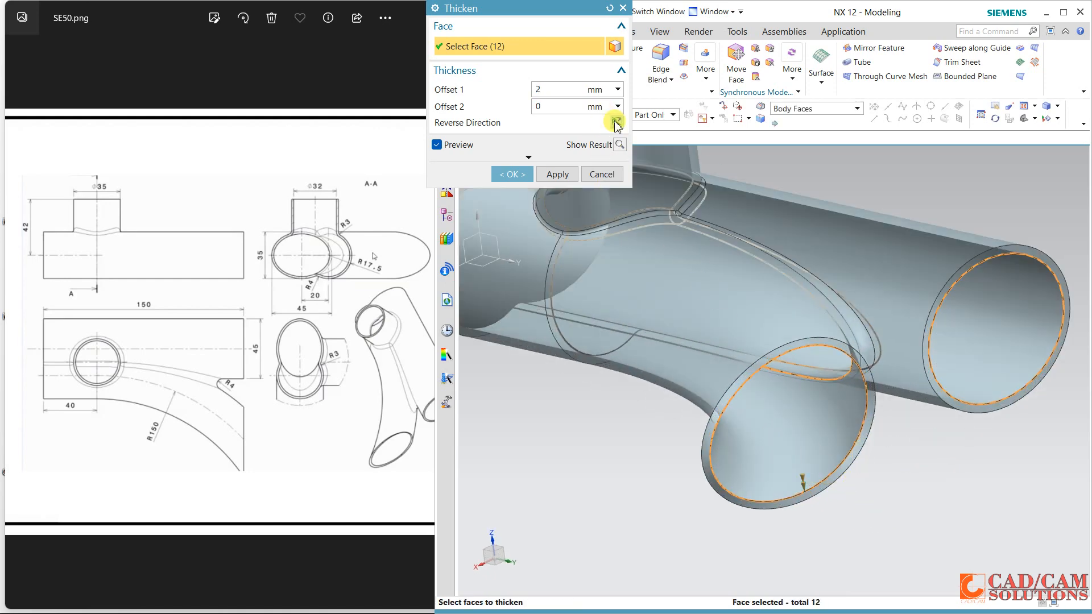
pyautogui.click(512, 174)
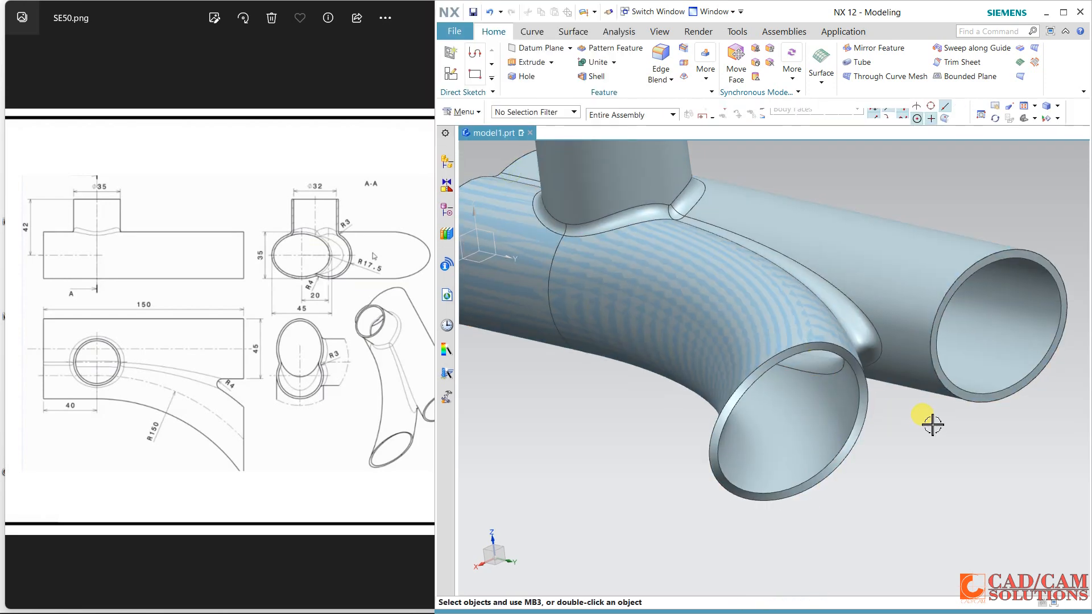
pyautogui.moveTo(931, 425); pyautogui.dragTo(1008, 410)
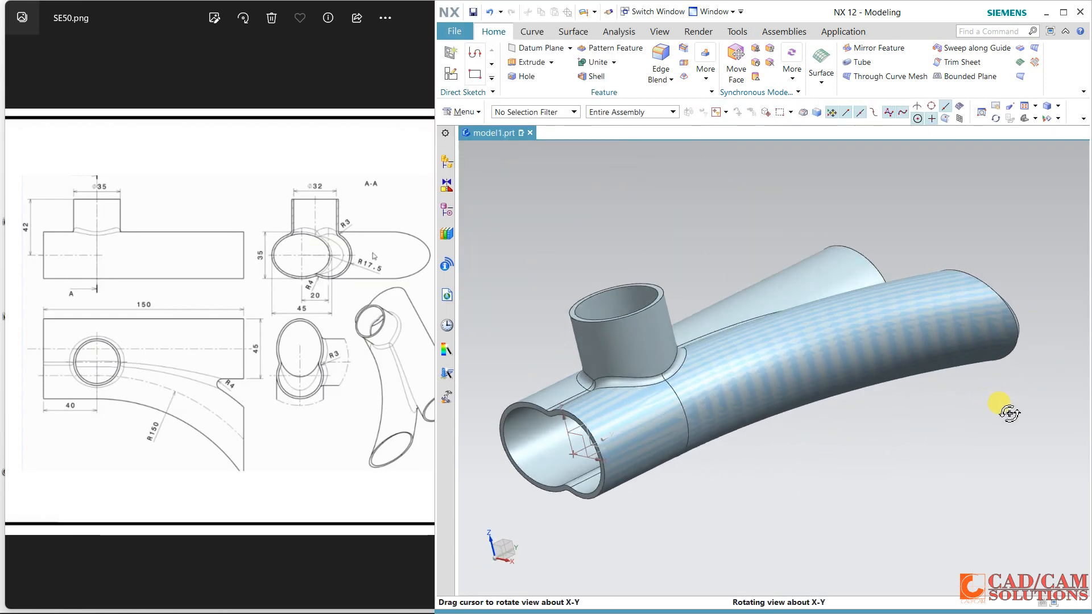
pyautogui.moveTo(1007, 410); pyautogui.dragTo(947, 434)
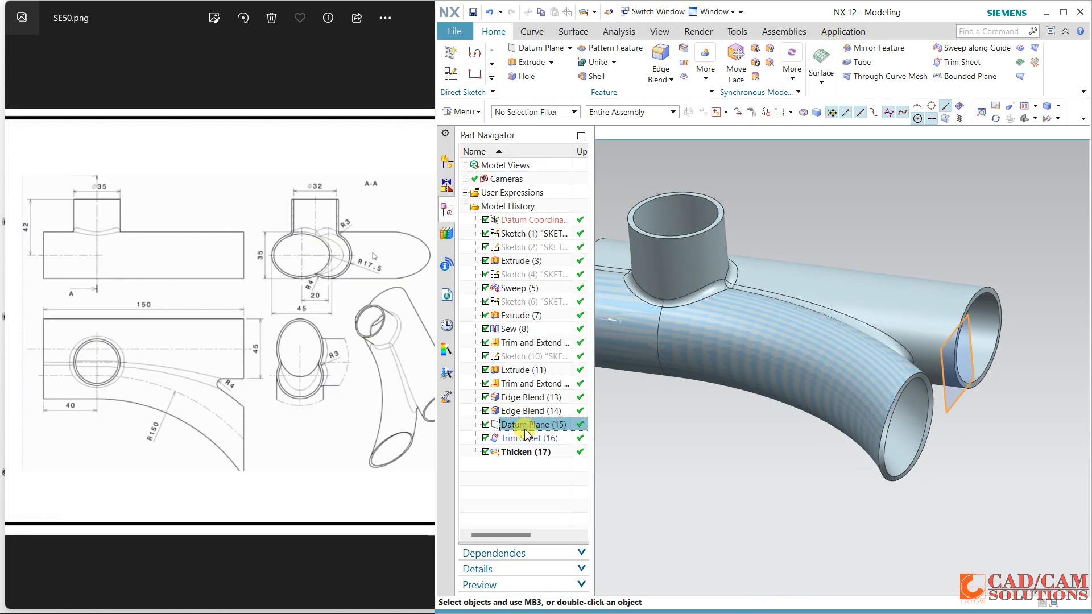
# Show Datum Plane (15), then abandon a failed Trim Body of the thickened tube with it
pyautogui.rightClick(528, 424)
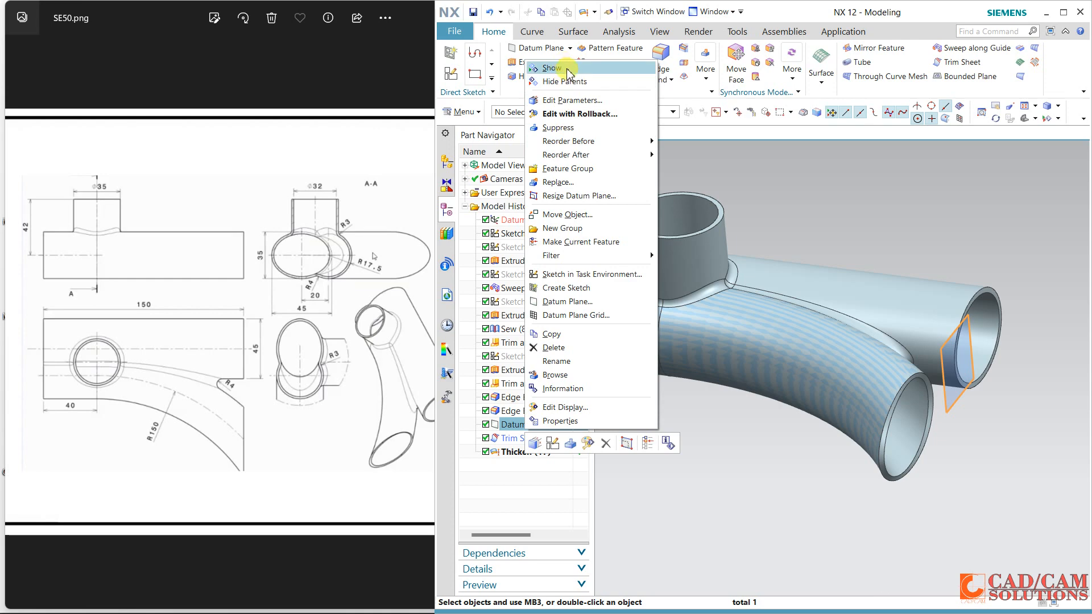
pyautogui.click(553, 68)
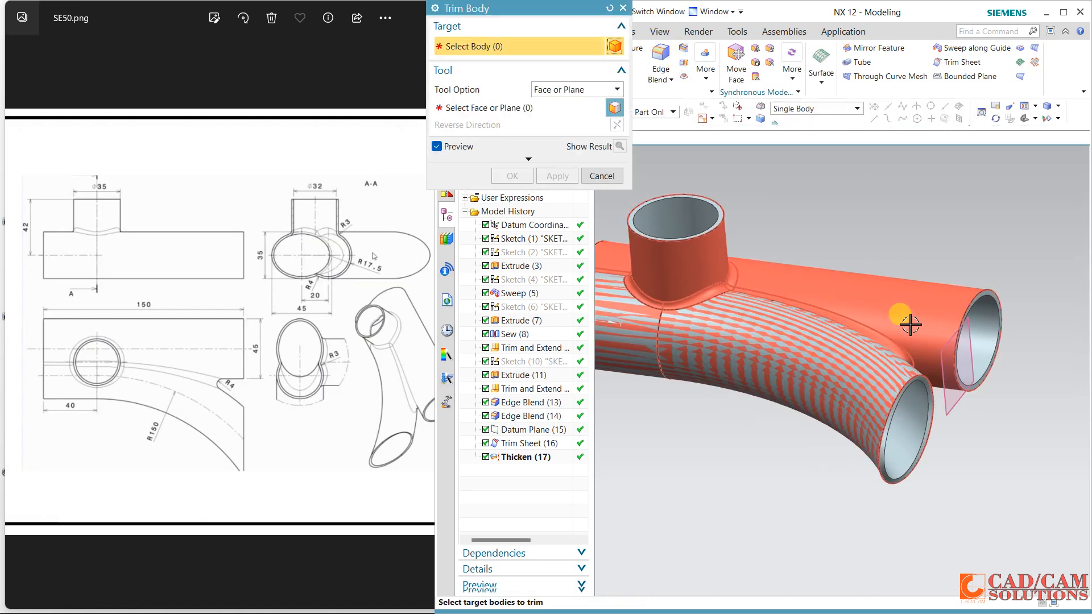
pyautogui.click(910, 324)
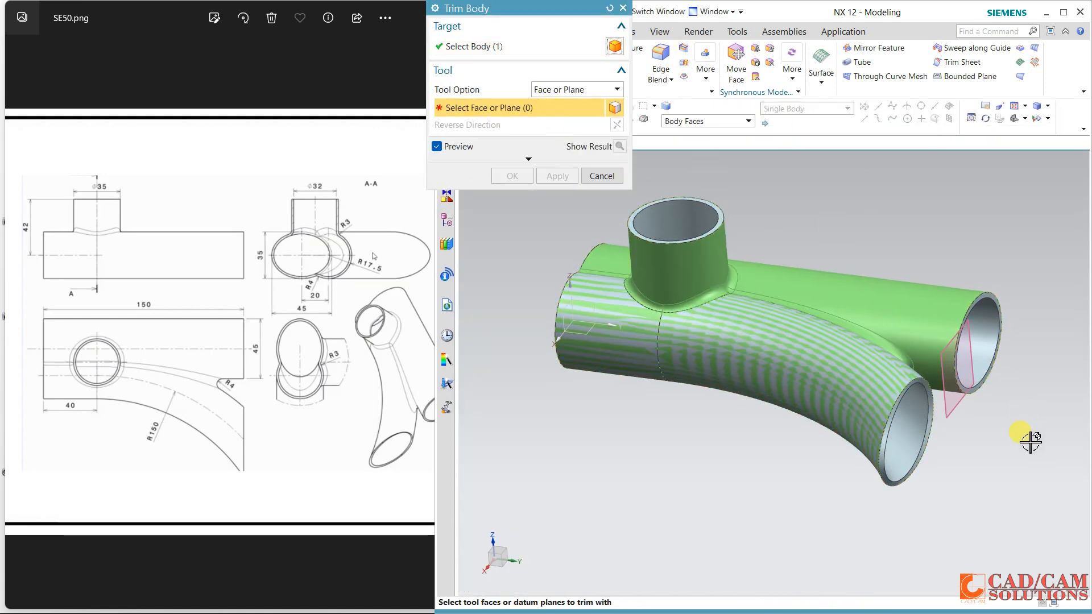
pyautogui.click(968, 342)
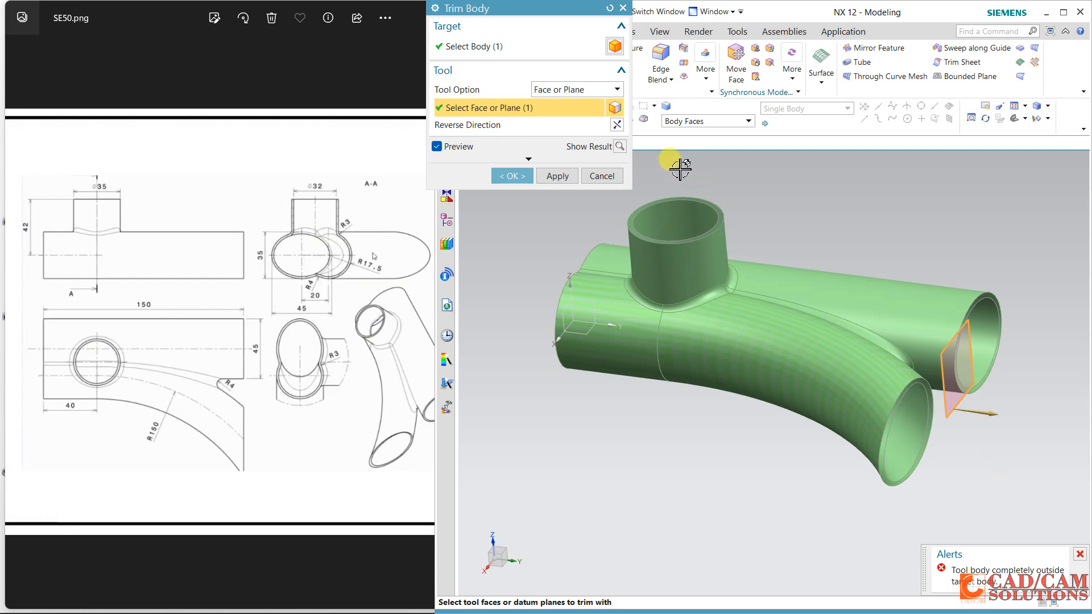
pyautogui.click(615, 125)
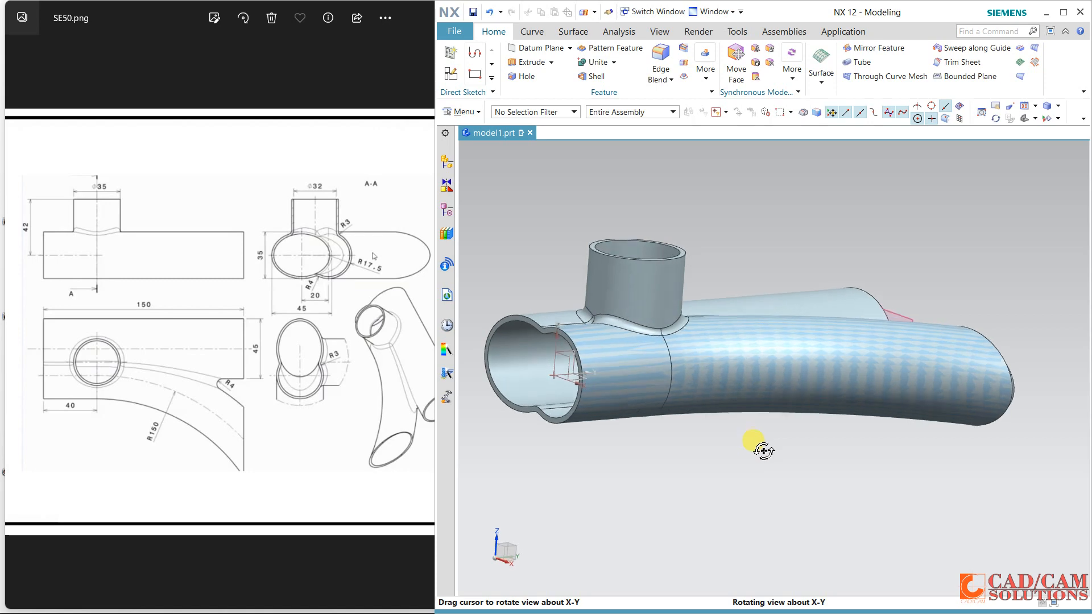
# Orbit around the straight tube's cut end and reopen the Part Navigator history
pyautogui.moveTo(763, 449); pyautogui.dragTo(728, 481)
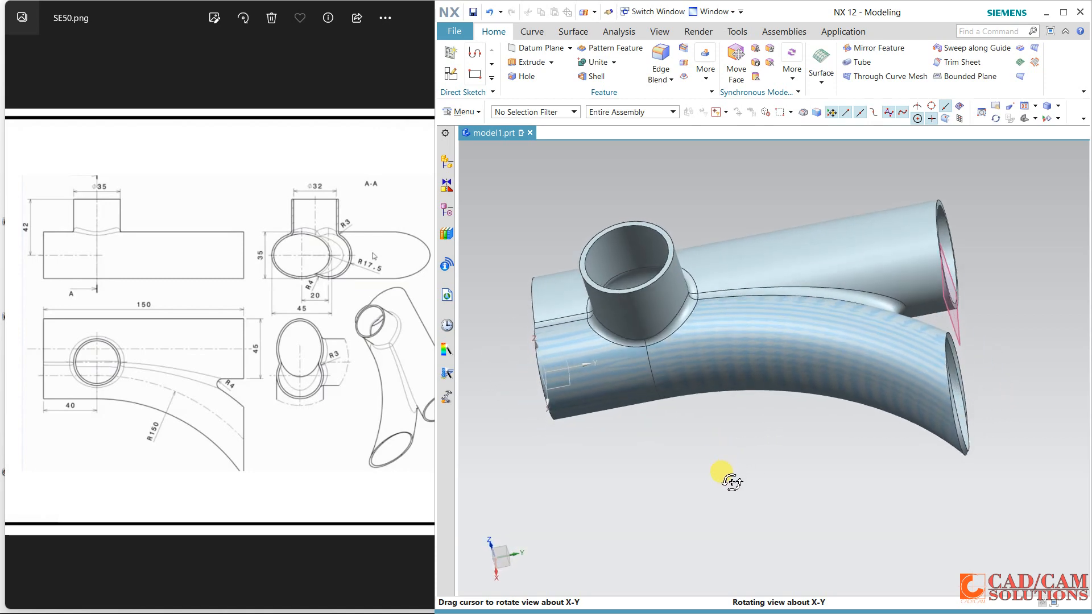
pyautogui.moveTo(728, 481); pyautogui.dragTo(724, 428)
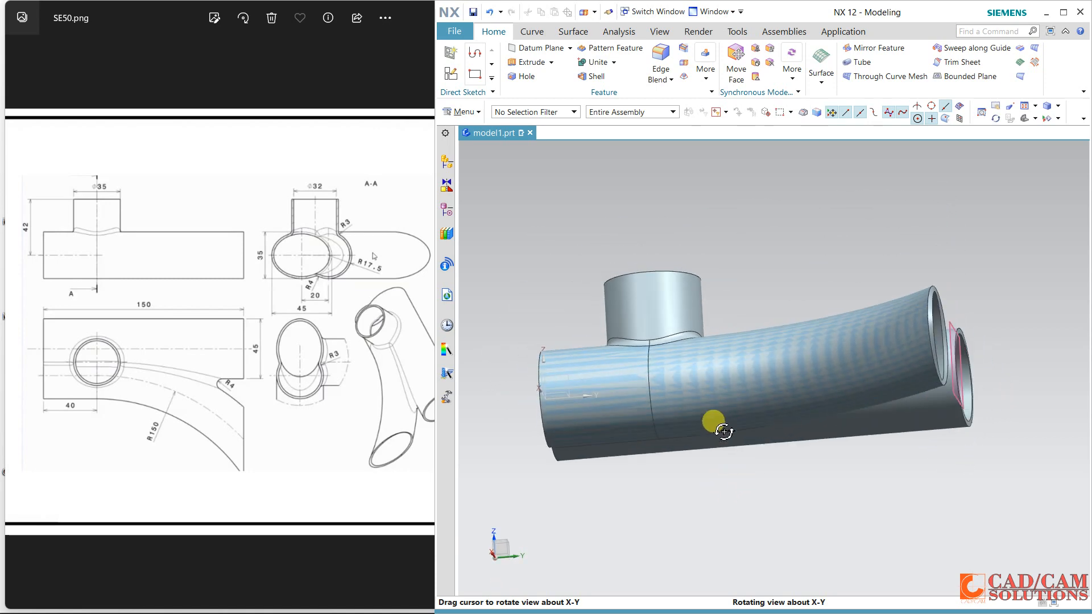
pyautogui.moveTo(724, 428); pyautogui.dragTo(724, 428)
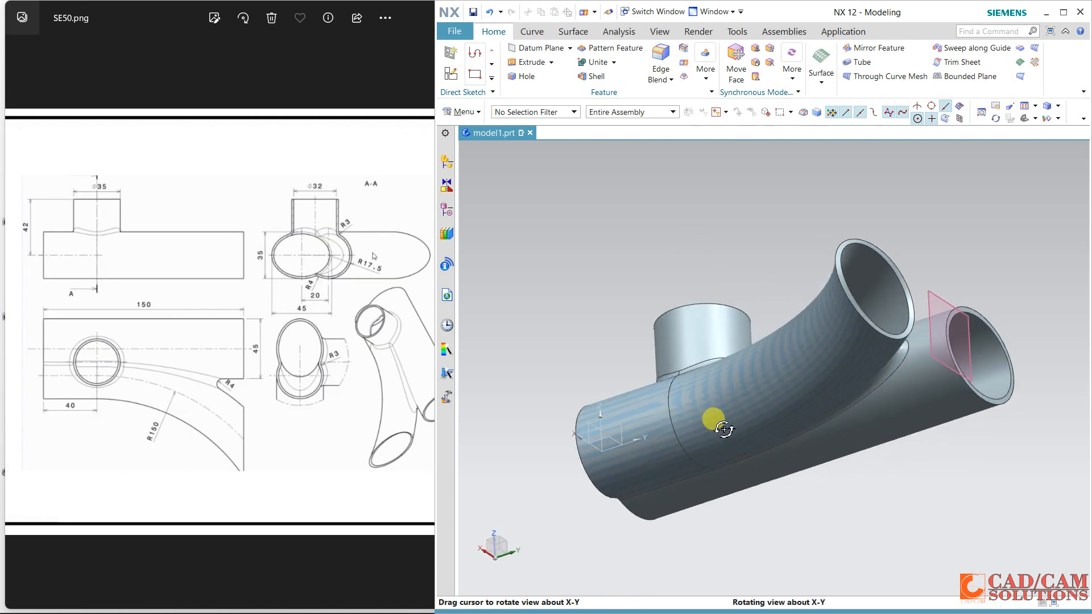
pyautogui.moveTo(724, 429); pyautogui.dragTo(759, 474)
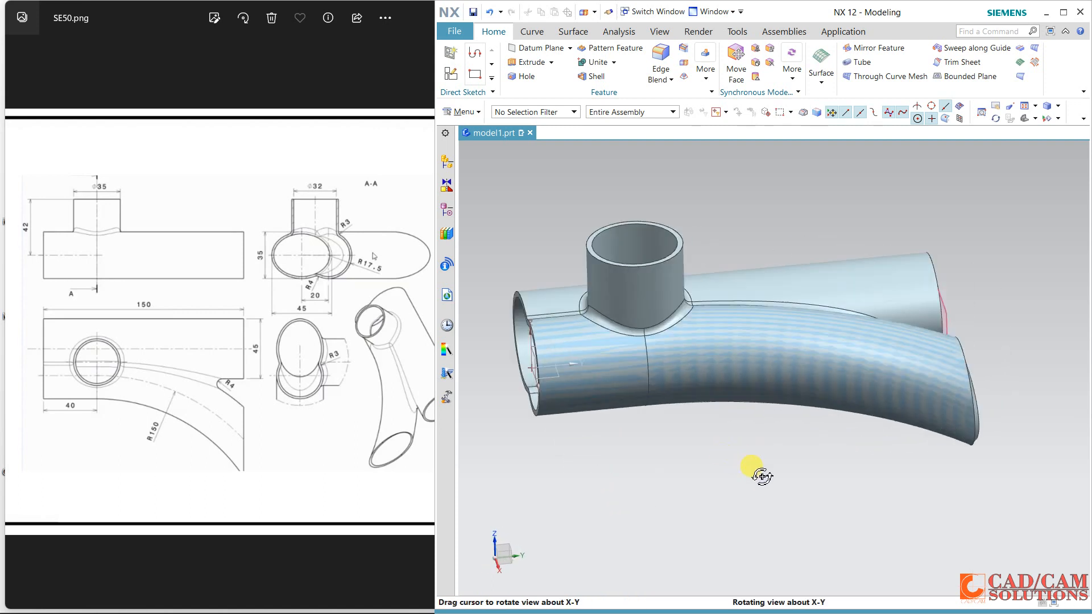
pyautogui.moveTo(760, 473); pyautogui.dragTo(735, 477)
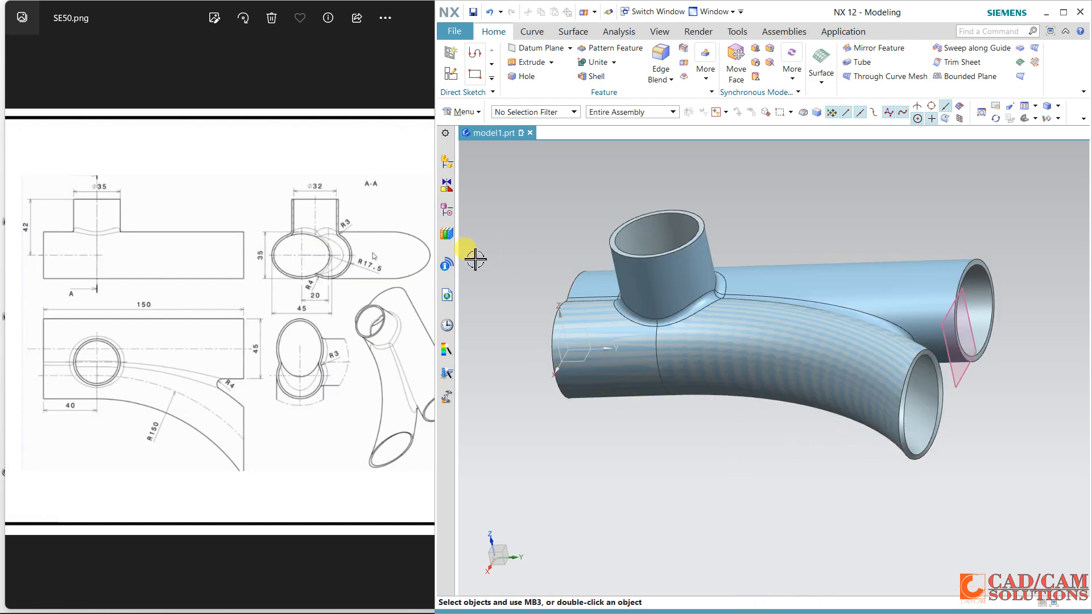
pyautogui.click(446, 209)
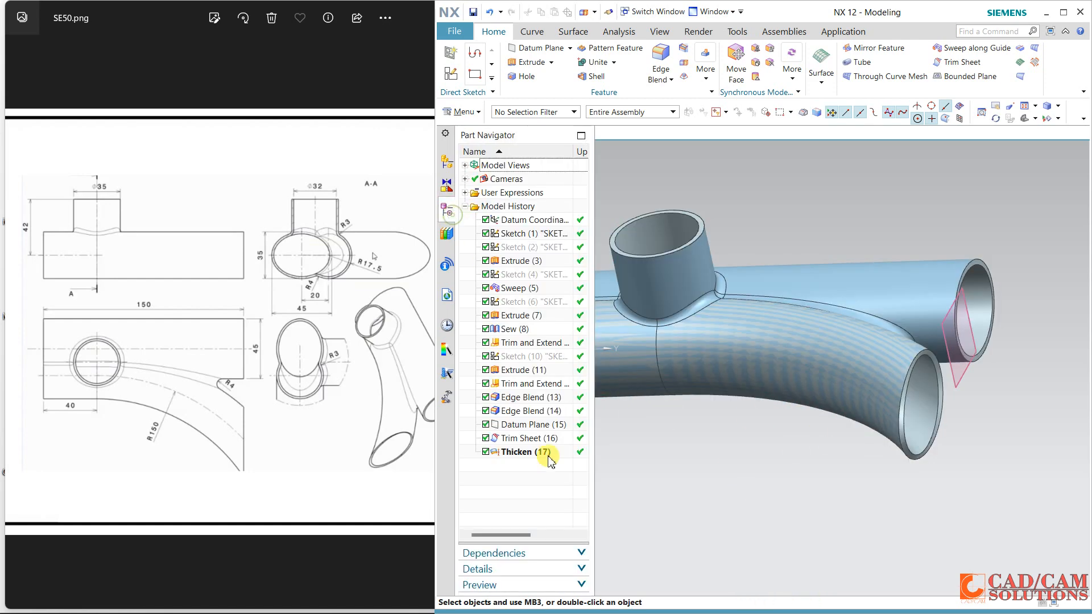
# Delete the Trim Sheet (16) feature via the Part Navigator, then close the navigator
pyautogui.rightClick(517, 451)
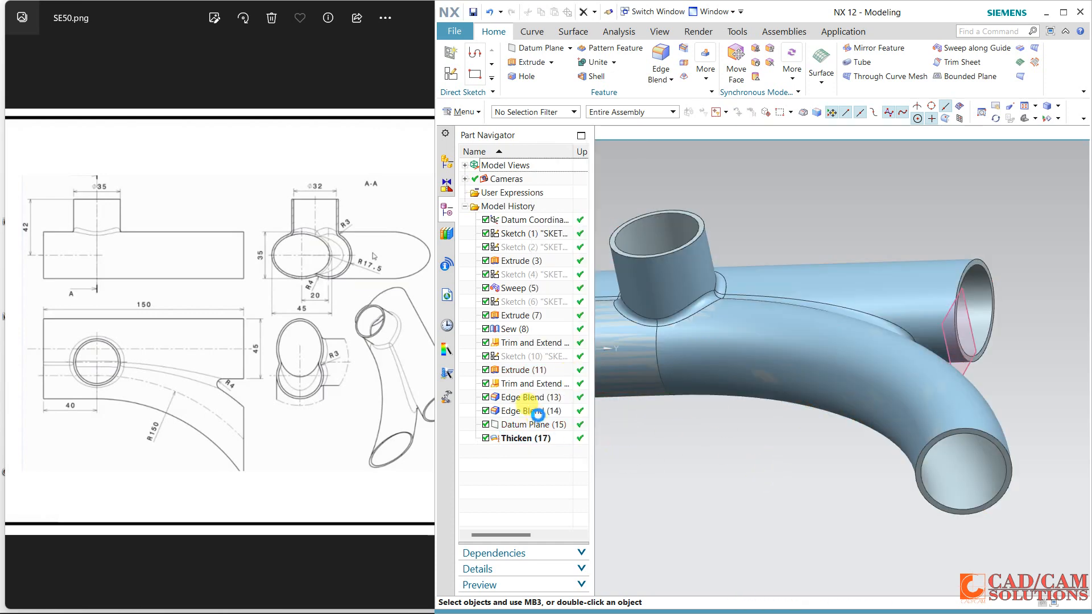
pyautogui.rightClick(519, 411)
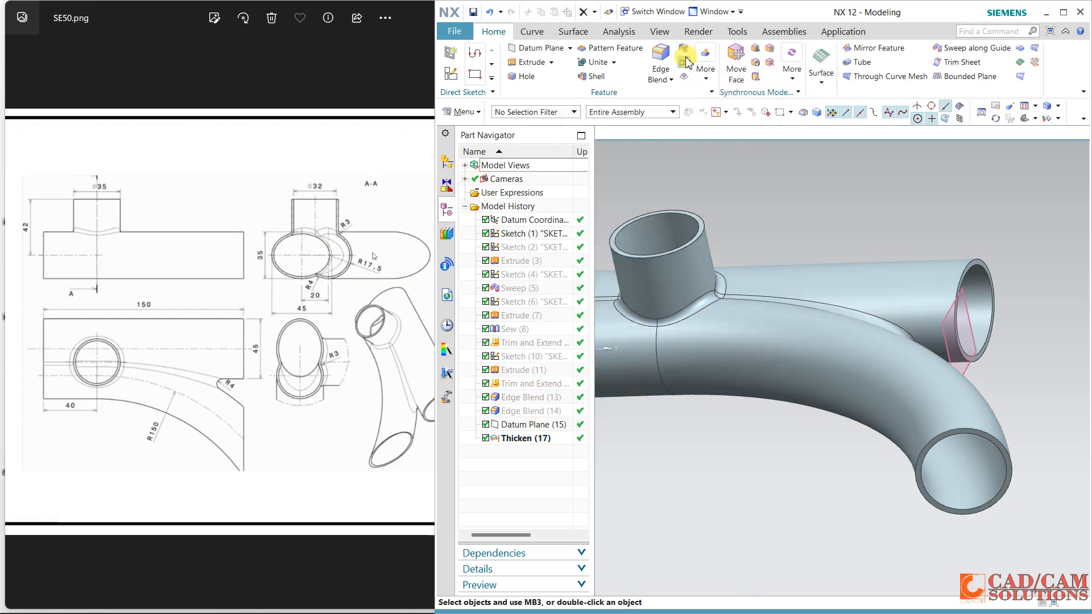
pyautogui.click(685, 56)
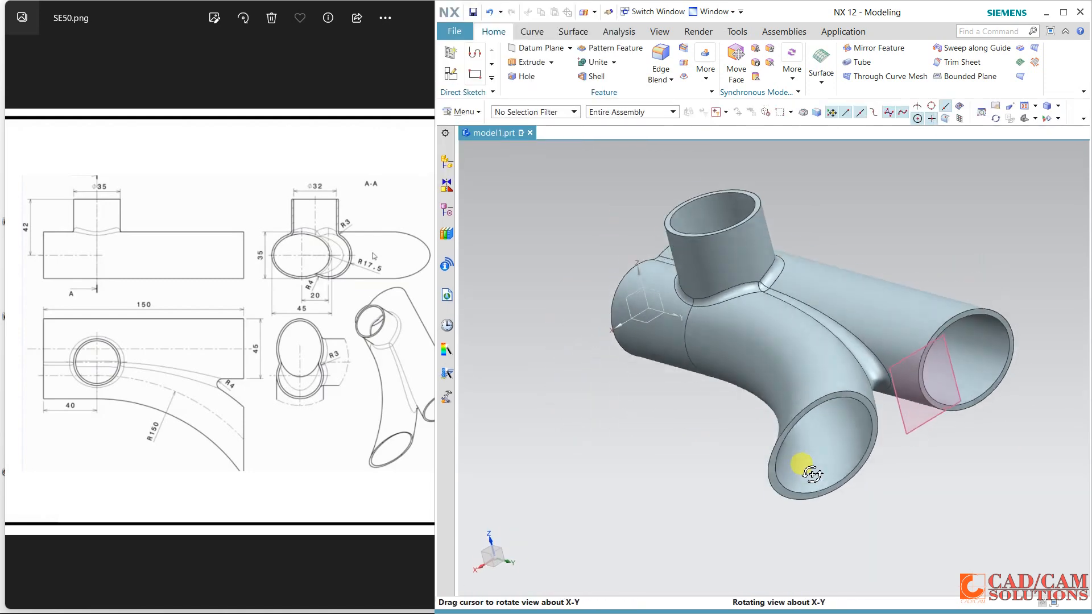
pyautogui.moveTo(811, 474); pyautogui.dragTo(899, 500)
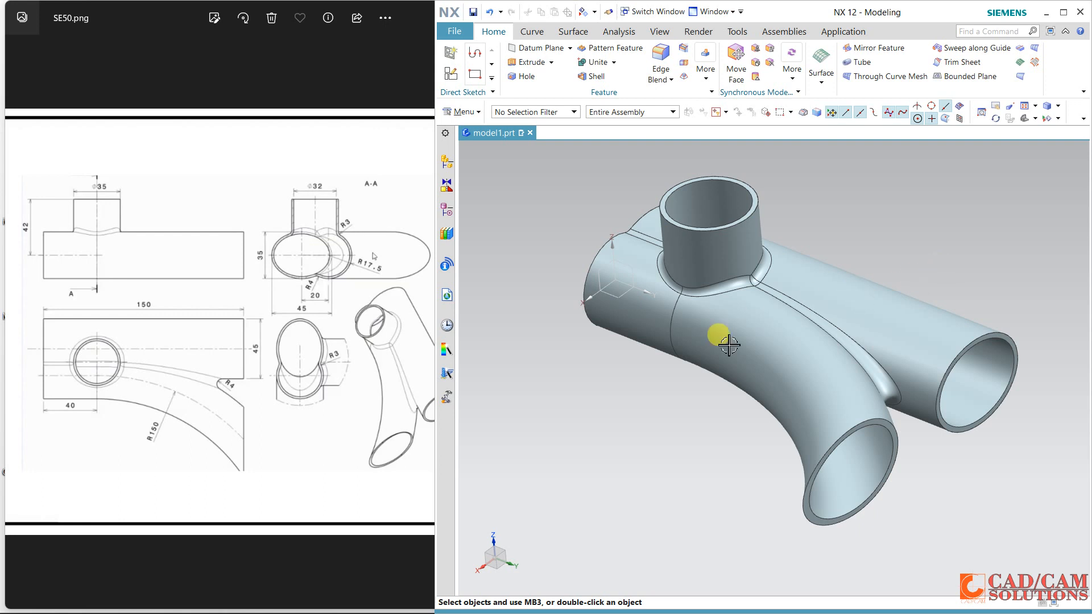
pyautogui.moveTo(728, 345); pyautogui.dragTo(756, 359)
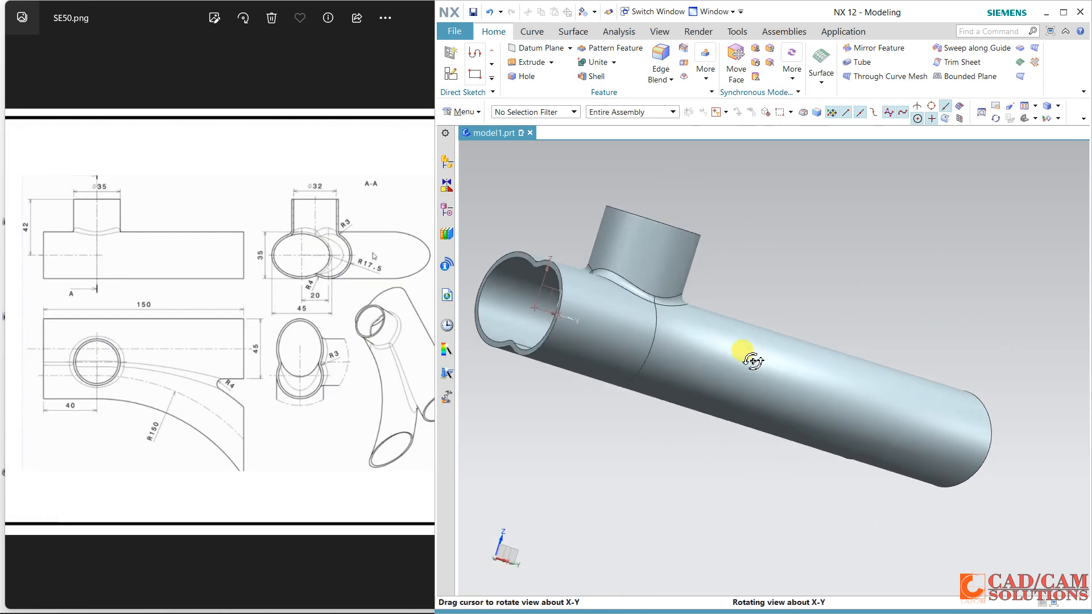
pyautogui.moveTo(752, 360); pyautogui.dragTo(700, 388)
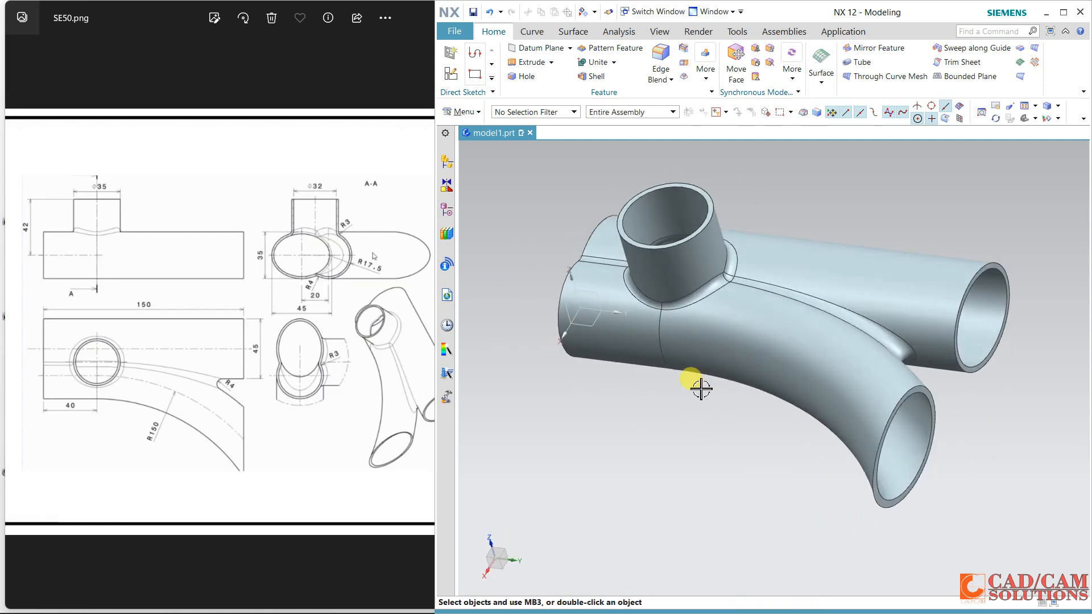